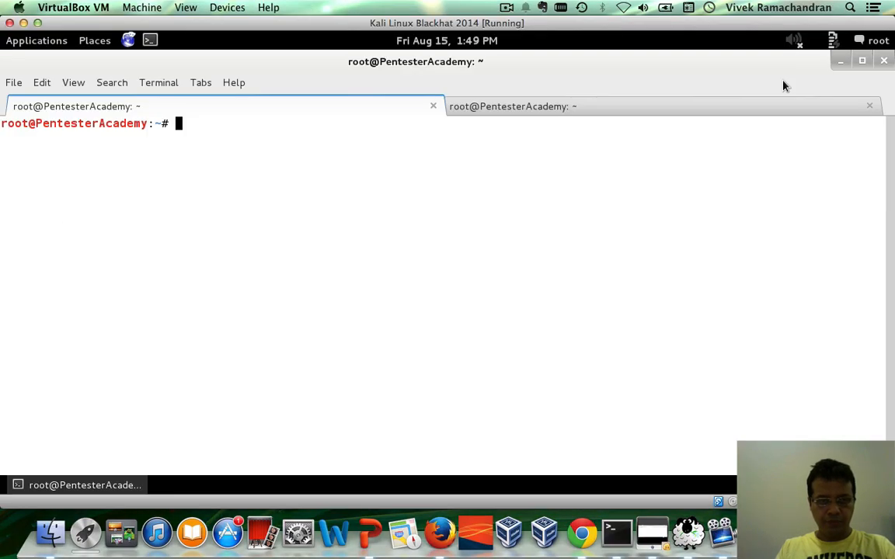
mouse_move(534, 163)
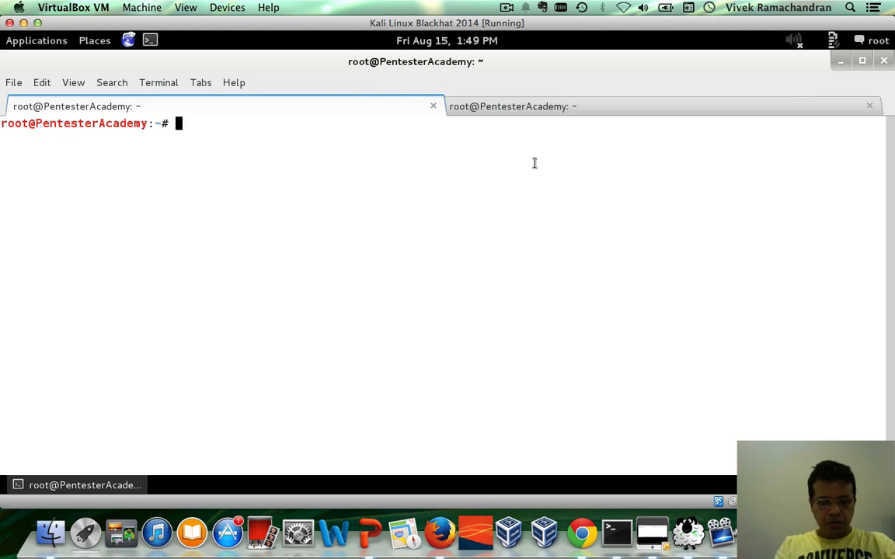
Launch Wireshark in the background with 'wireshark &' from the root prompt.
type("wireshark &")
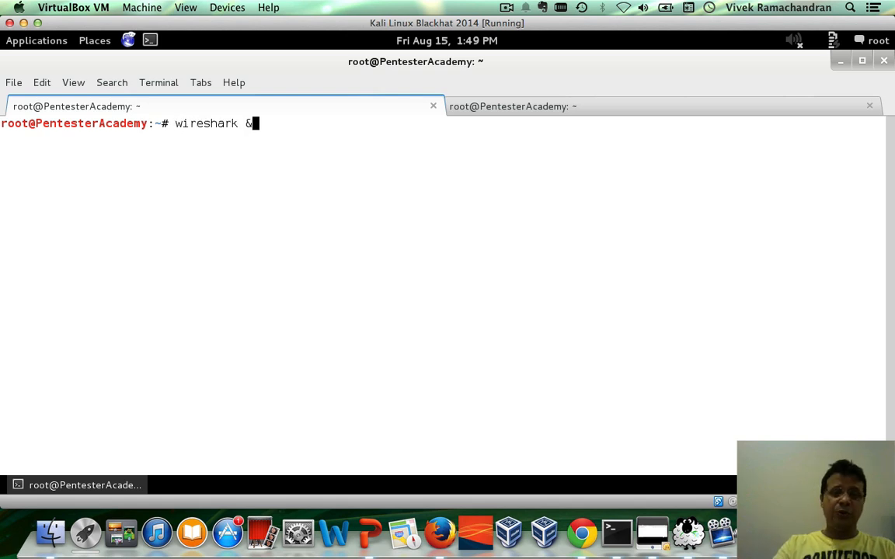
key("Return")
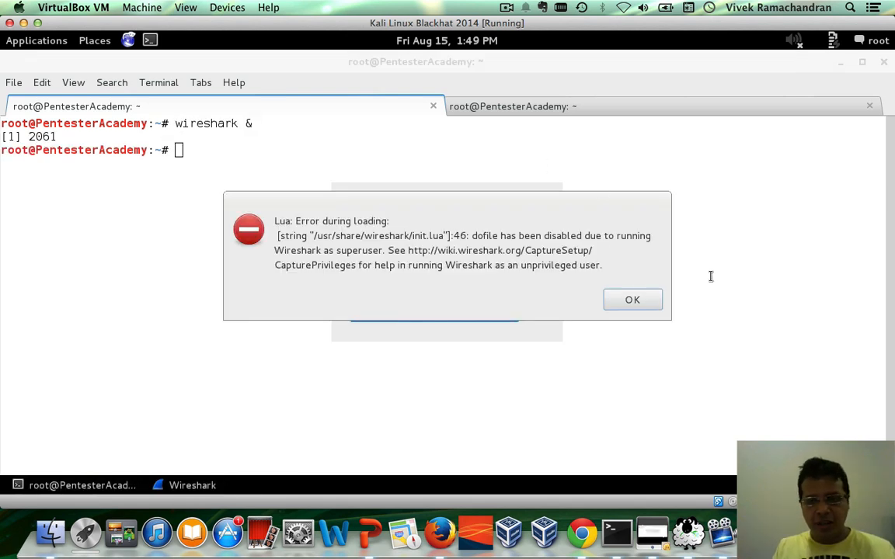
Dismiss the Lua error and start a live capture on the mon0 monitor interface.
left_click(632, 300)
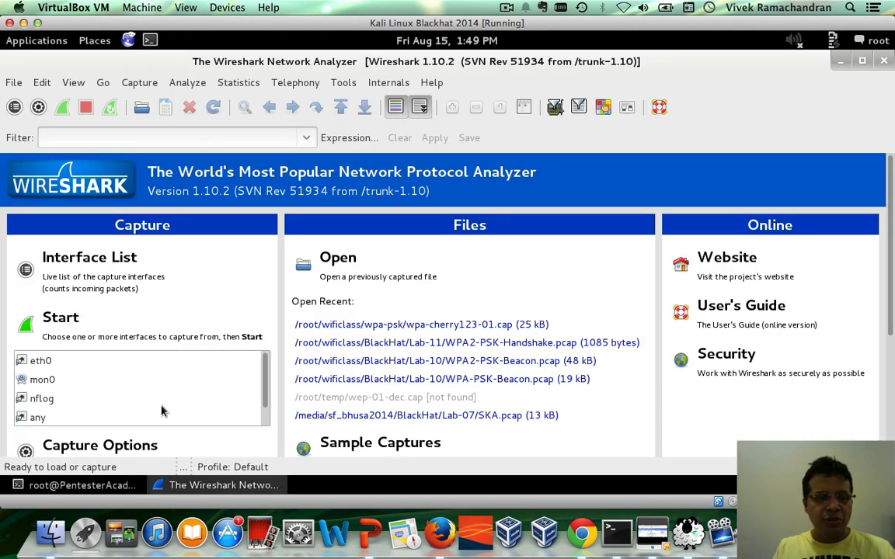
left_click(42, 379)
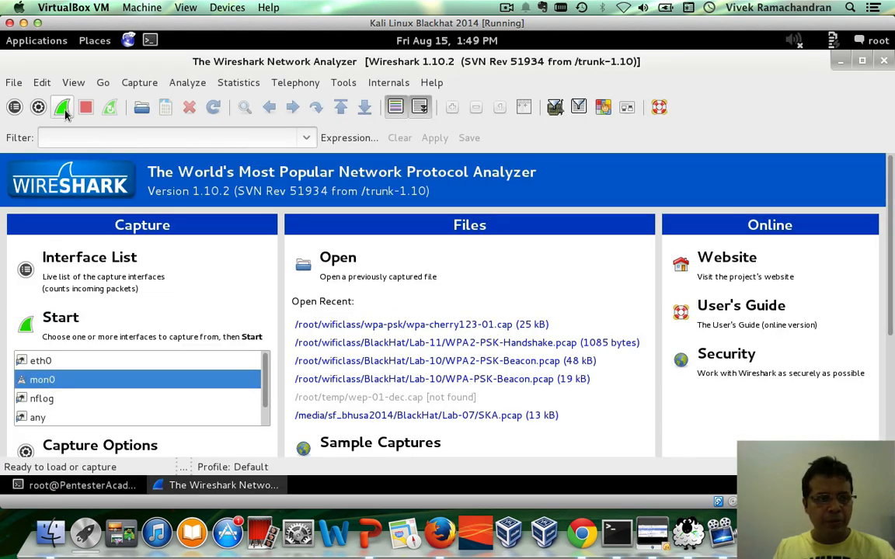
left_click(61, 107)
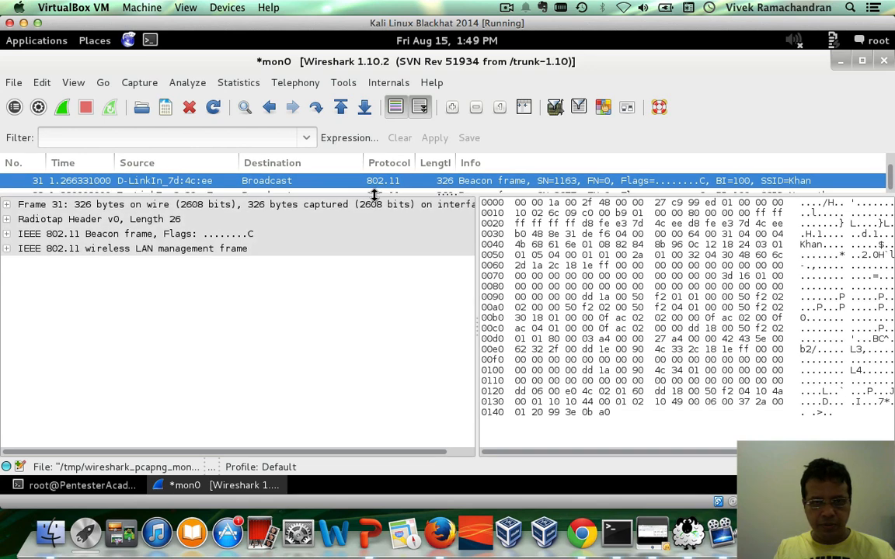
mouse_move(272, 214)
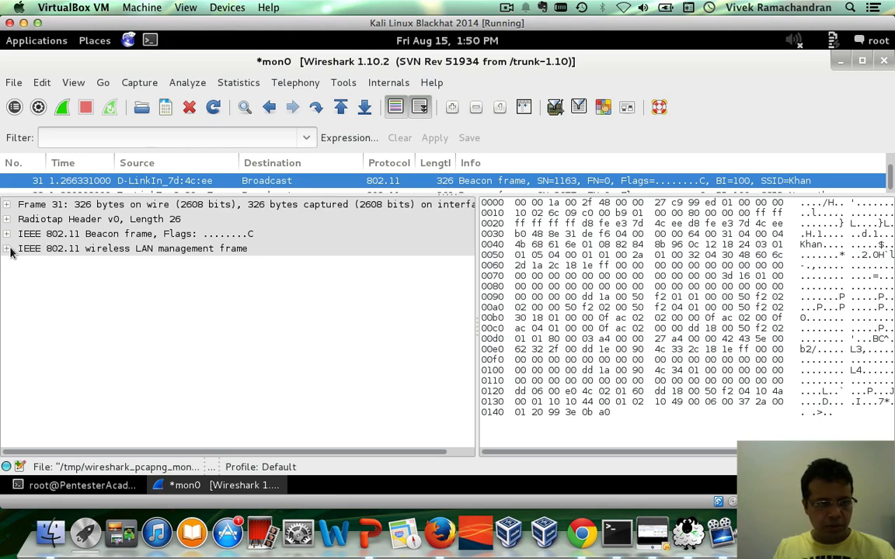
Expand the management frame, tagged parameters and SSID tag showing tag 0, length 4, SSID Khan.
left_click(8, 248)
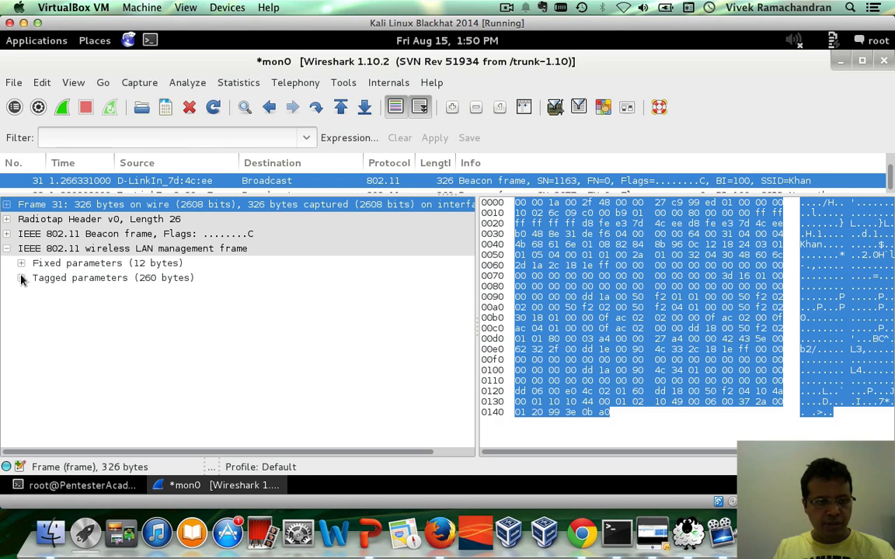
left_click(22, 278)
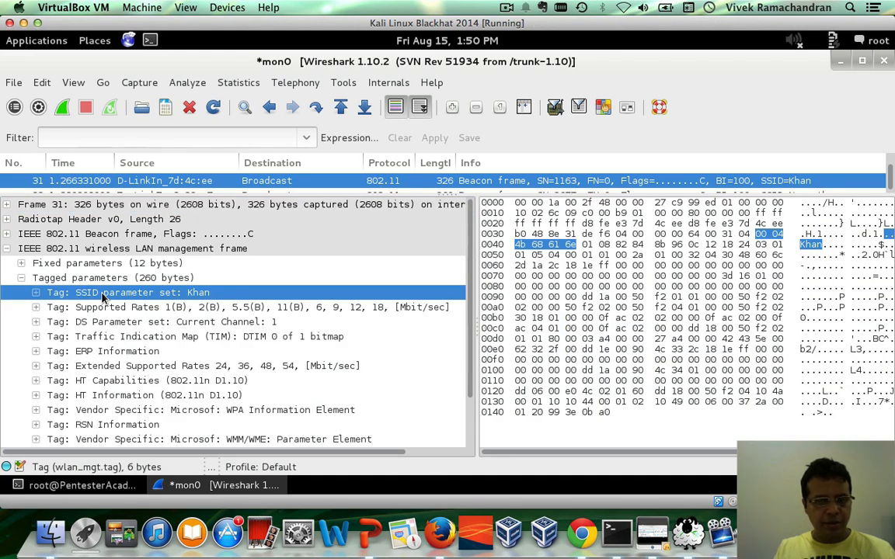
left_click(36, 292)
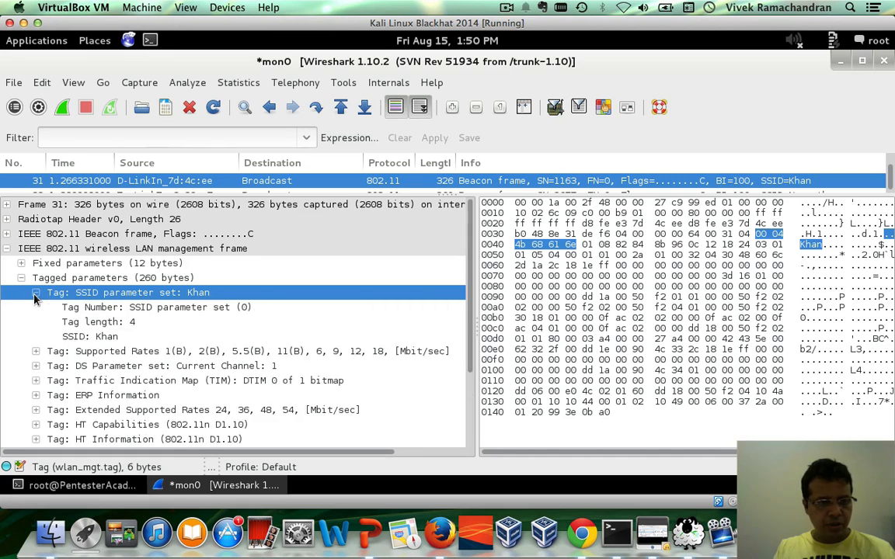
left_click(155, 307)
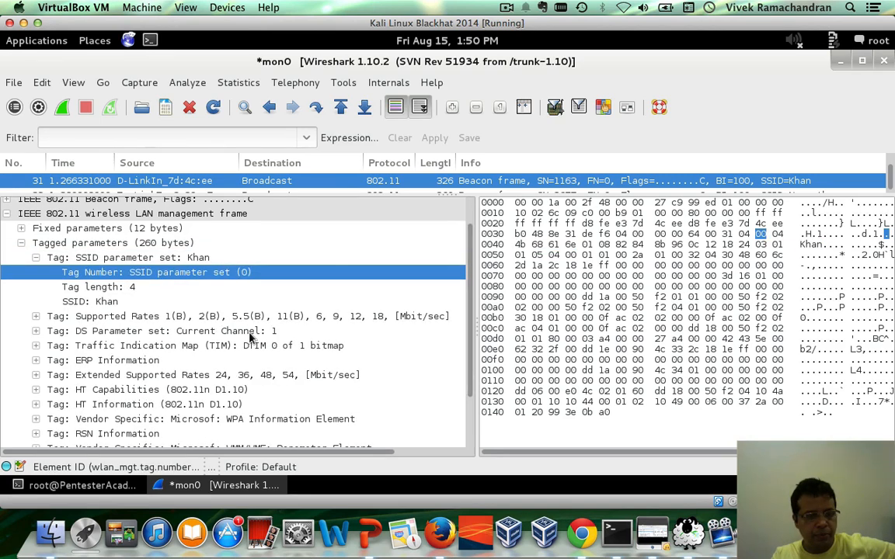
scroll("down", 3)
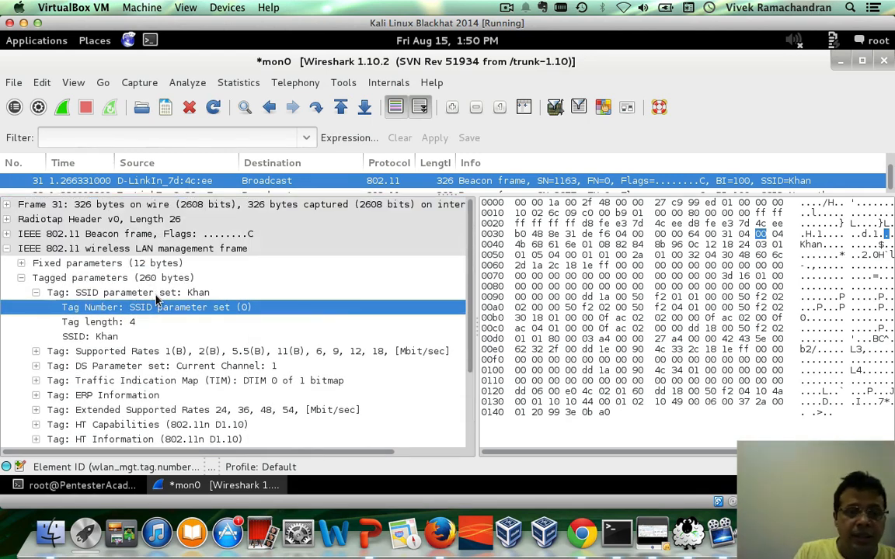
mouse_move(185, 335)
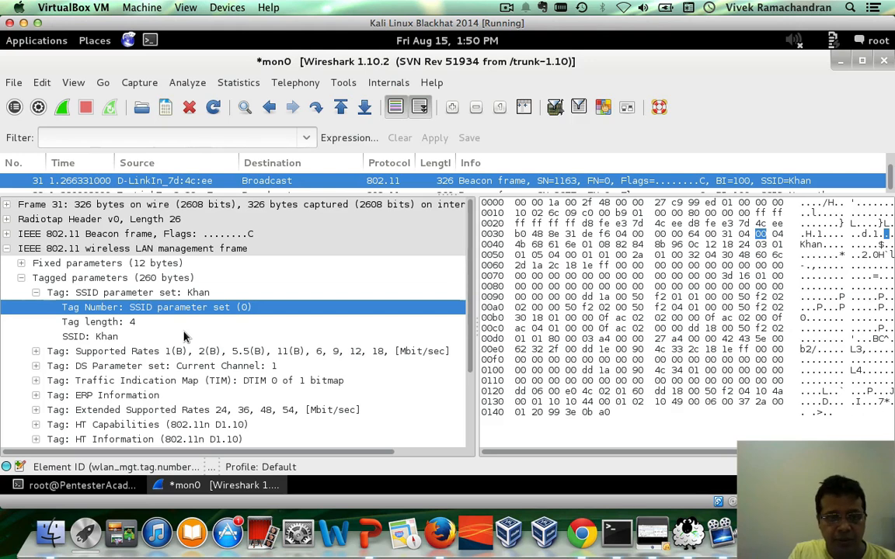
mouse_move(200, 318)
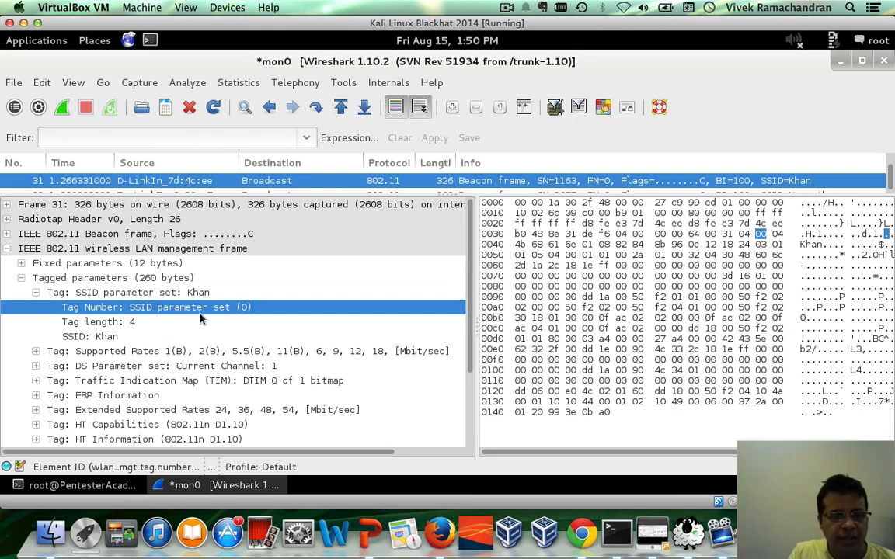
mouse_move(255, 313)
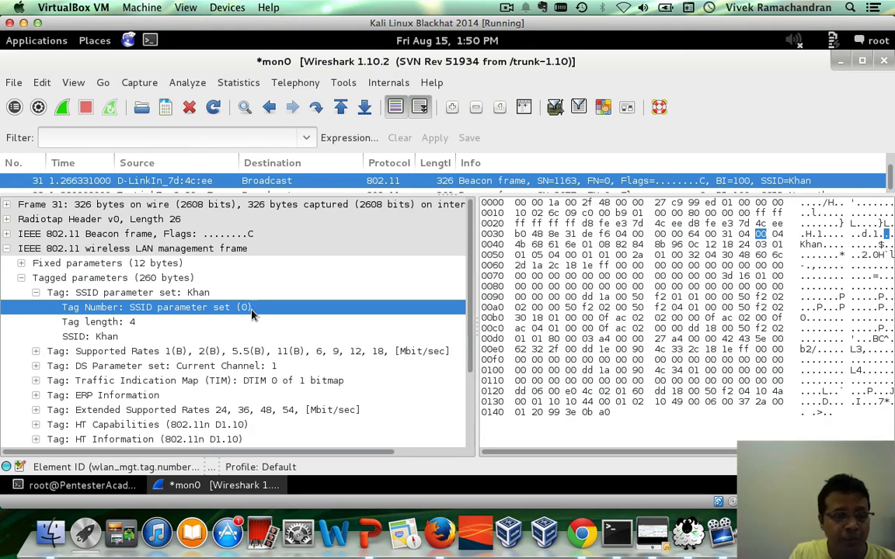
mouse_move(128, 357)
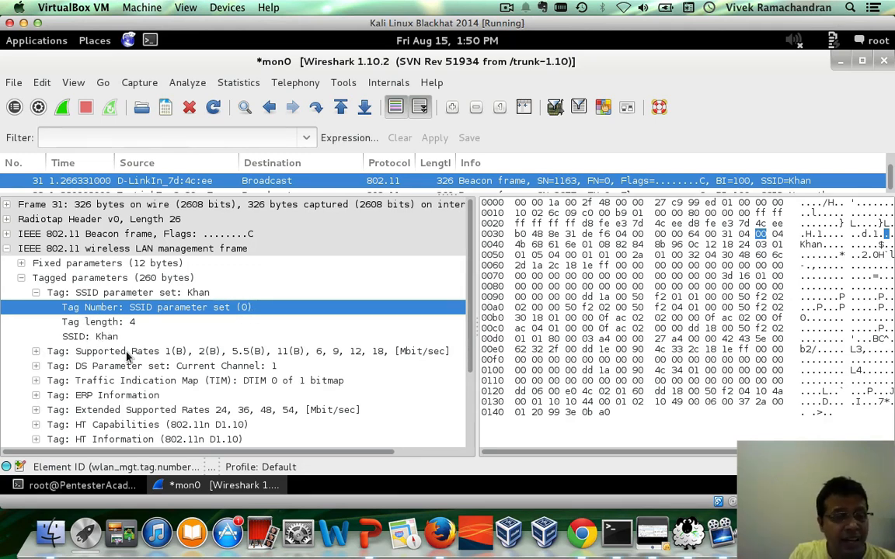
Select Supported Rates and expand the DS Parameter set tag showing current channel 1.
left_click(233, 351)
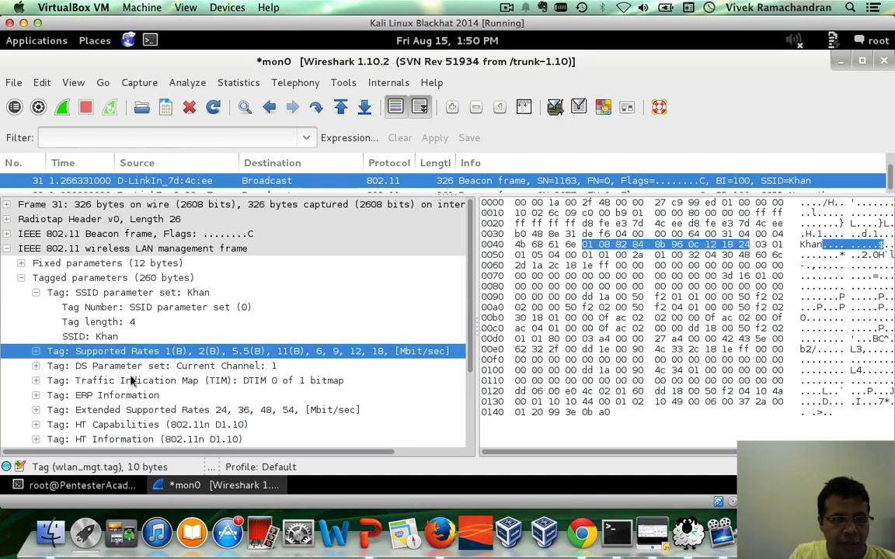
scroll("down", 3)
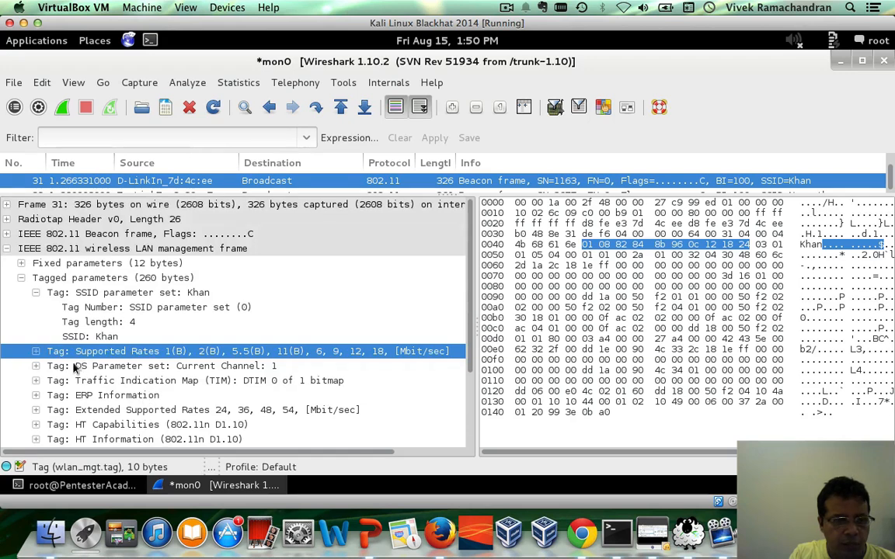
left_click(36, 366)
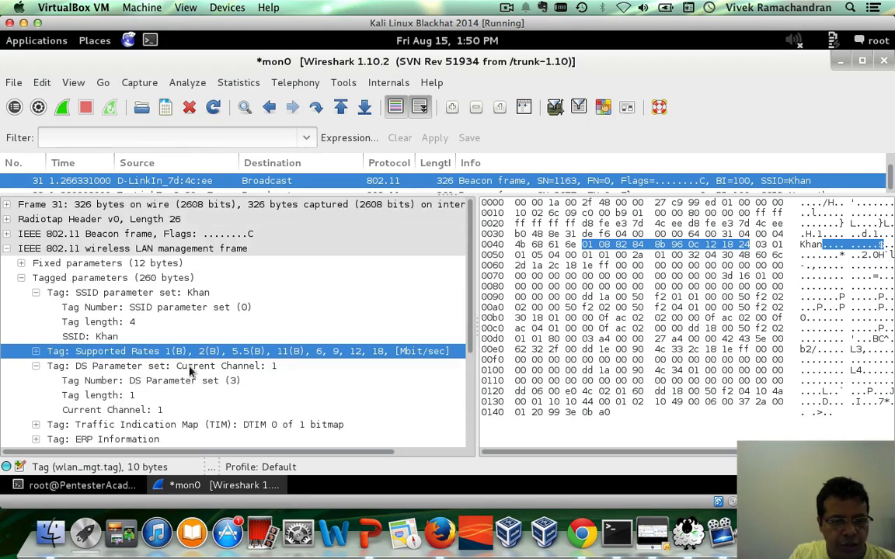
left_click(161, 380)
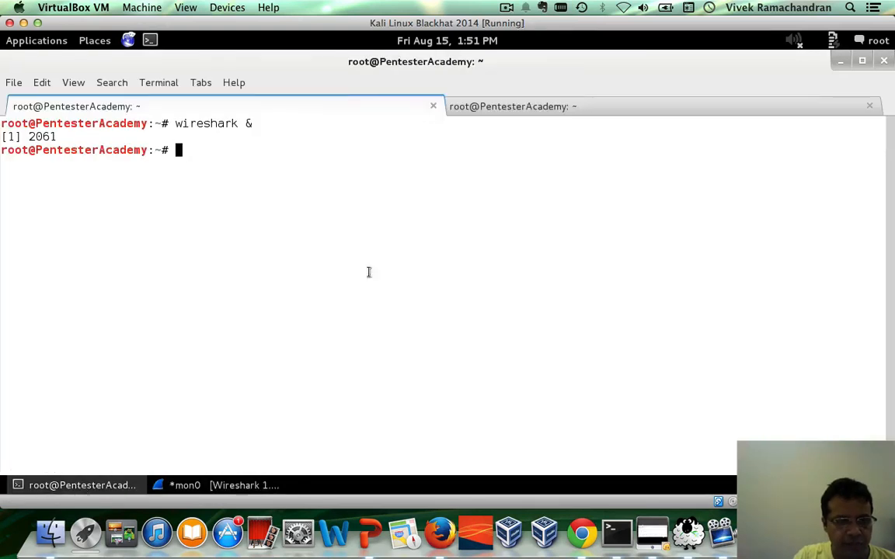
Open ssidfinder.py in Vim from the terminal prompt.
type("vi")
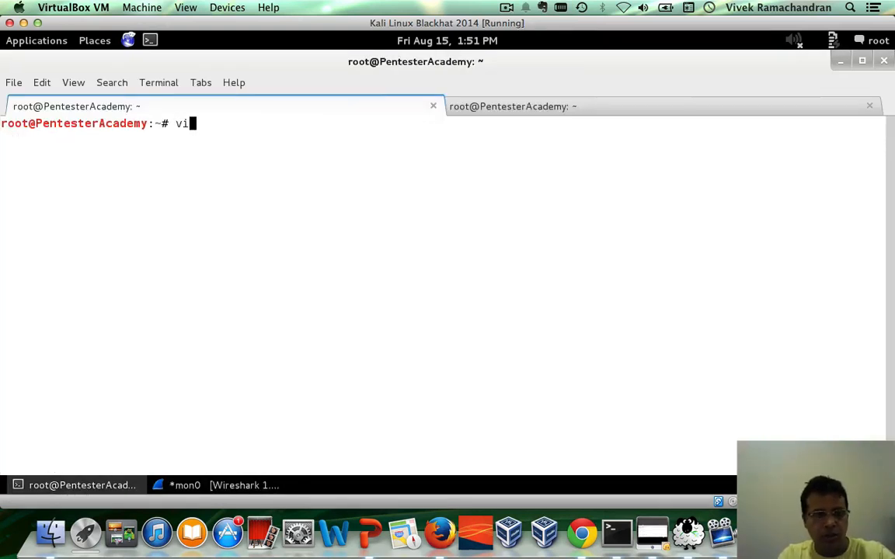
type("m ssid")
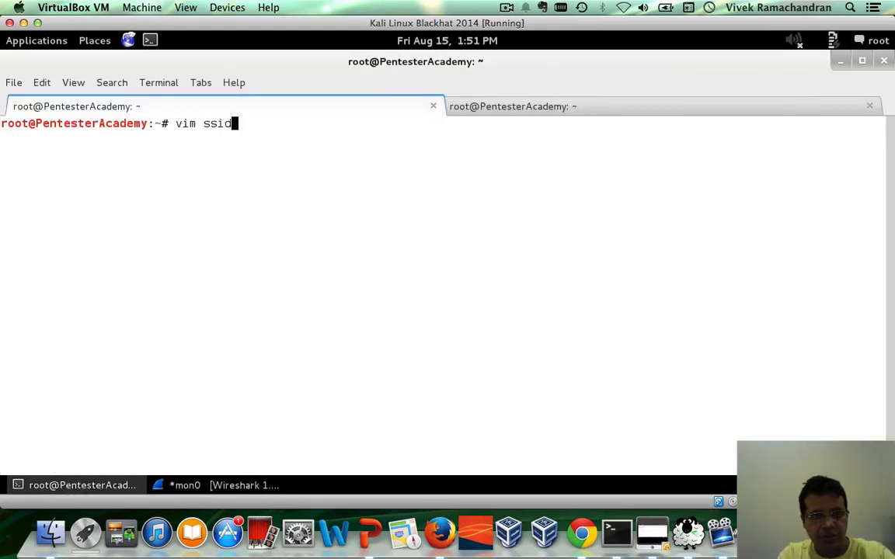
type("finer.pu")
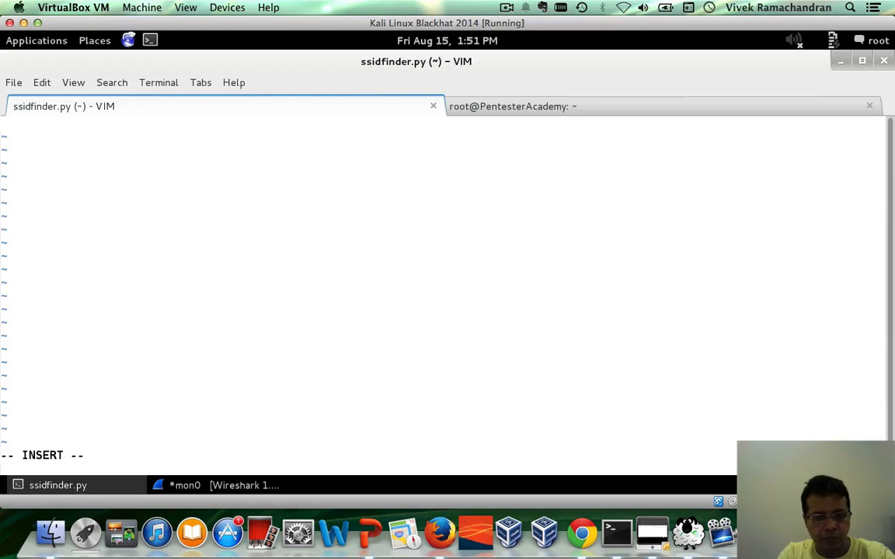
Write the #!/usr/bin/python shebang followed by 'import sys'.
type("#!/usr/b")
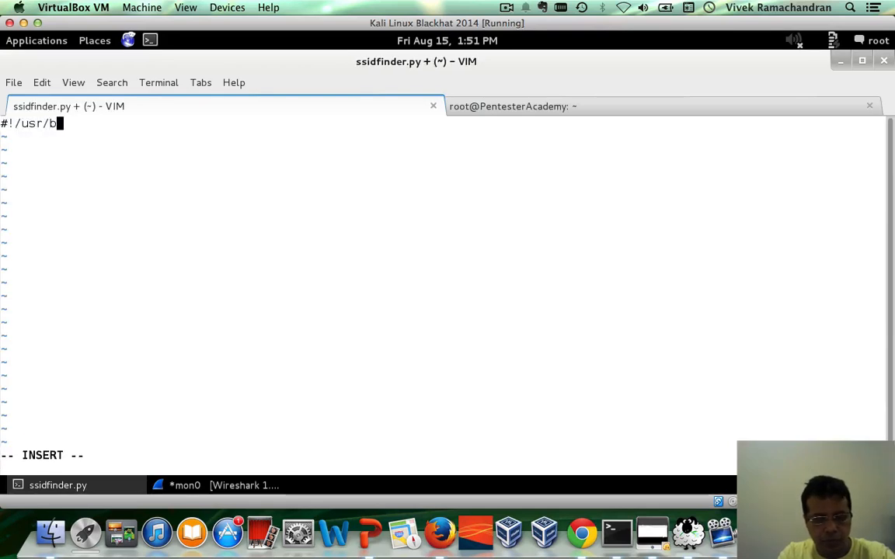
type("in/python")
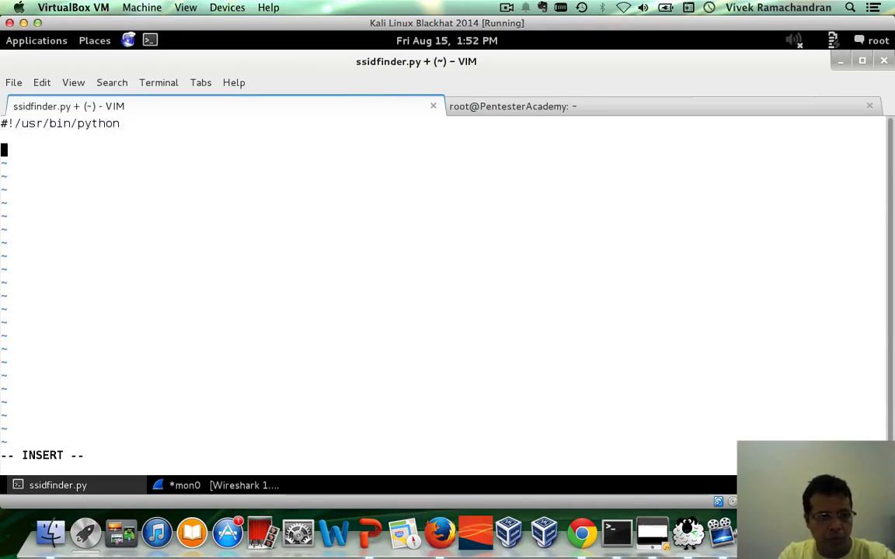
type("impoe")
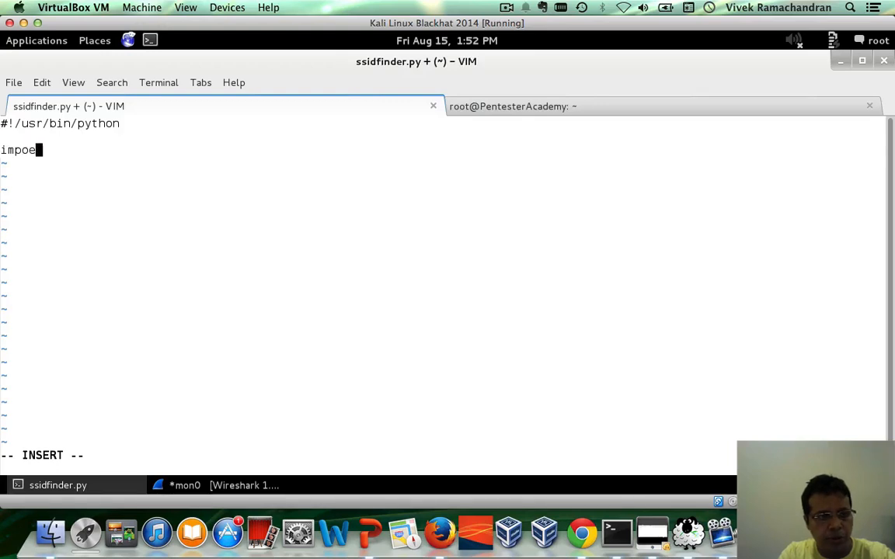
type("rt")
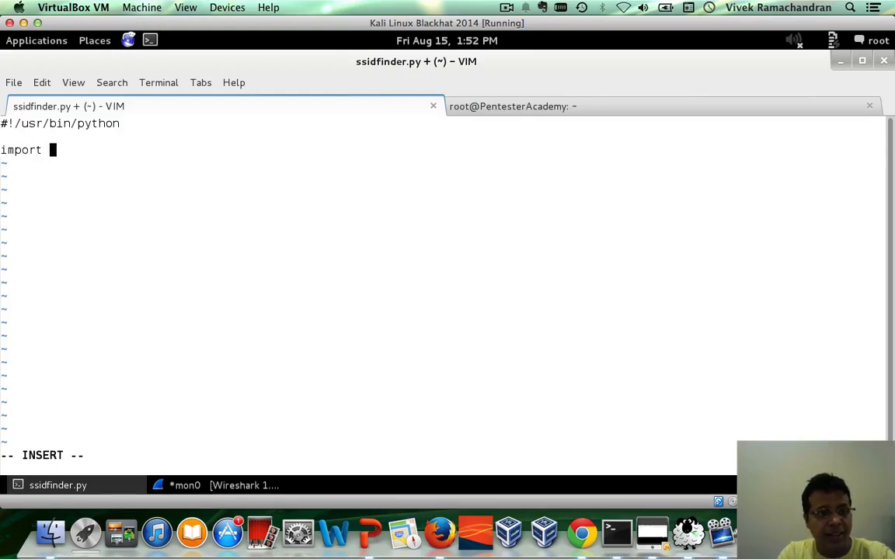
type("sys")
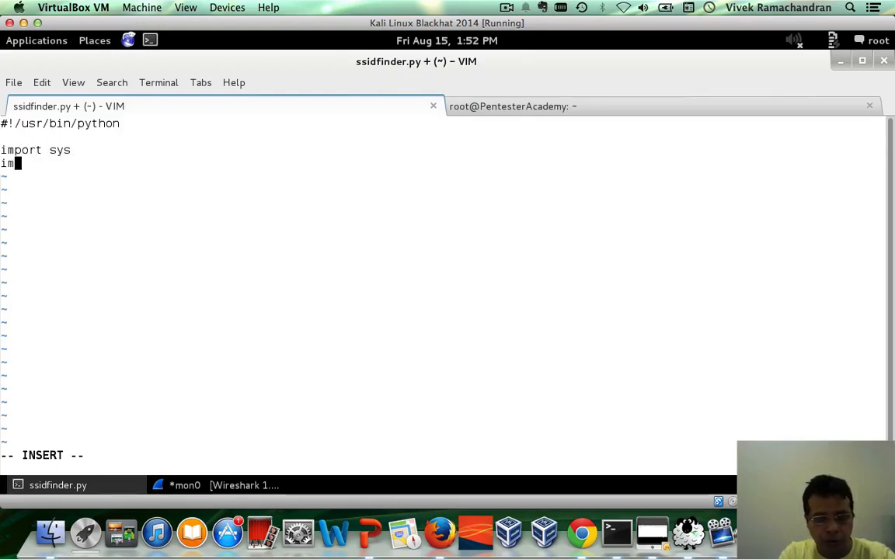
Add the line 'from scapy.all import *' below the sys import.
type("po")
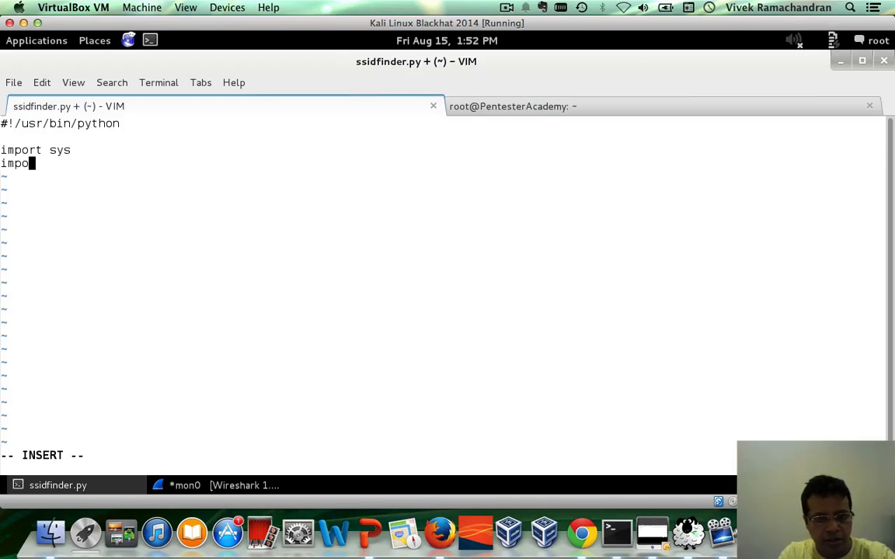
type("rt")
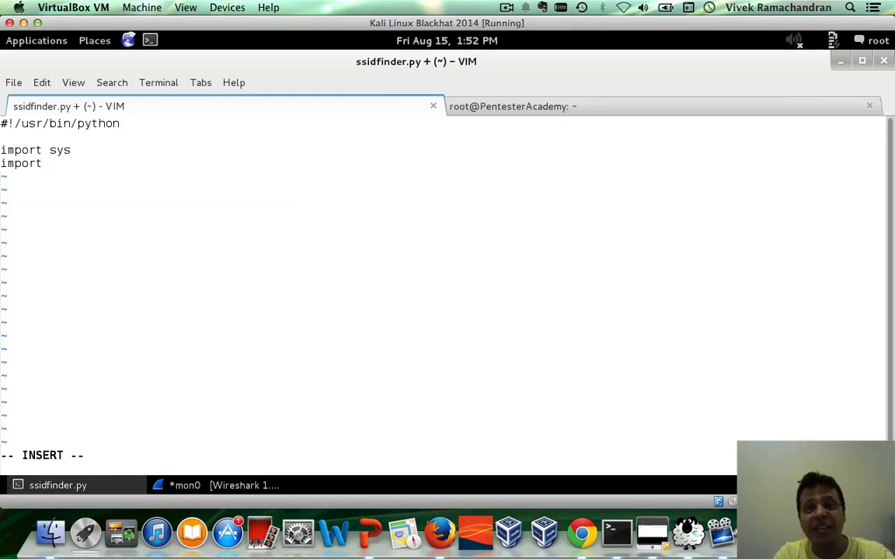
type("\" \"")
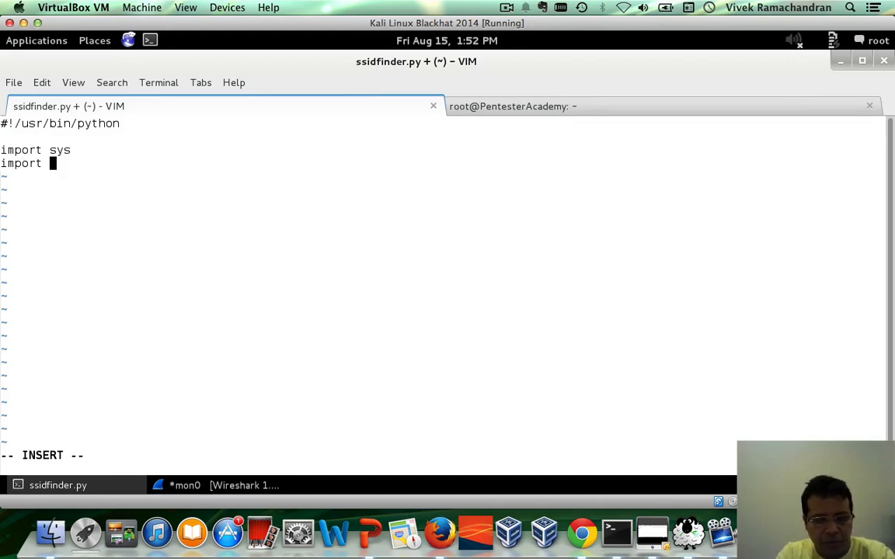
type("scapy")
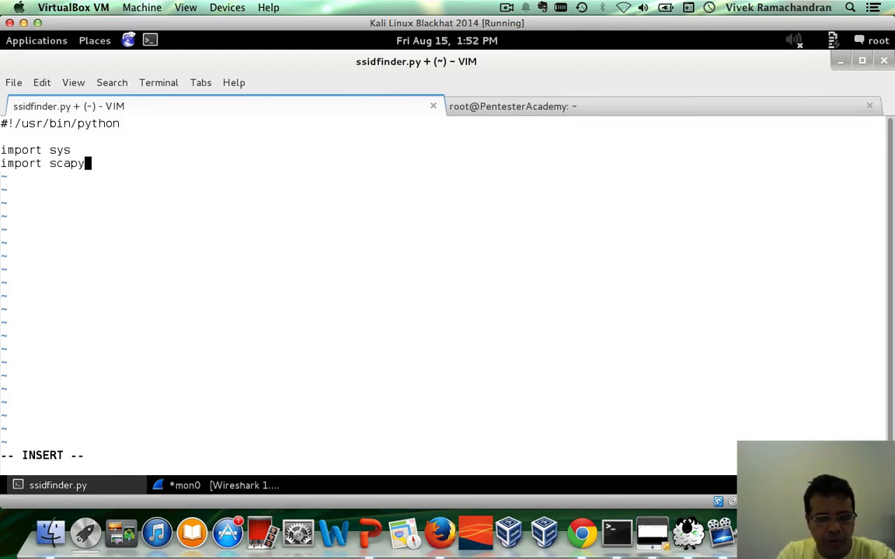
type(".all")
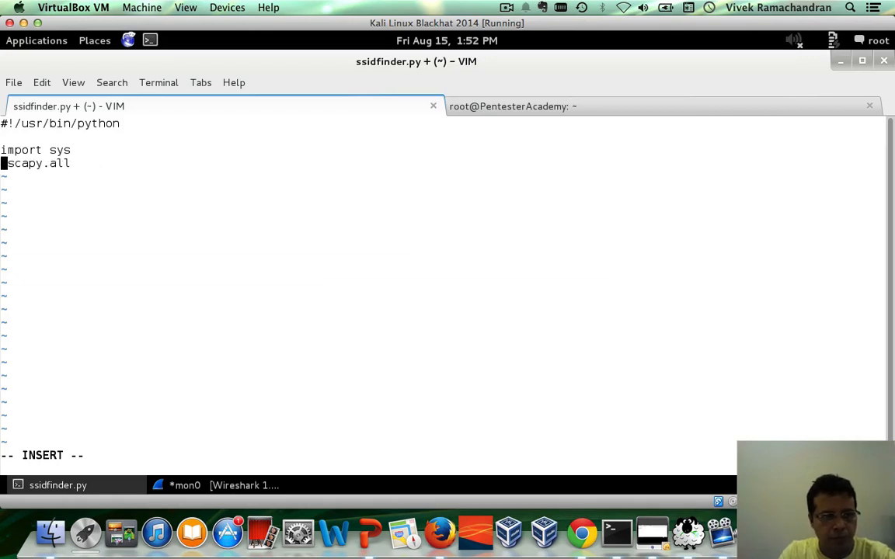
type("from")
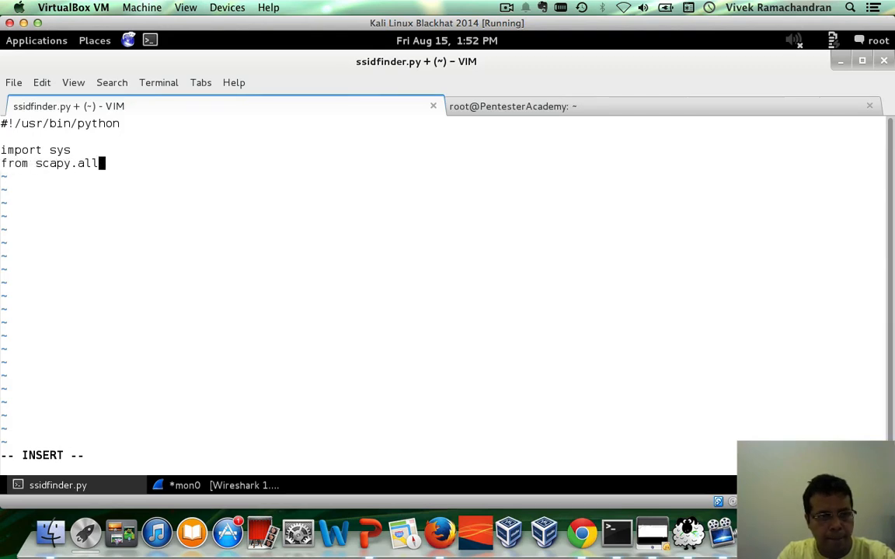
type("import")
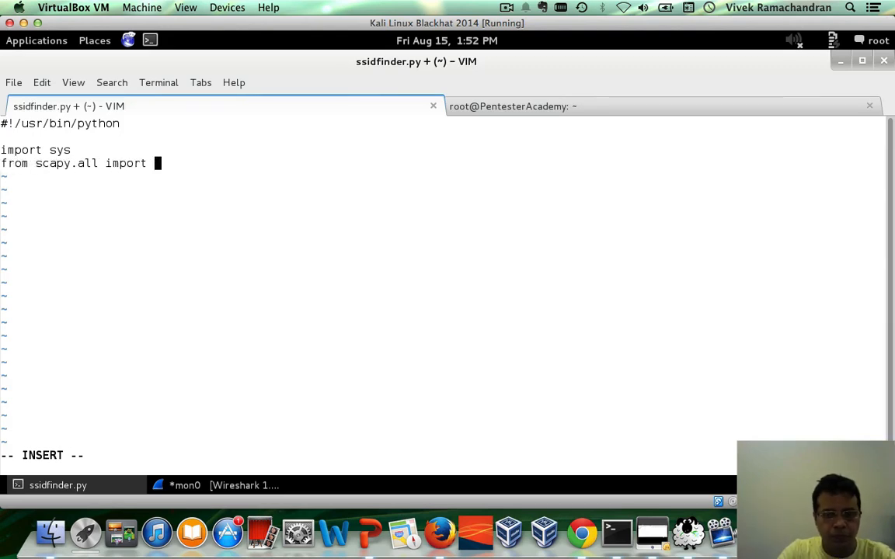
type("*")
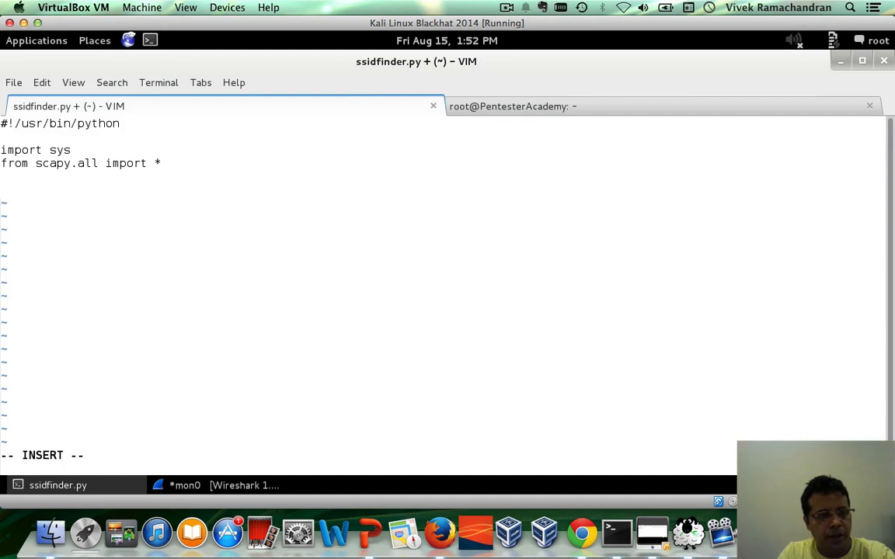
Write the function header 'def PacketHandler(pkt) :'.
type("def P")
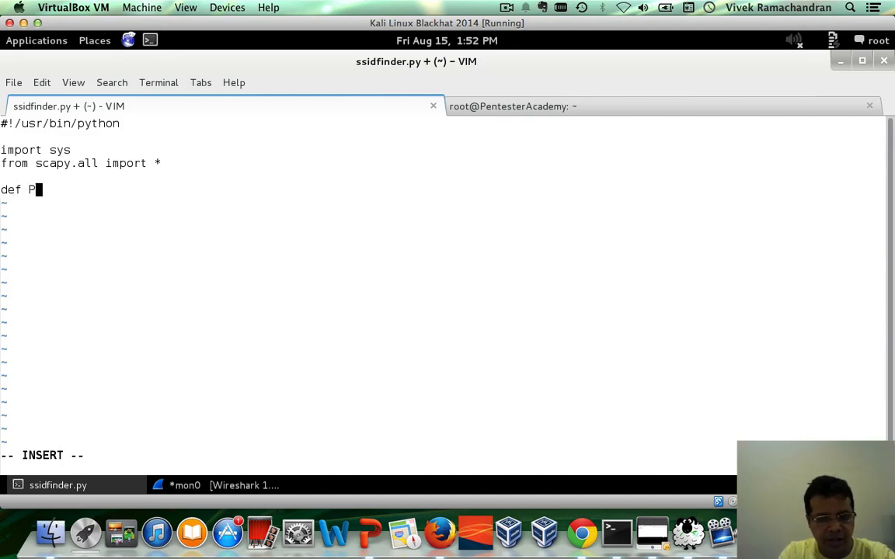
type("acketHac")
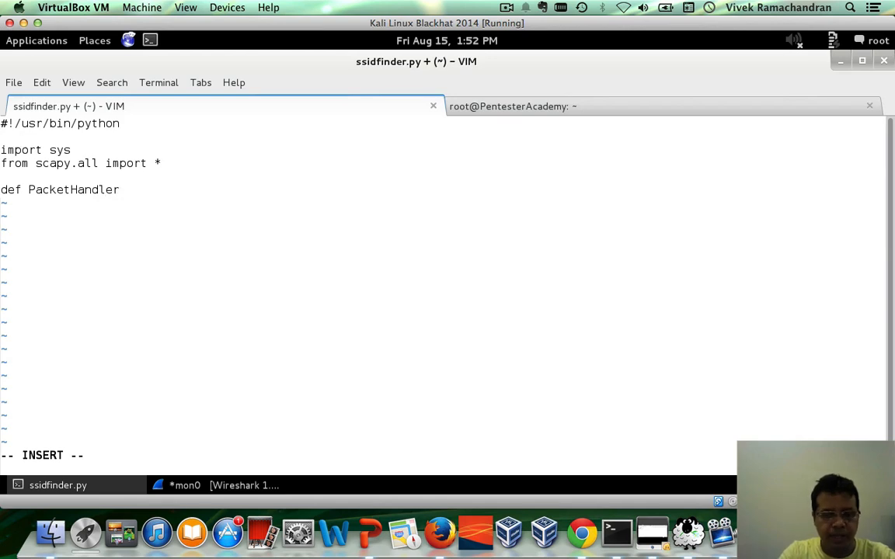
type("(pkt) :")
type("sn")
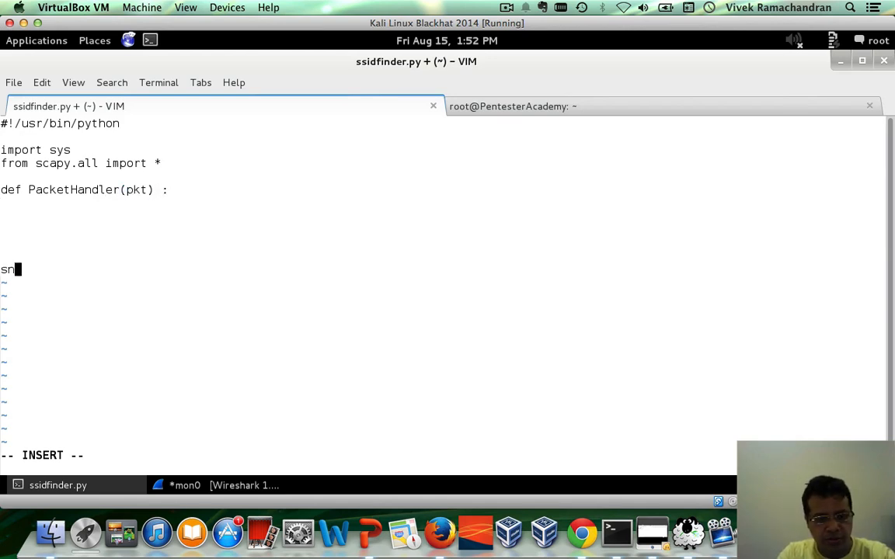
Add sniff(iface = sys.argv[1], count = int(sys.argv[2]), prn = PacketHandler).
type("iff(")
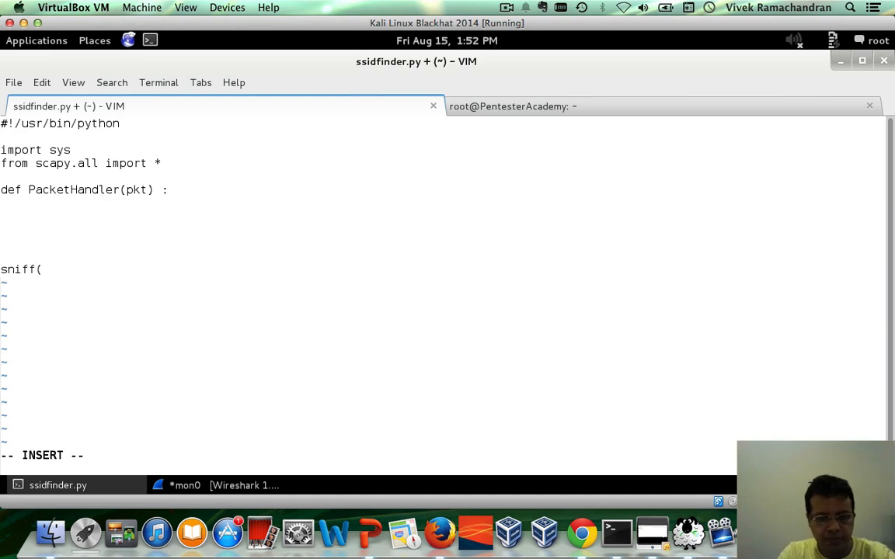
type("iface")
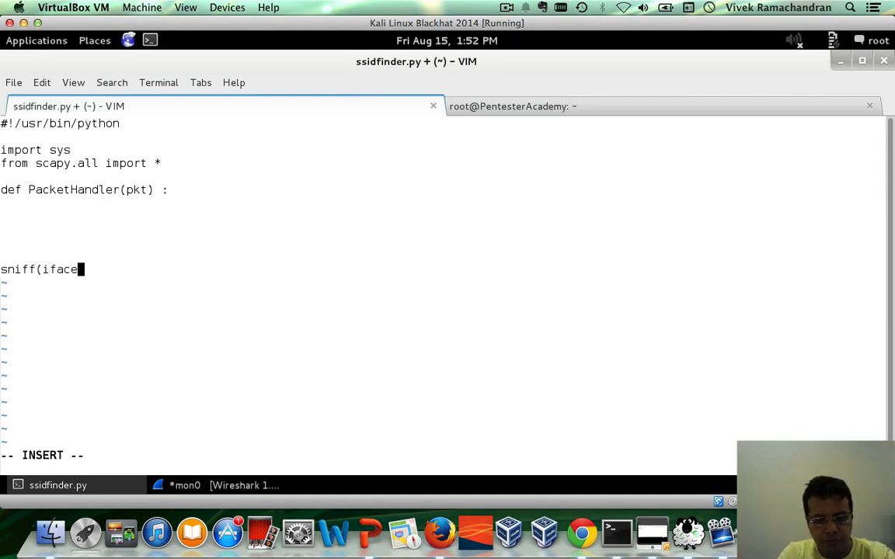
type("= sys.a")
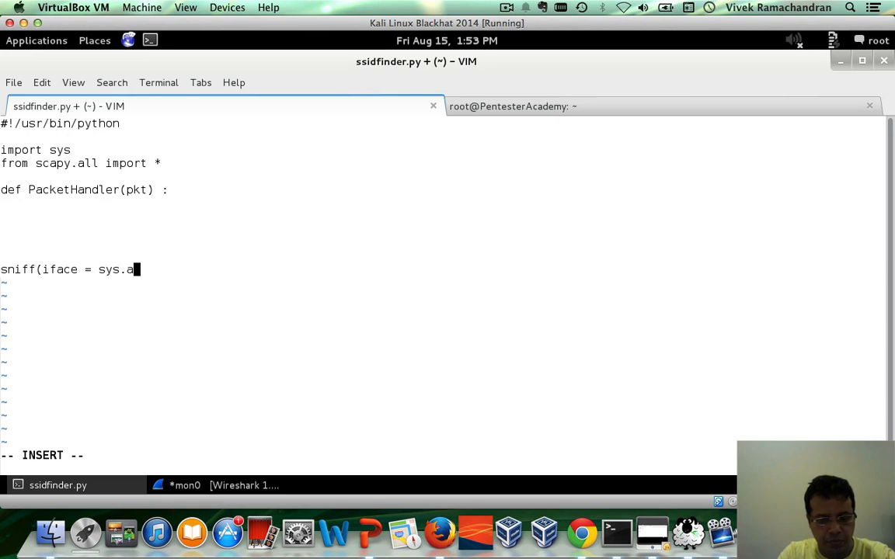
type("rgv[1]")
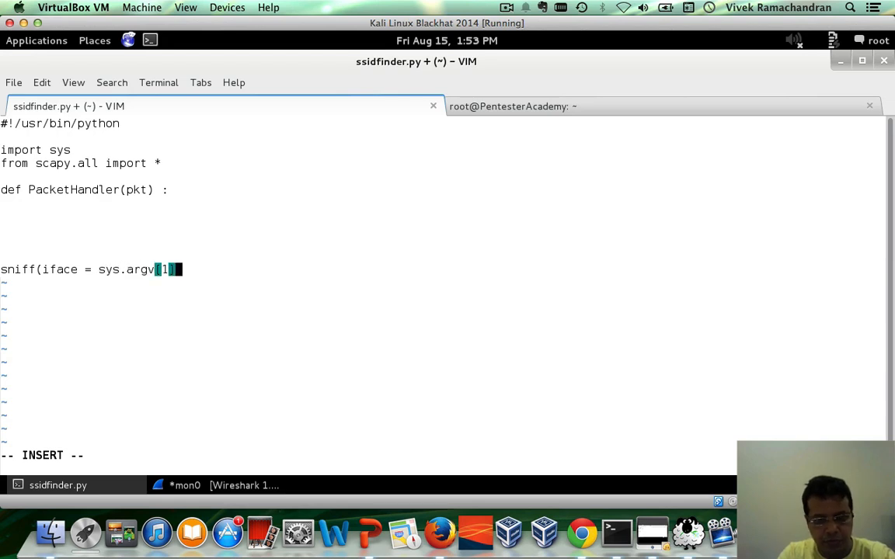
type(", co")
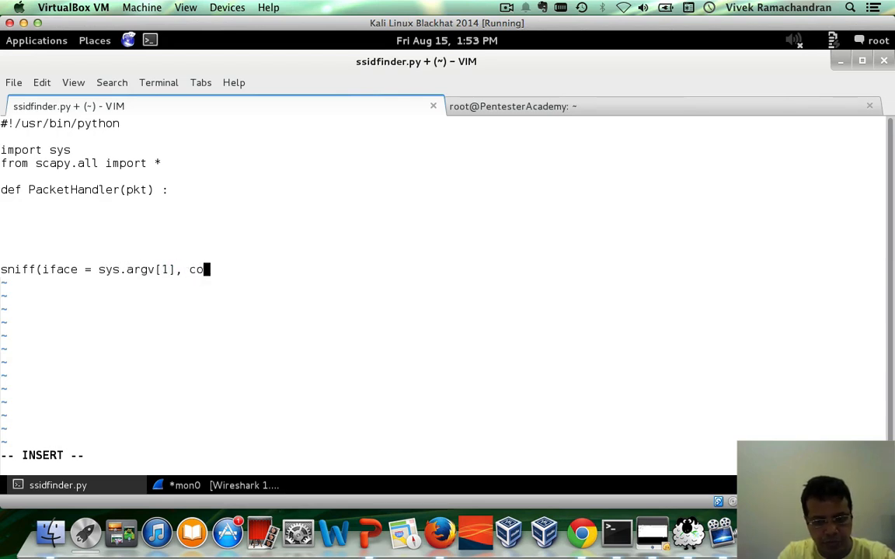
type("unt = int")
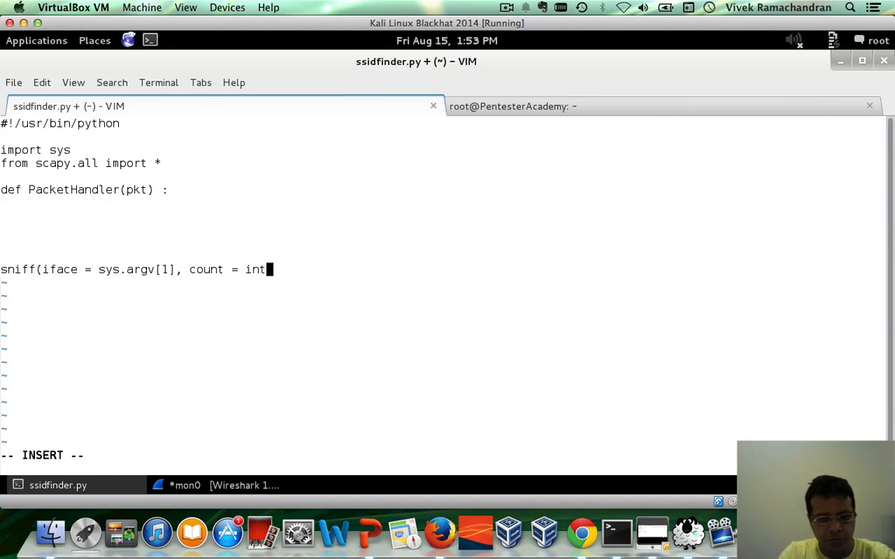
type("( s")
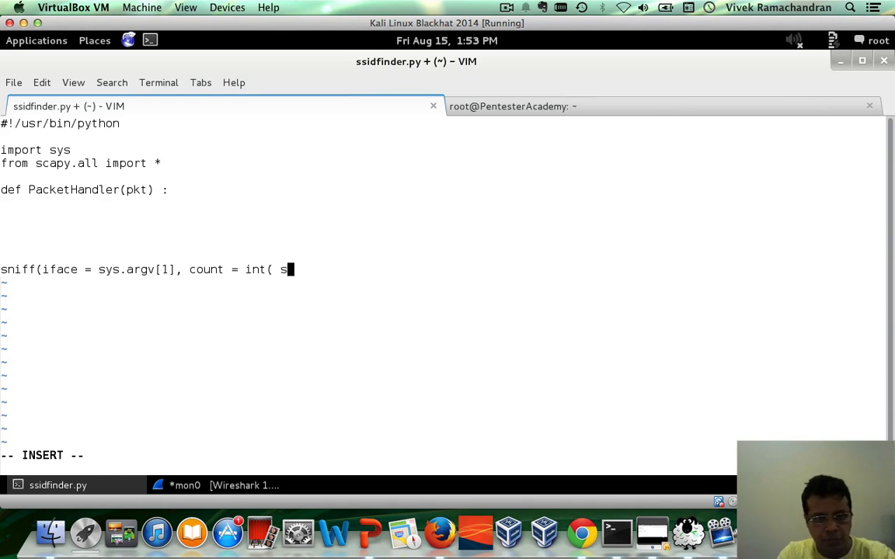
type("ys.argv[2]")
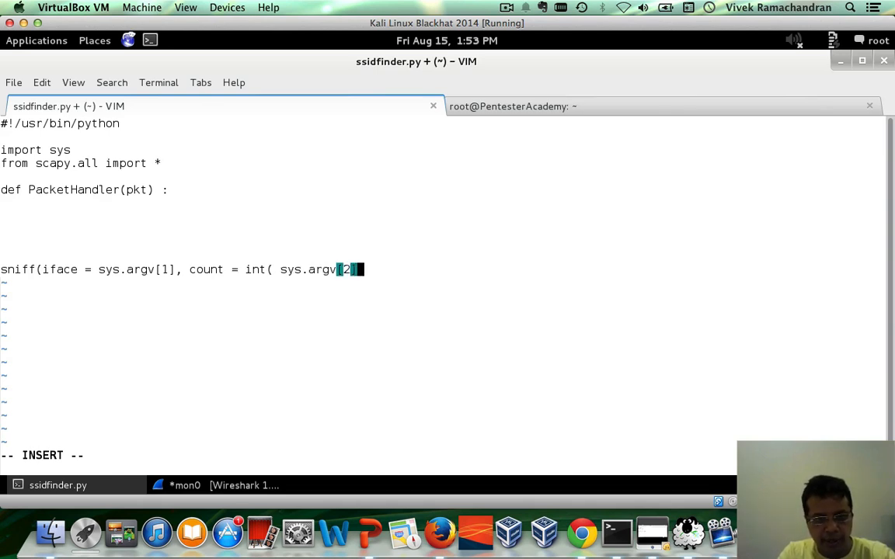
type("],")
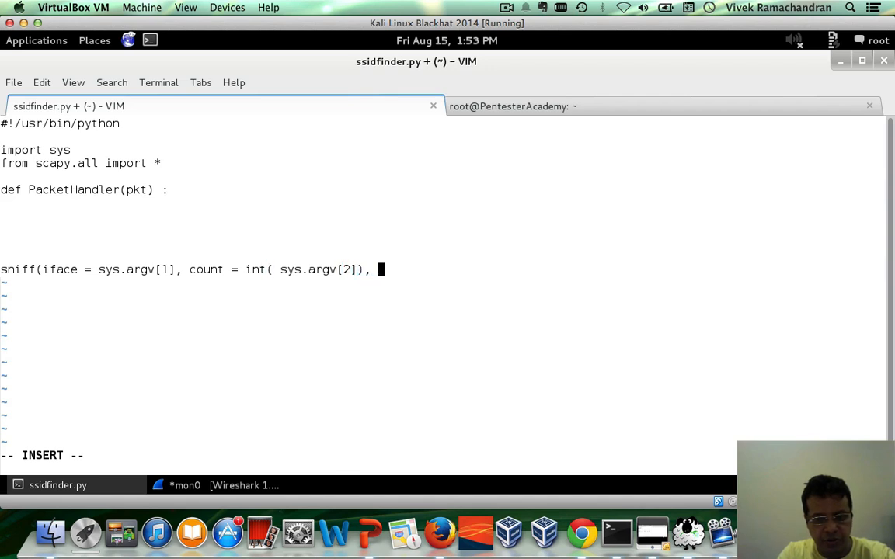
type("prn =")
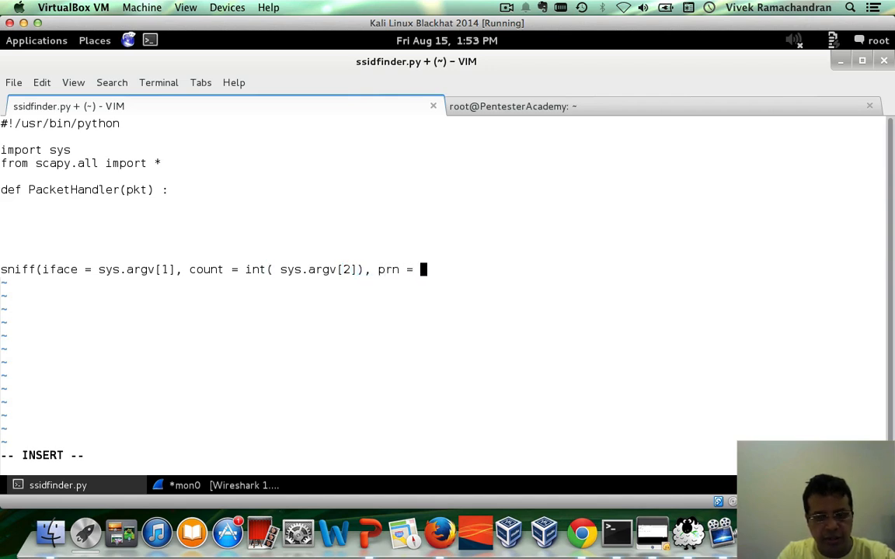
type("PacketHander")
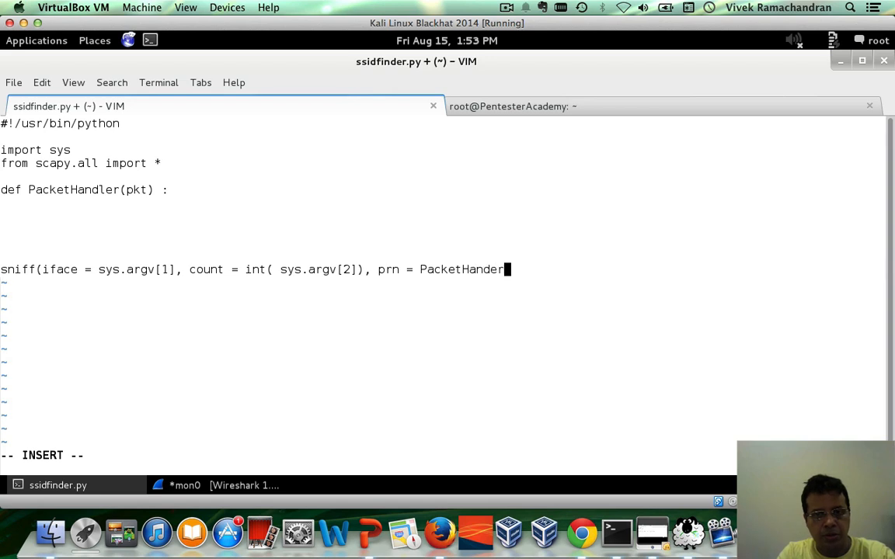
type("r)")
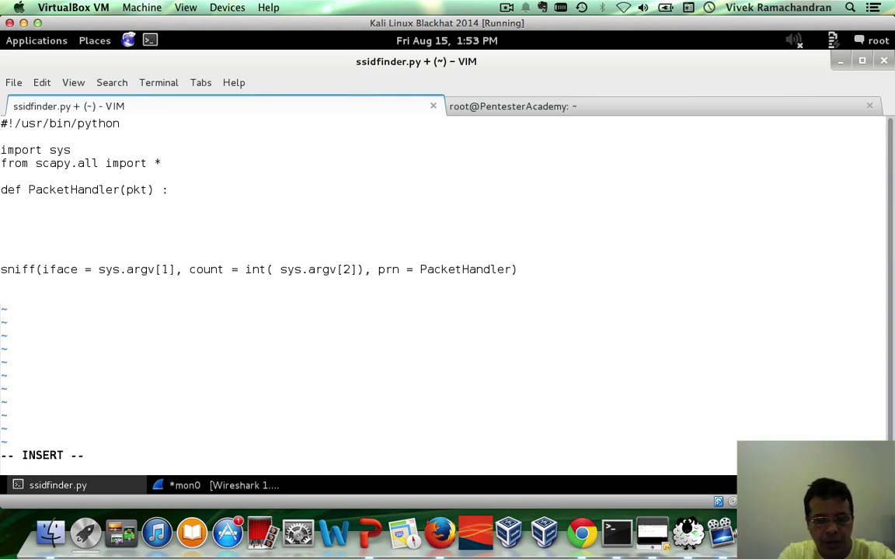
Type the indented line 'if pkt.haslayer(Dot11Beacon) :' inside PacketHandler.
type("if pkt.")
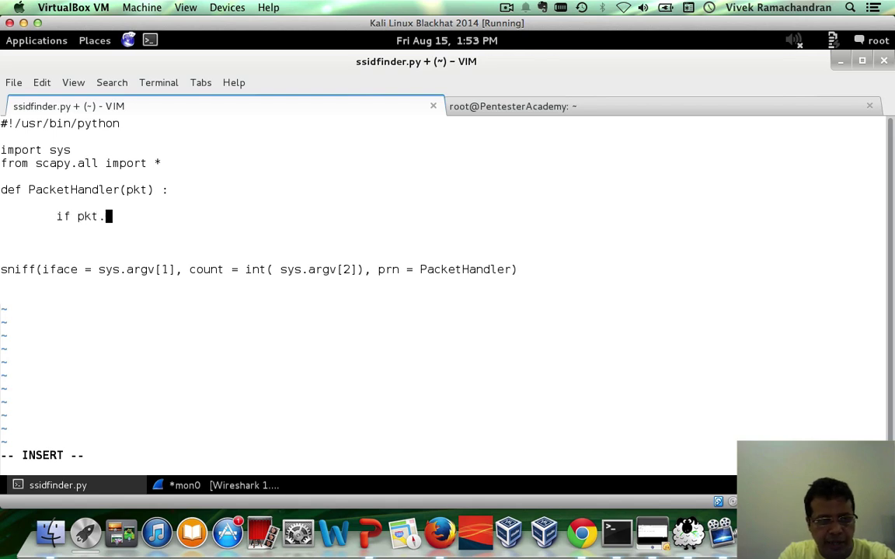
type("haslayer")
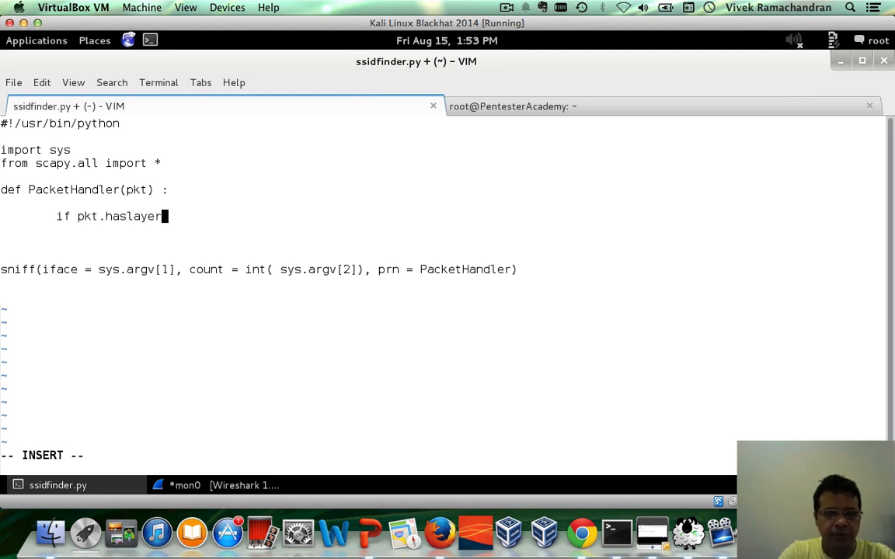
type("(Dot")
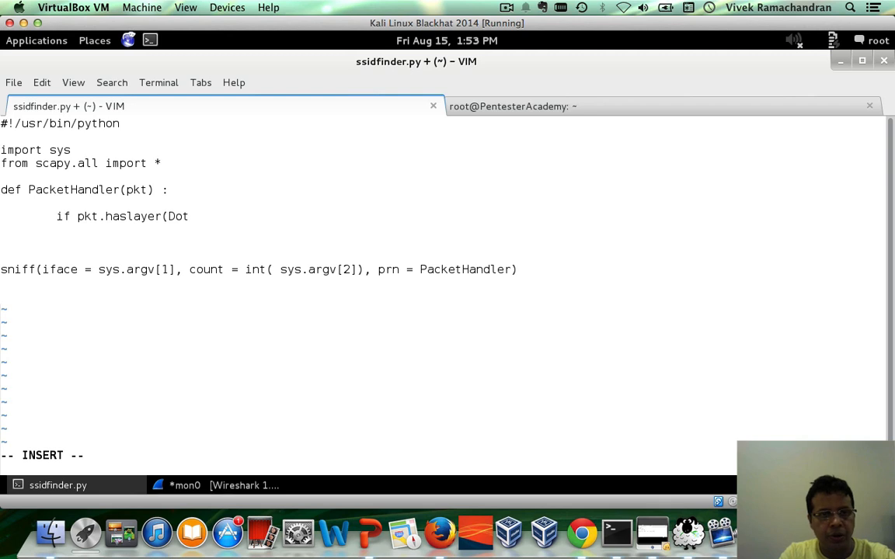
type("11B")
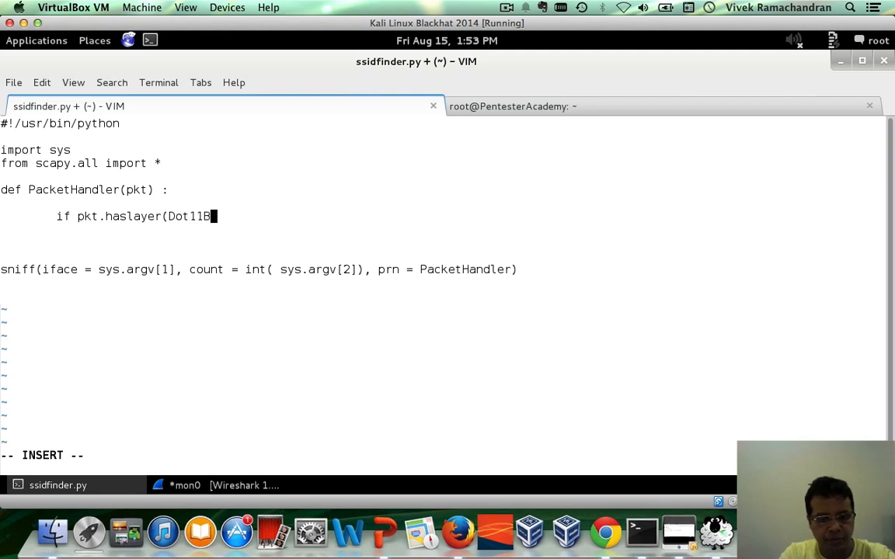
type("eacon)")
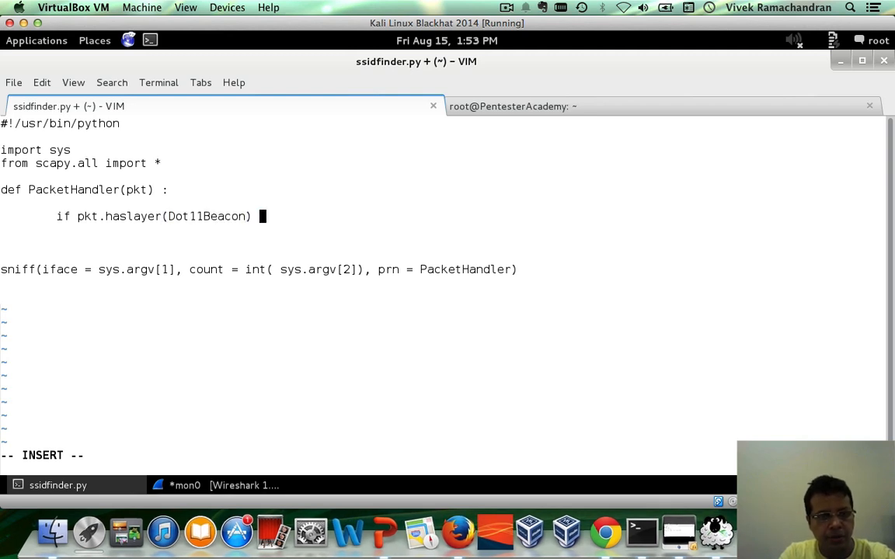
type(":")
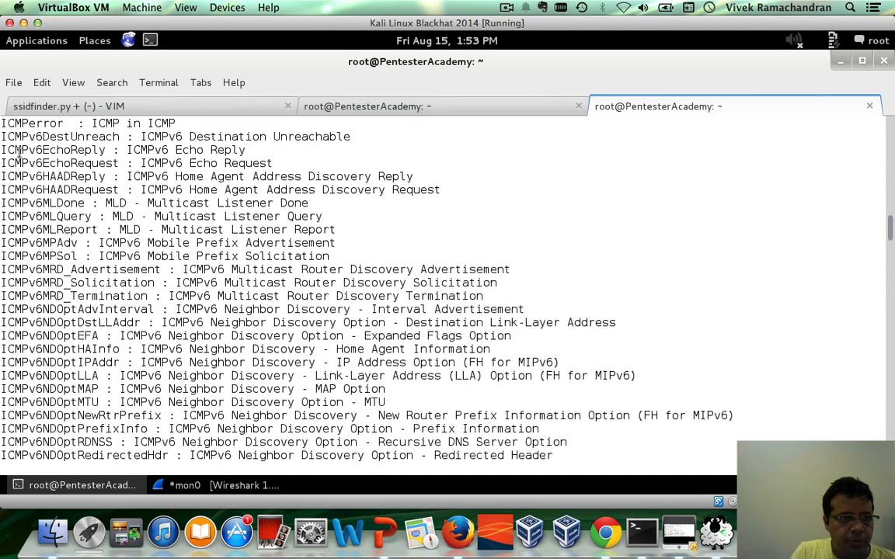
Scroll Scapy's layer list to find the Dot11Beacon (802.11 Beacon) entry.
scroll("up", 3)
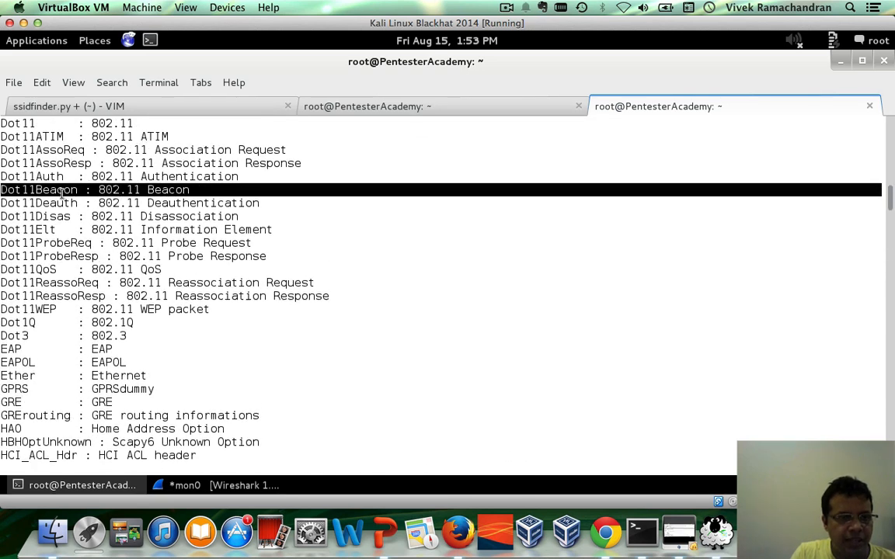
mouse_move(324, 236)
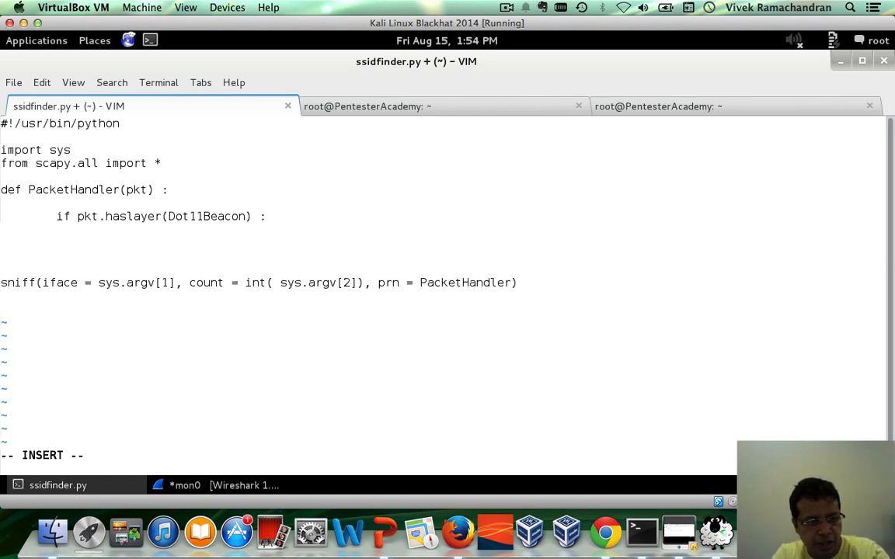
Add an ssids set above the handler and start a print line under the beacon check.
key("Return")
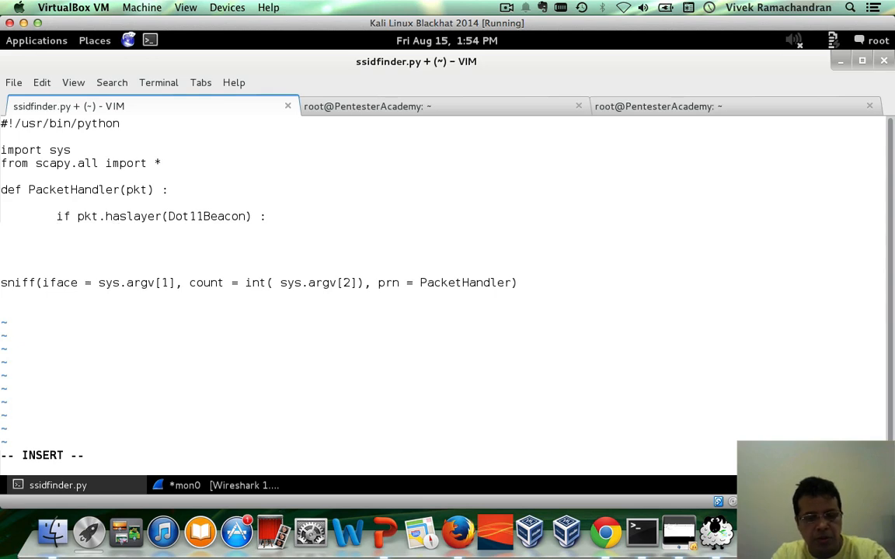
type("print")
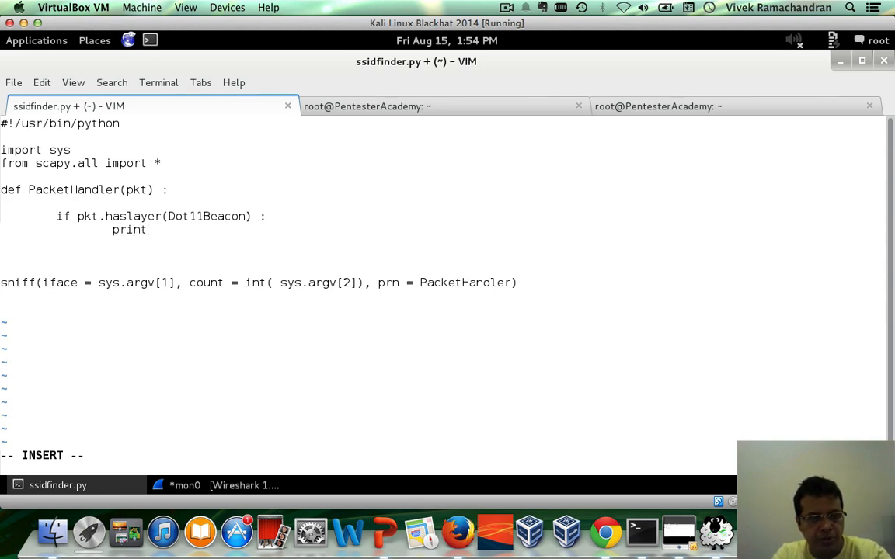
key("Return")
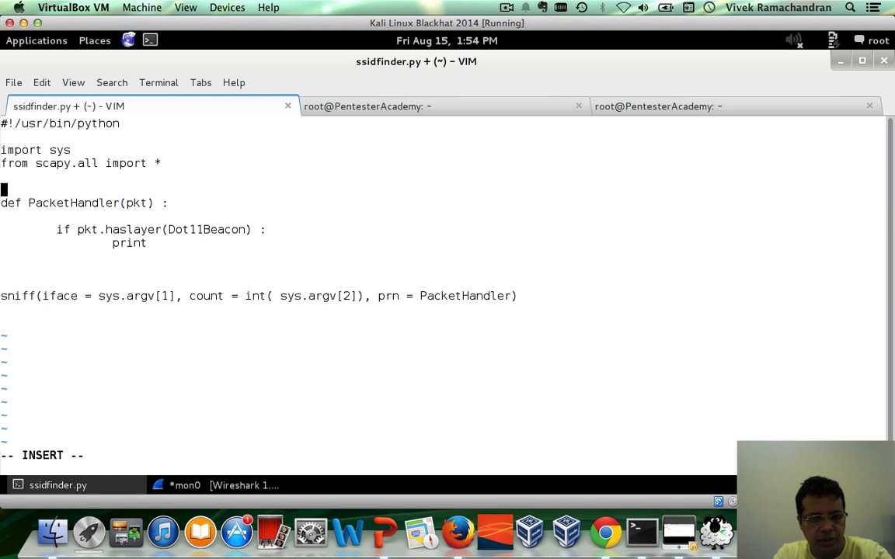
type("ssids = set(")
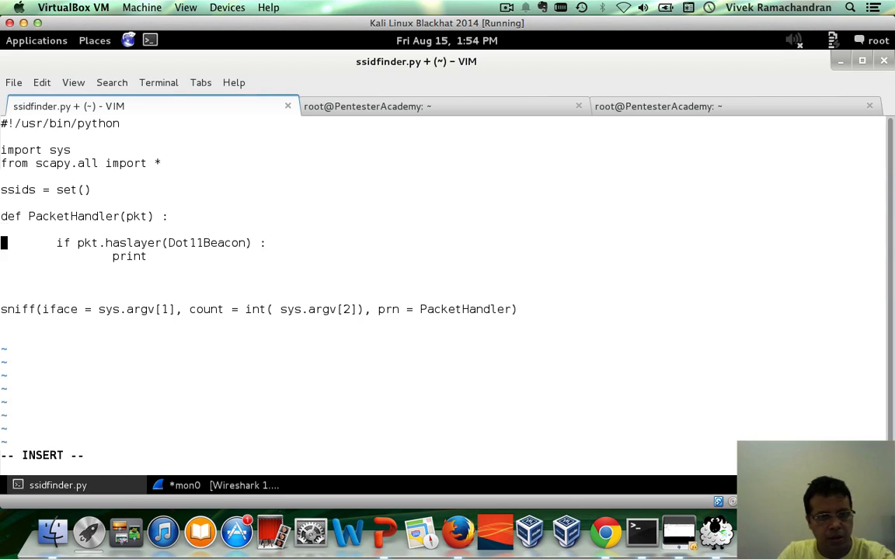
Nest 'if pkt.info not in ssids:' under the beacon check.
key("Return")
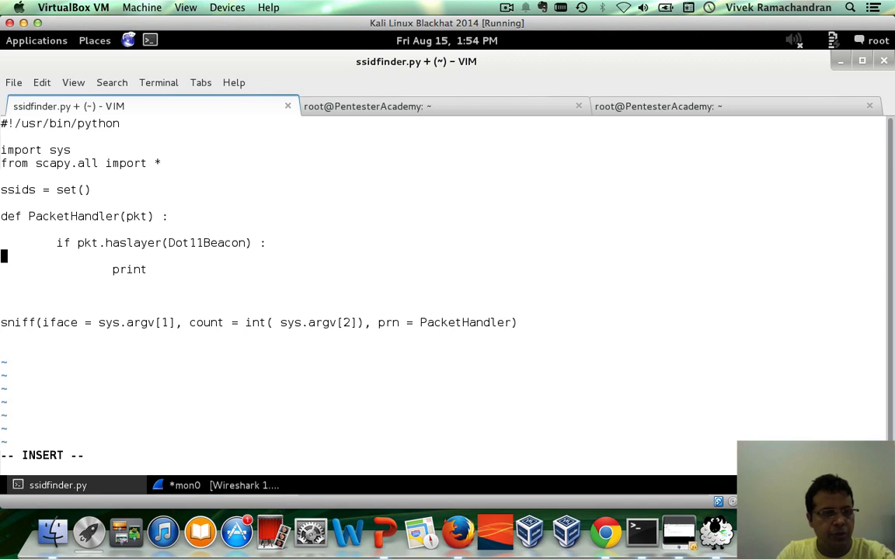
type("if")
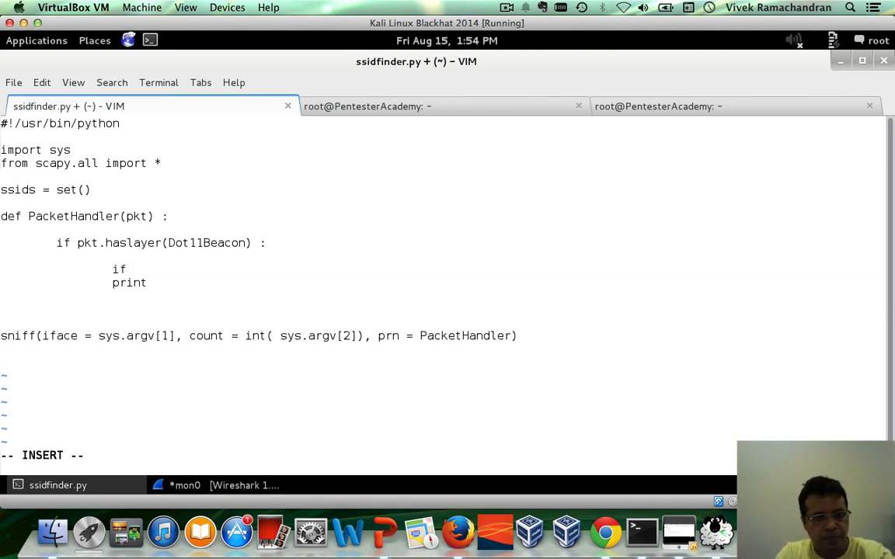
type("pkt.info")
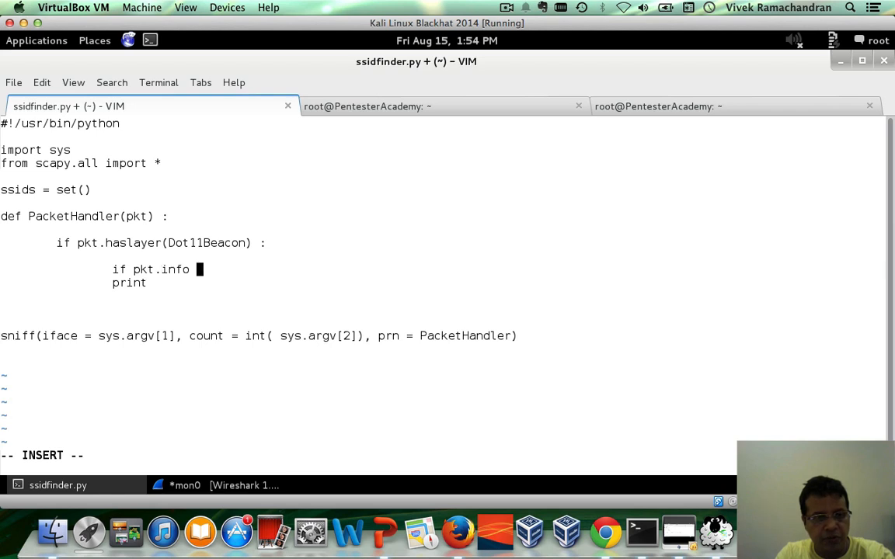
type("nt")
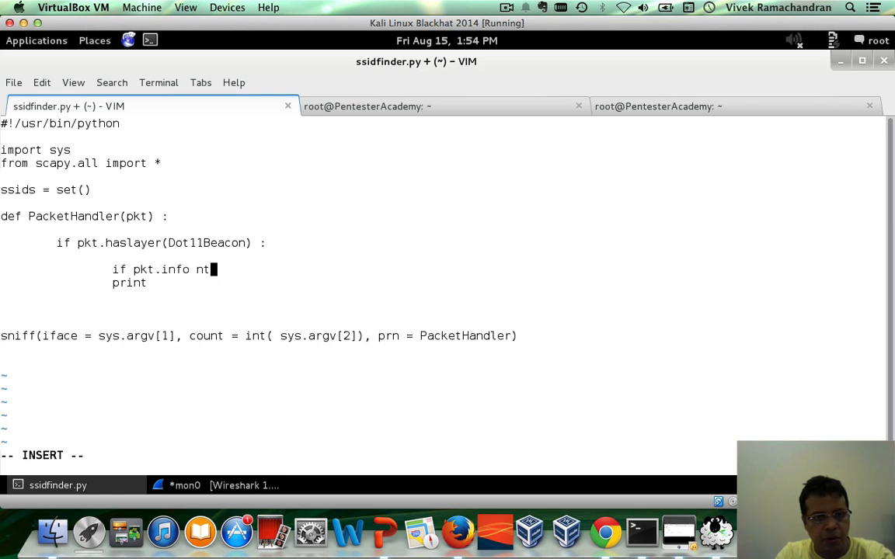
type("ot in")
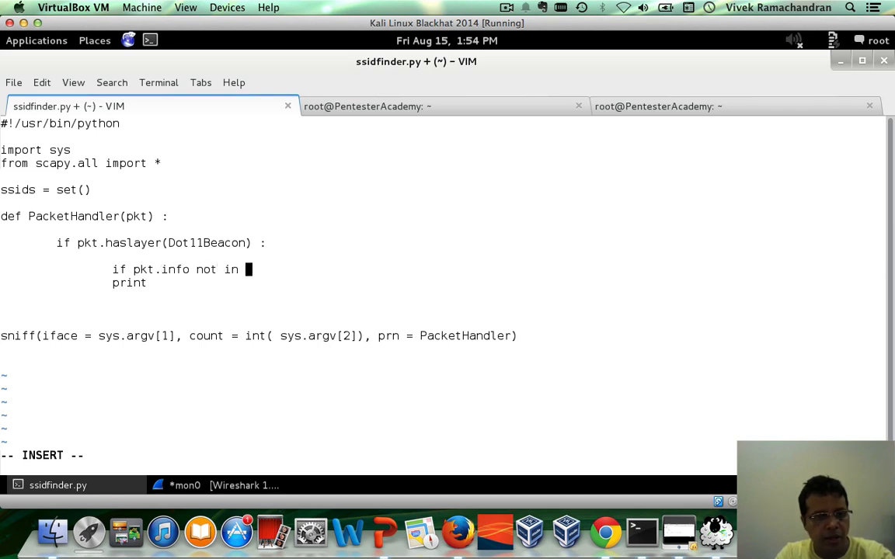
type("ssi")
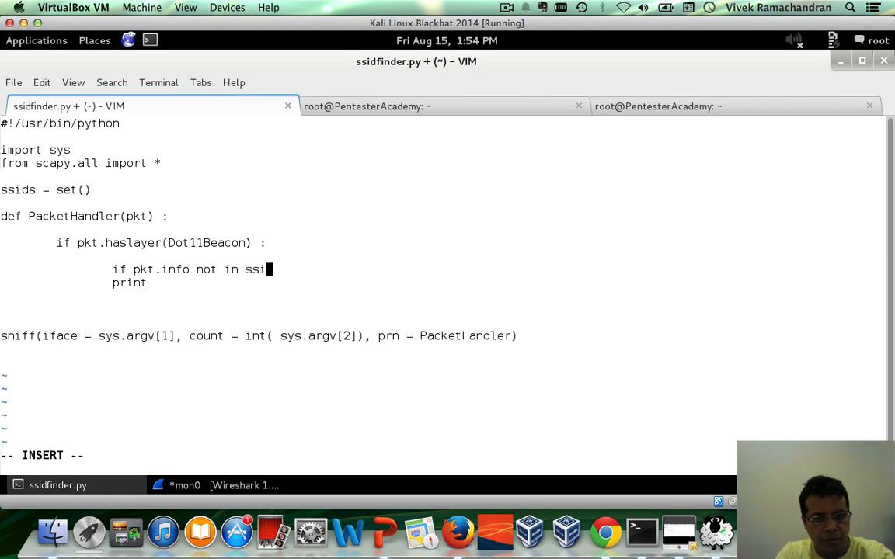
type("ds:")
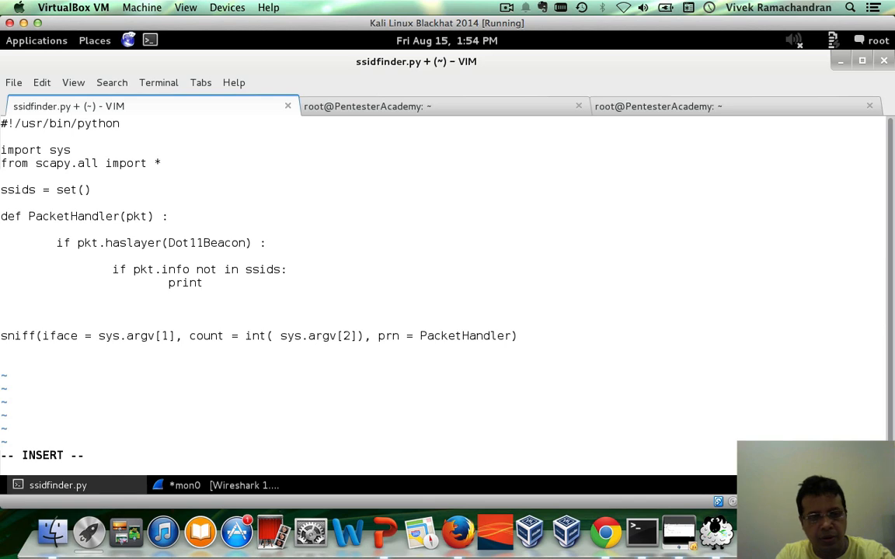
Print len(ssids) and pkt.addr3 for each newly seen SSID.
type("en(ssids),")
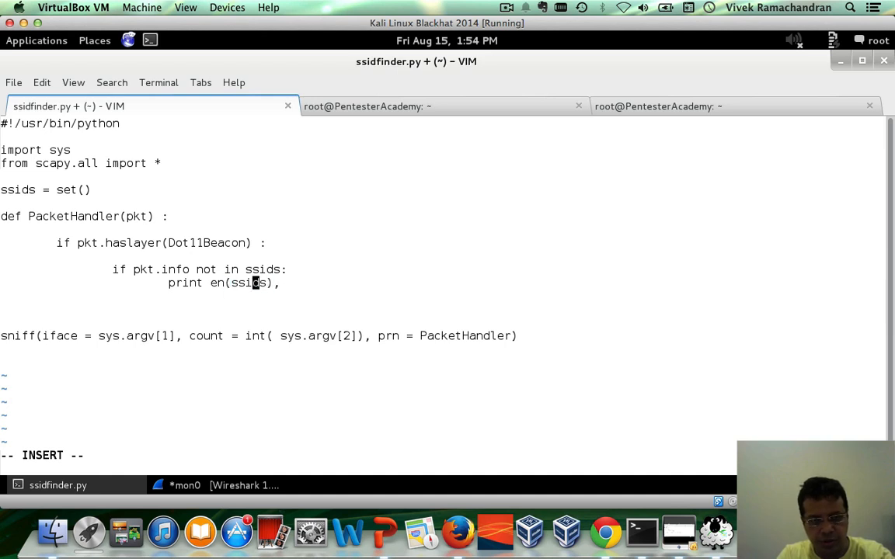
type("l")
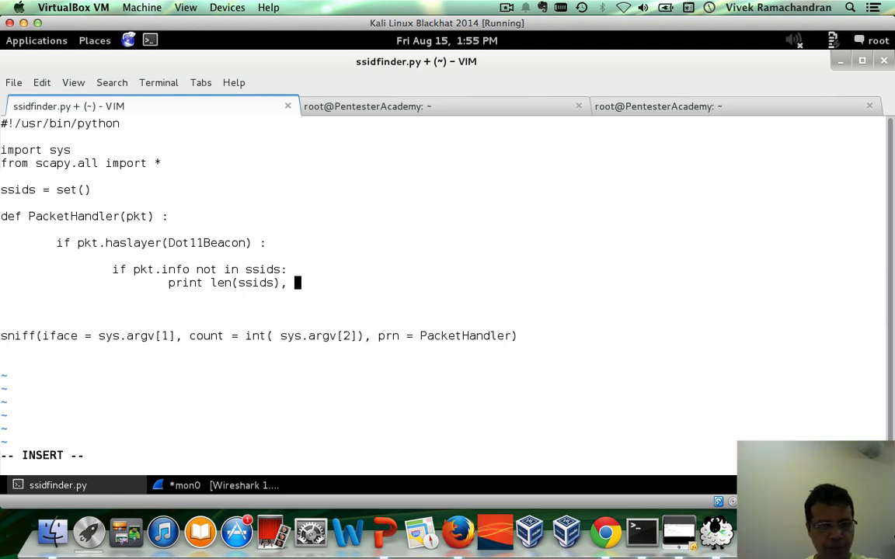
type("pk")
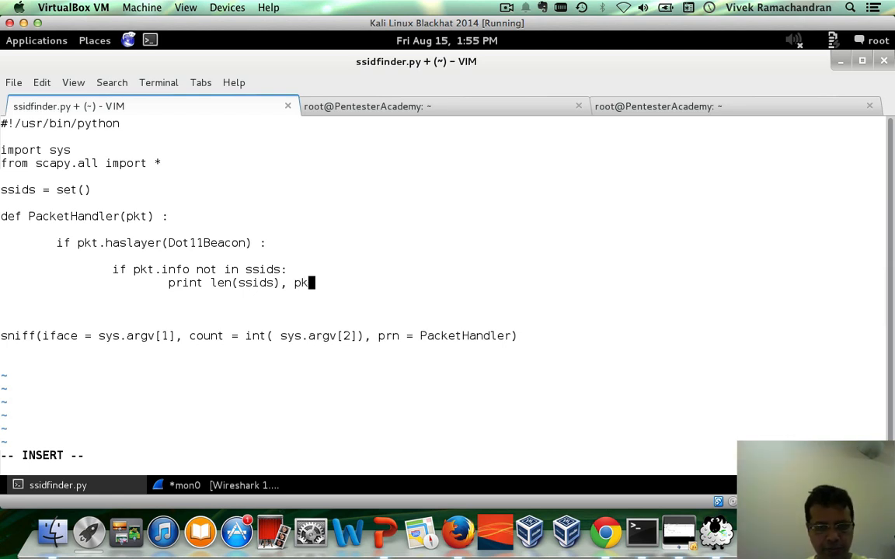
type("t.addr2")
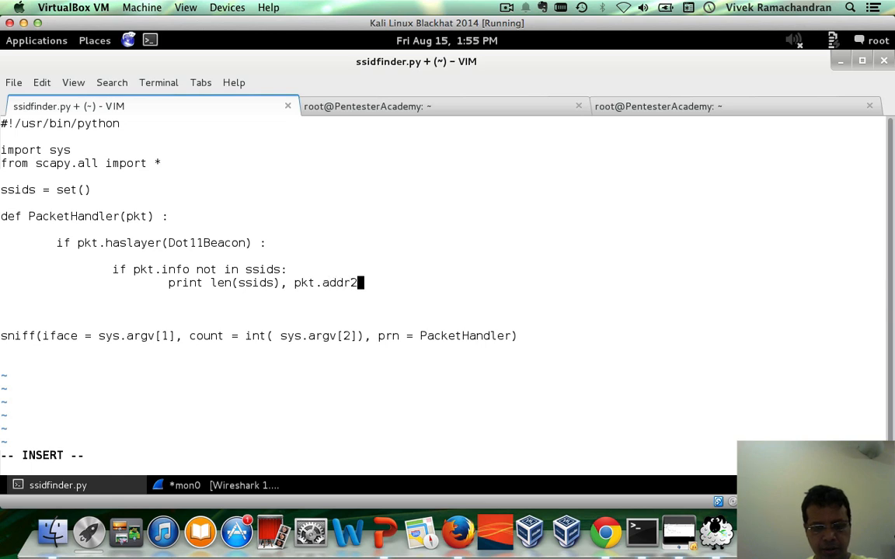
type("3,")
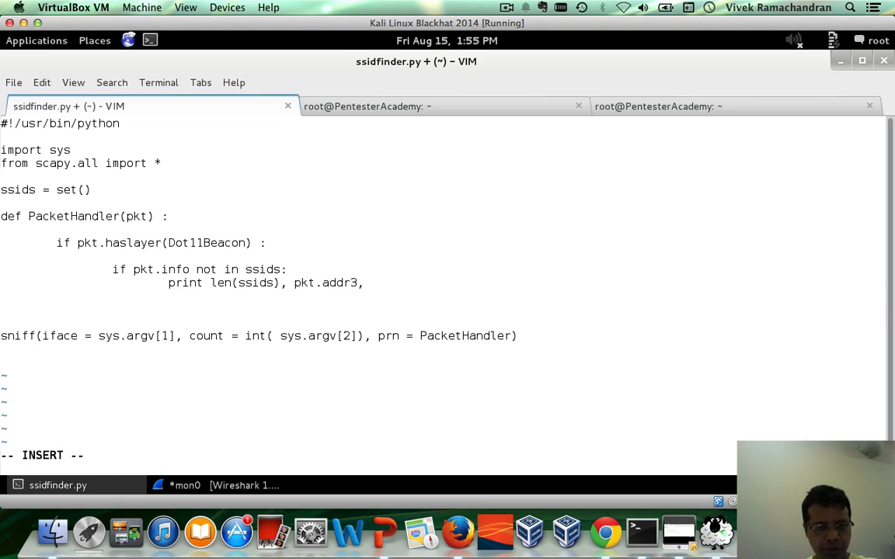
type(", pk")
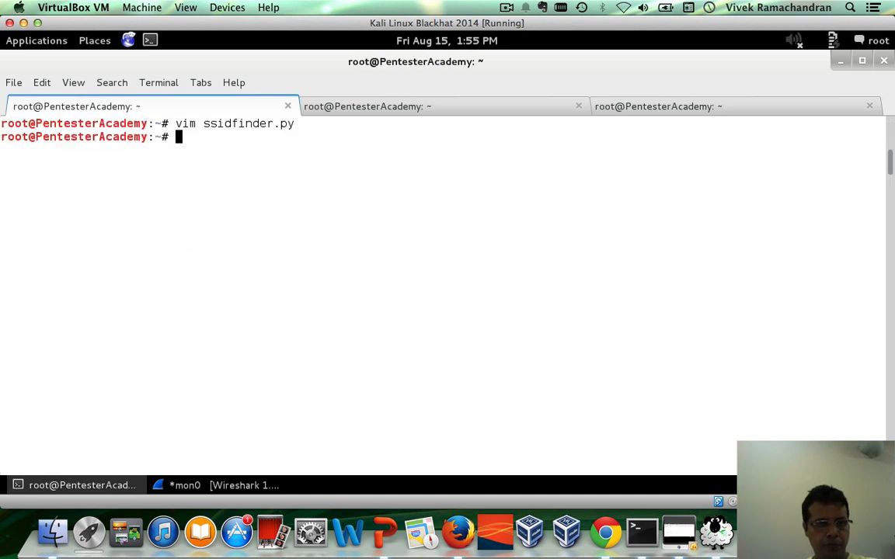
Make ssidfinder.py executable, run it on mon0 for 10000 packets, then reopen it in vim.
type("chmod a+x")
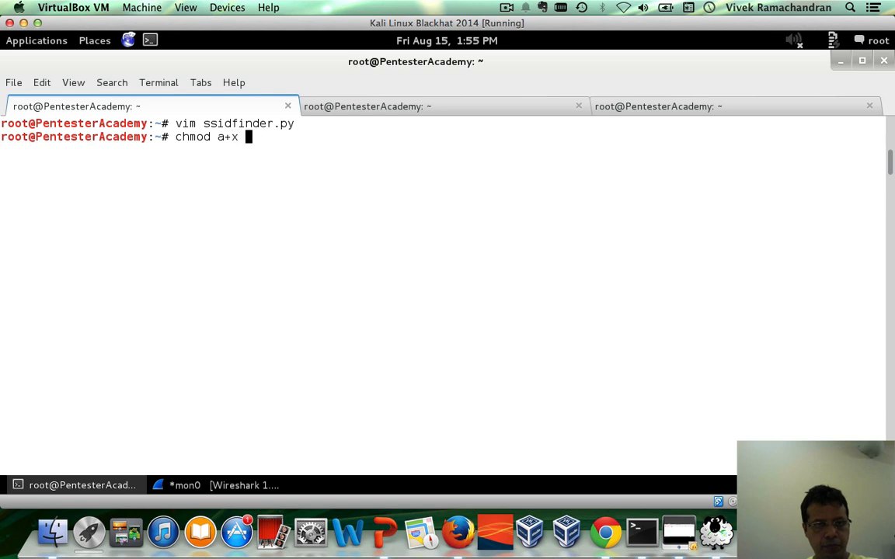
key("Return")
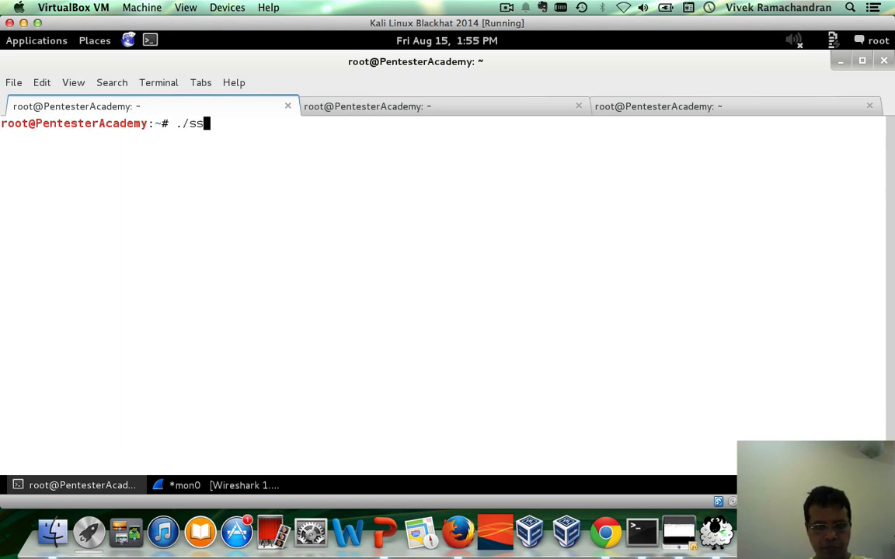
type("idfinder.py")
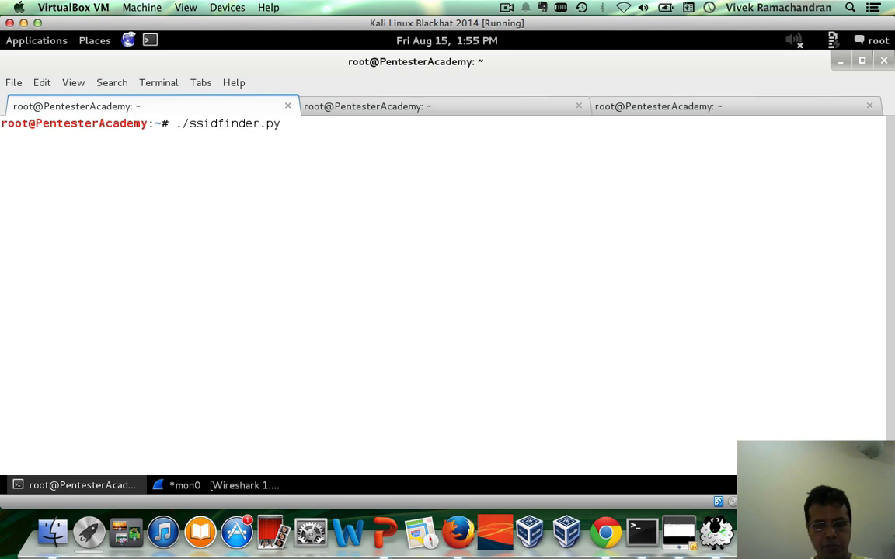
type("mon0 10000")
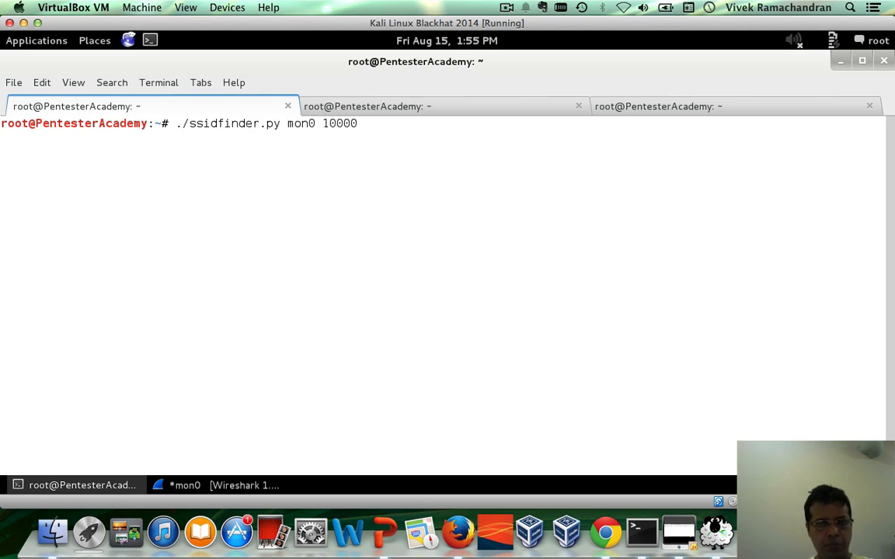
type("vim ssidfinder.py")
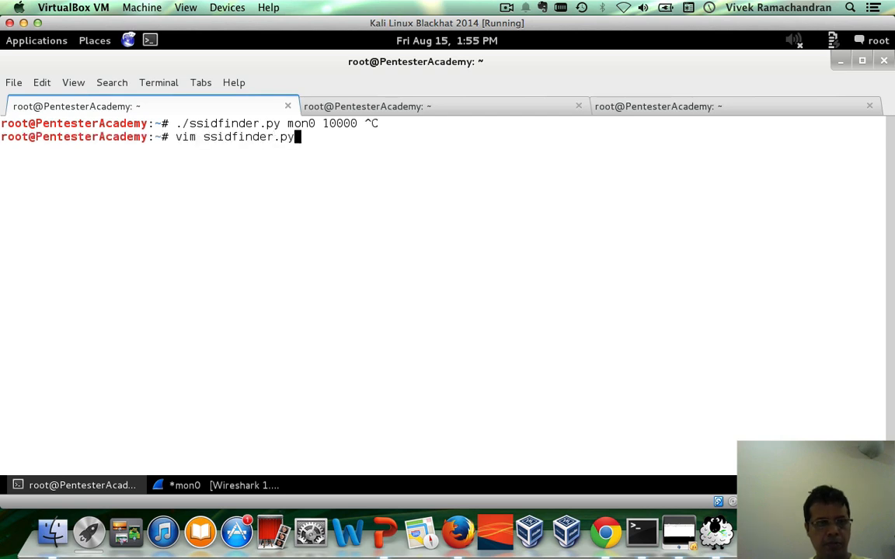
key("Return")
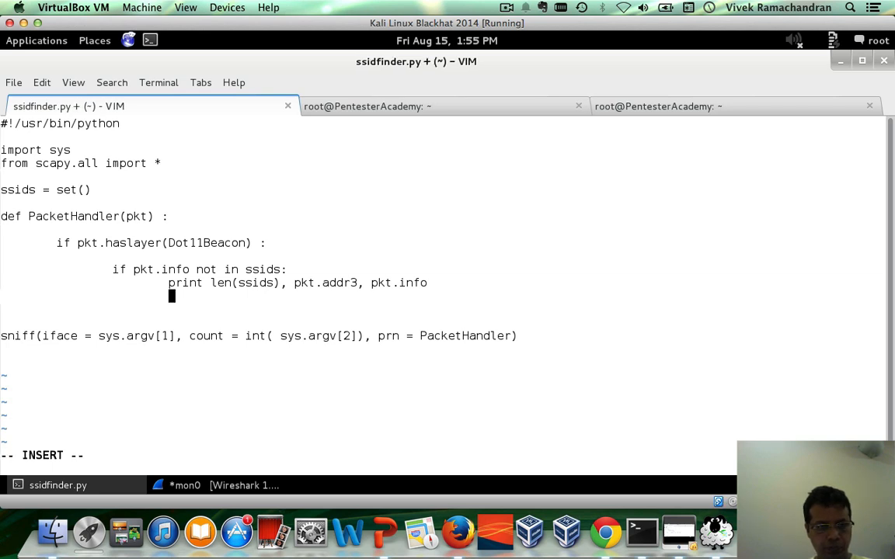
Add ssids.add(pkt.info) under an 'if pkt.info not in ssids and pkt.info' check.
type("ss")
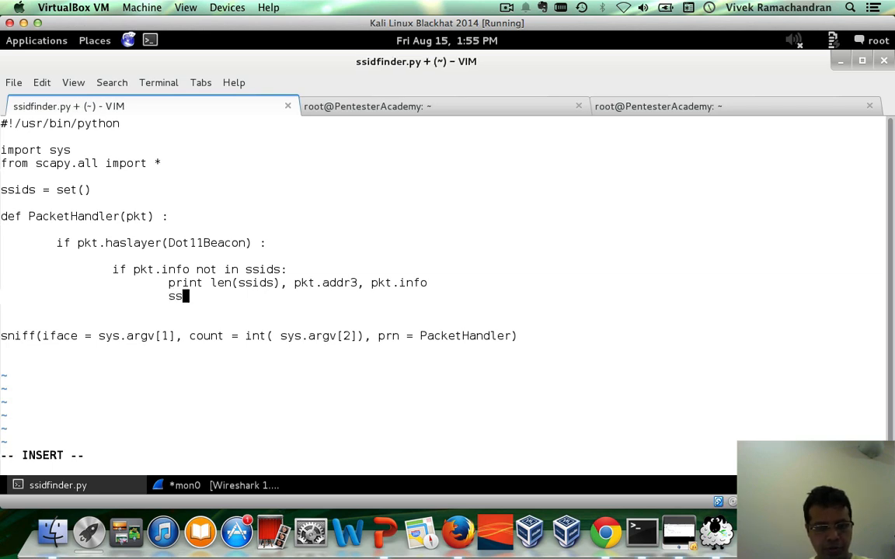
type("ids.add")
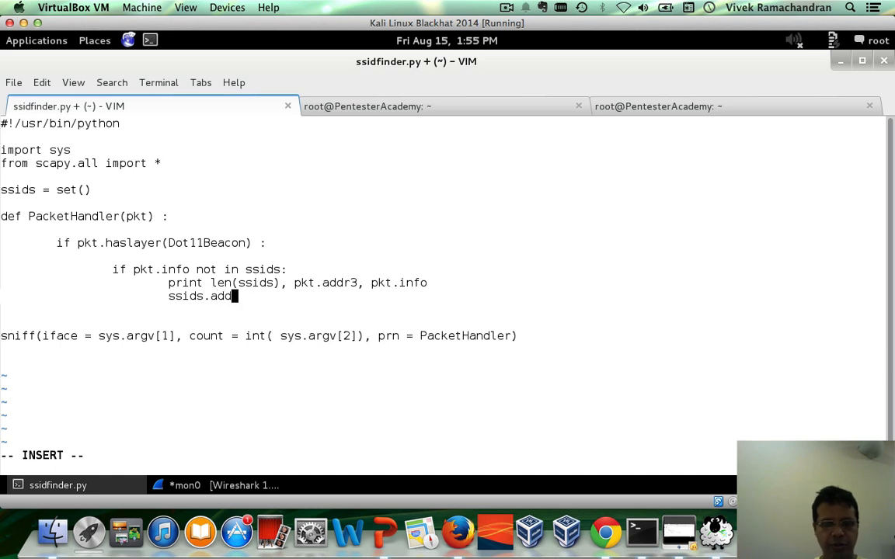
type("(")
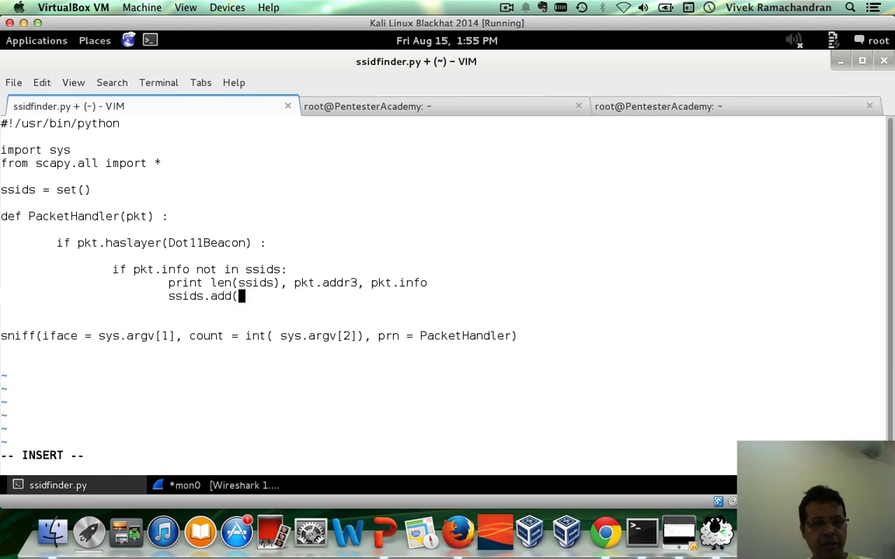
type("pkt.info")
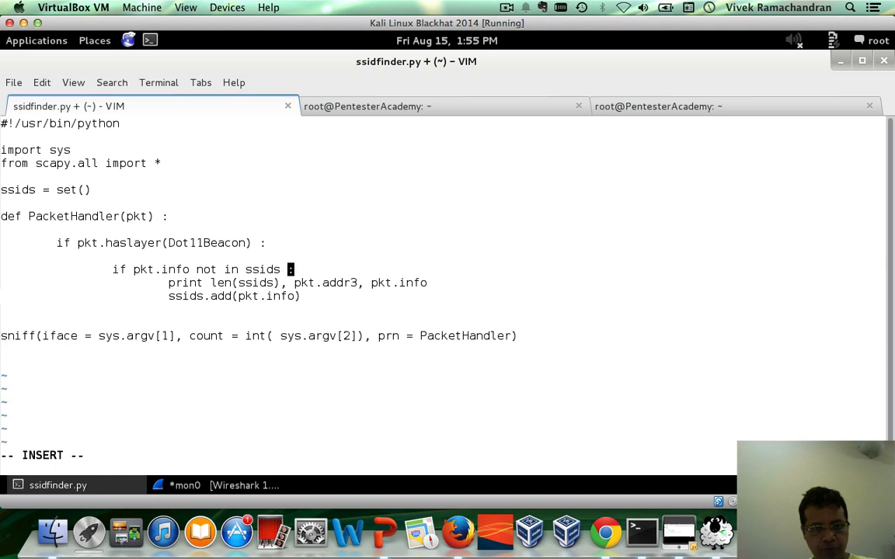
type("and pkt.info")
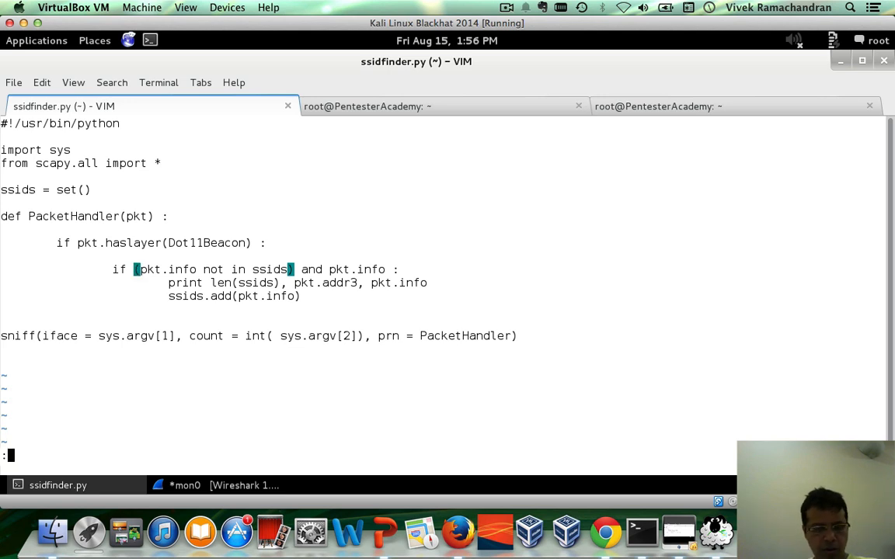
left_click(74, 107)
type("./ssidfinder.py")
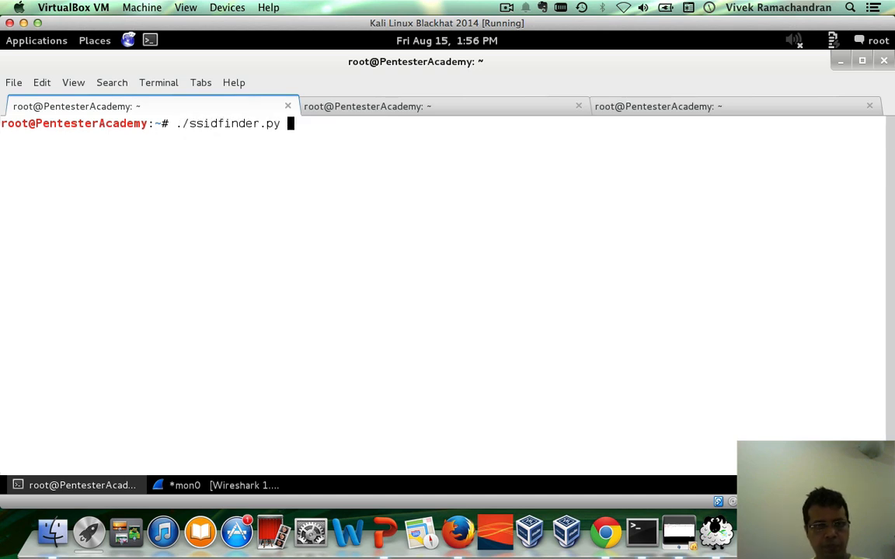
Run ssidfinder.py on mon0 with count 100000, listing Alex WiFi, Khan, Nneroth, vermahouse, Dlink, then stop.
type("mon0 100")
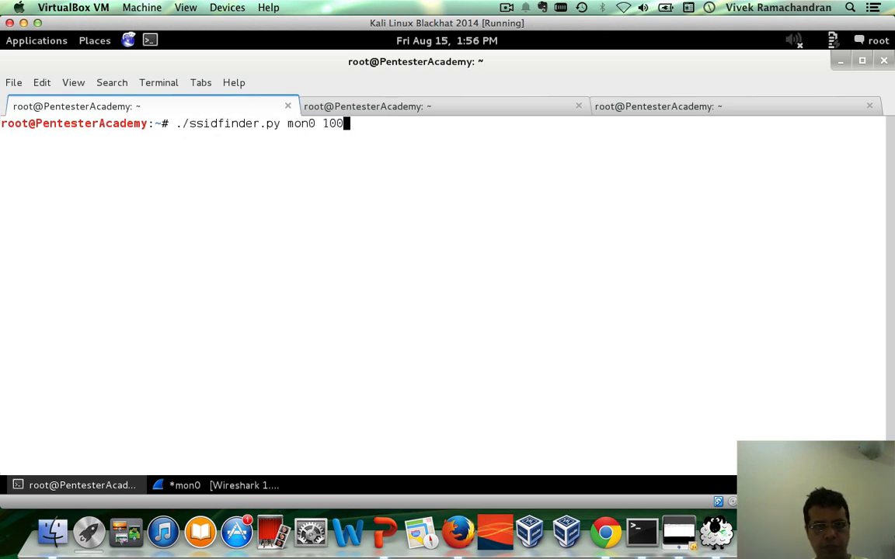
key("Return")
type("vim ssidfinder.py00")
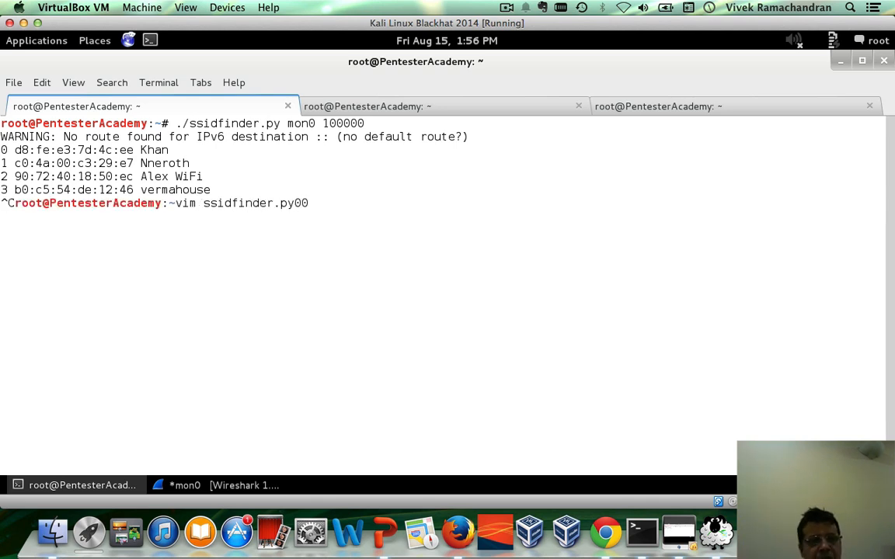
key("Return")
type("vim ssidfinder.py")
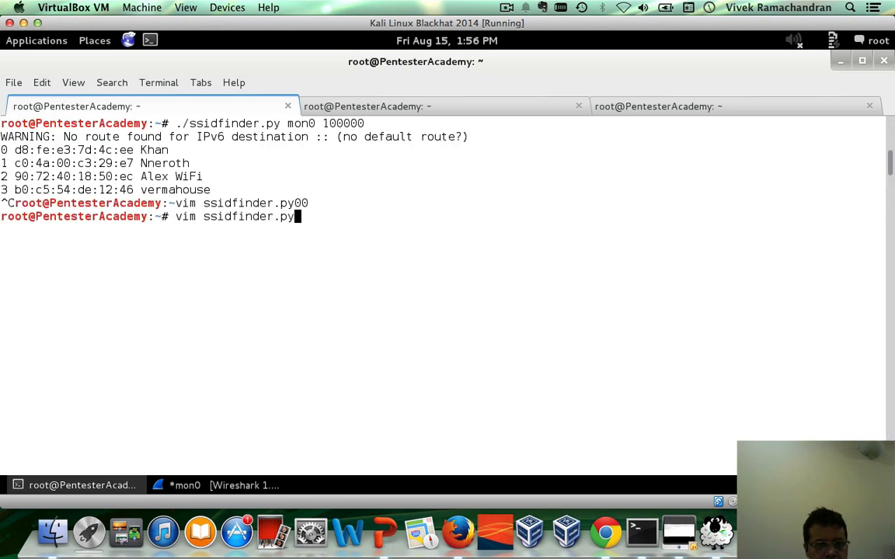
key("Return")
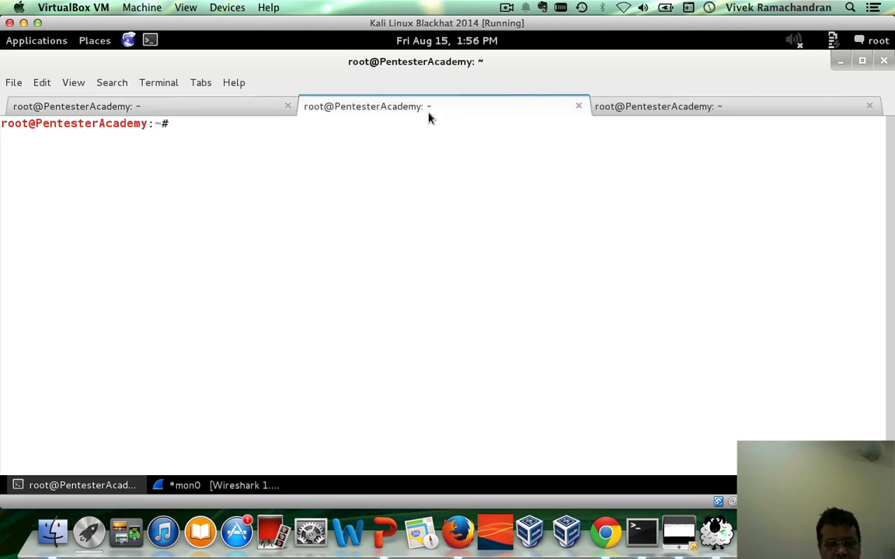
type("airodump-ng mon")
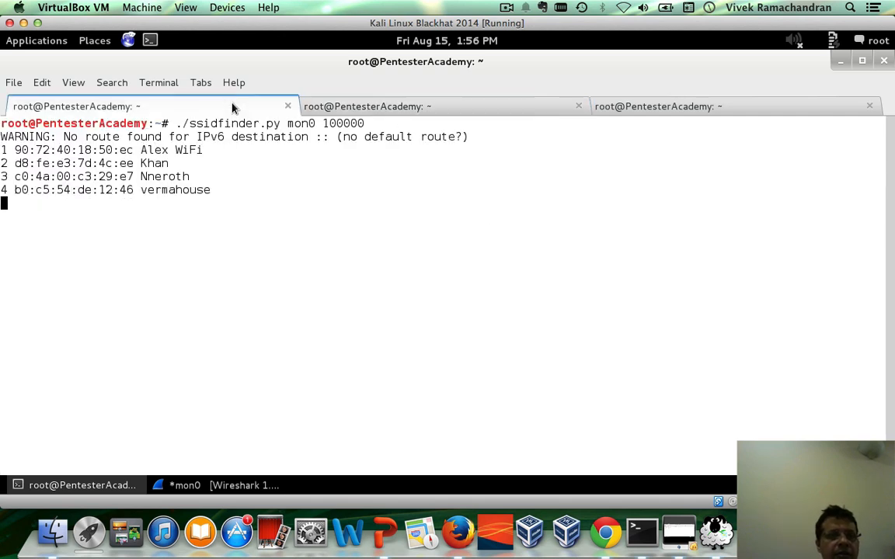
mouse_move(471, 297)
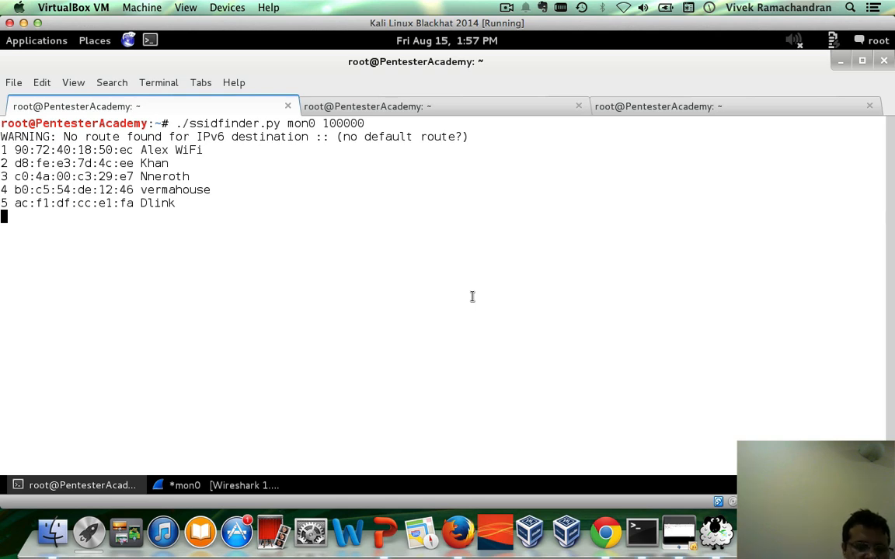
key("ctrl+c")
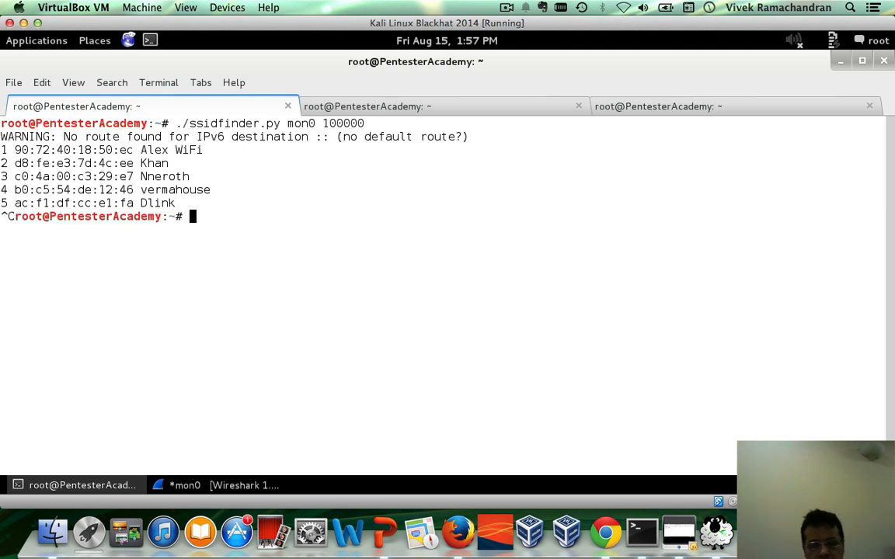
Copy ssidfinder.py to ssidfinderv2.py and open the copy in vim.
type("vim ssidf")
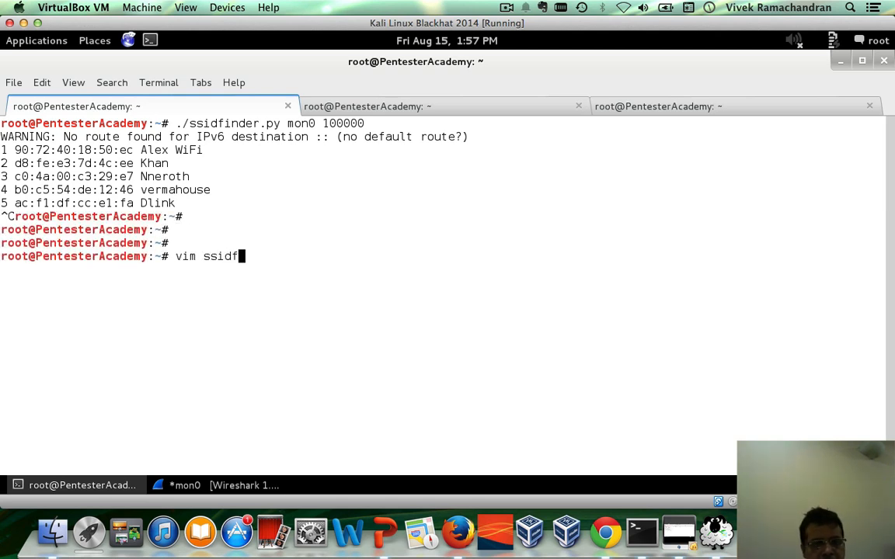
key("Return")
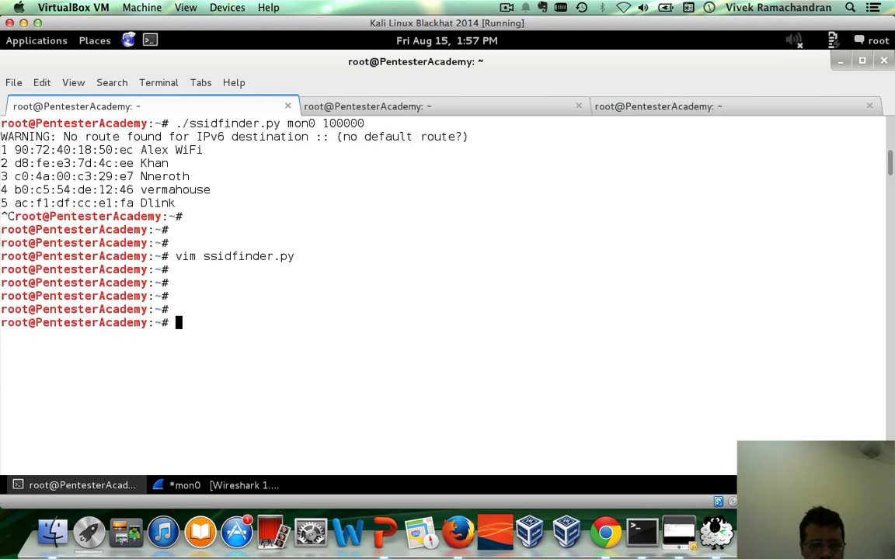
type("cp ssidfinder.py ssidfinderv")
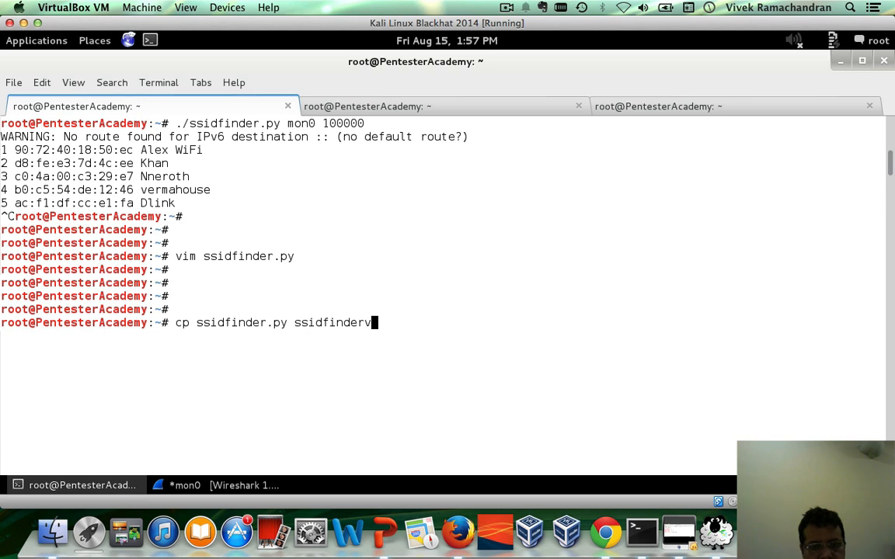
type("2.pt")
type("vim")
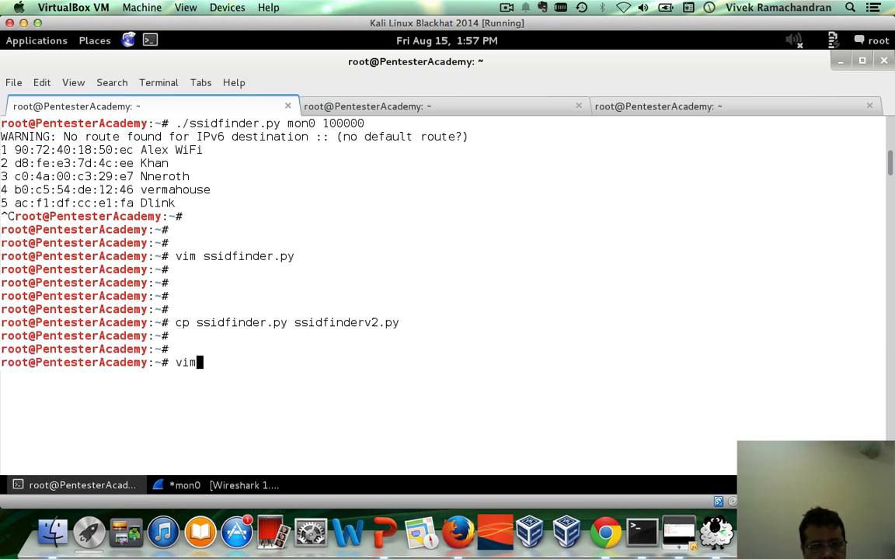
type("ssidfinder")
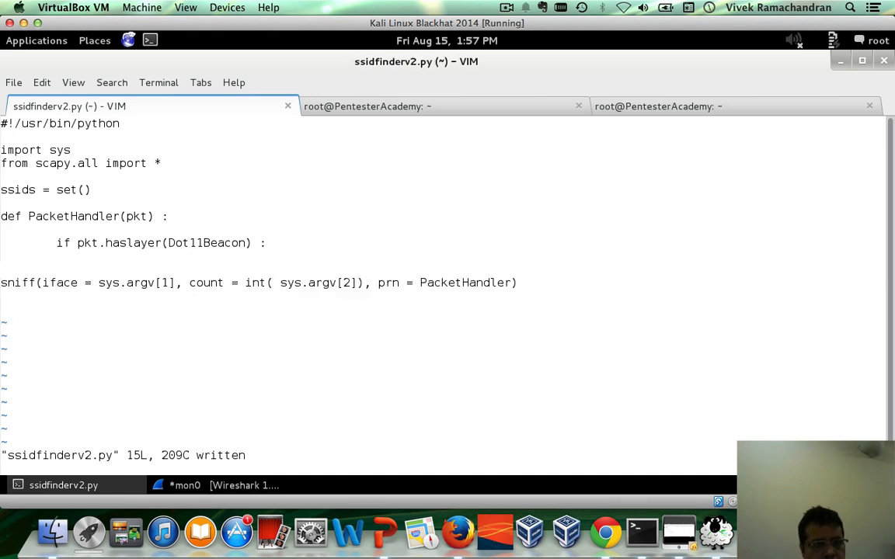
Open a new line below the Dot11Beacon check and switch to the Scapy shell.
key("o")
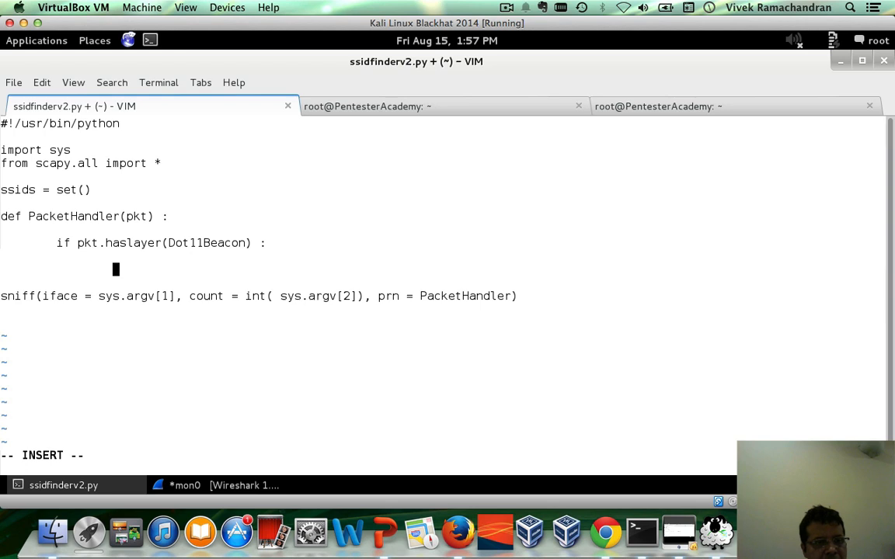
type("ls")
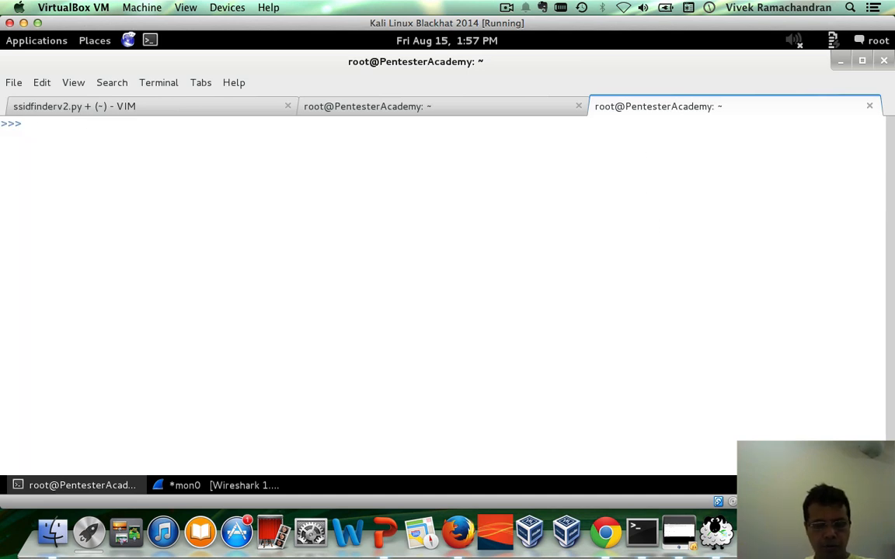
Capture ten packets with pkts = sniff(iface="mon0", count=10).
type("sniff")
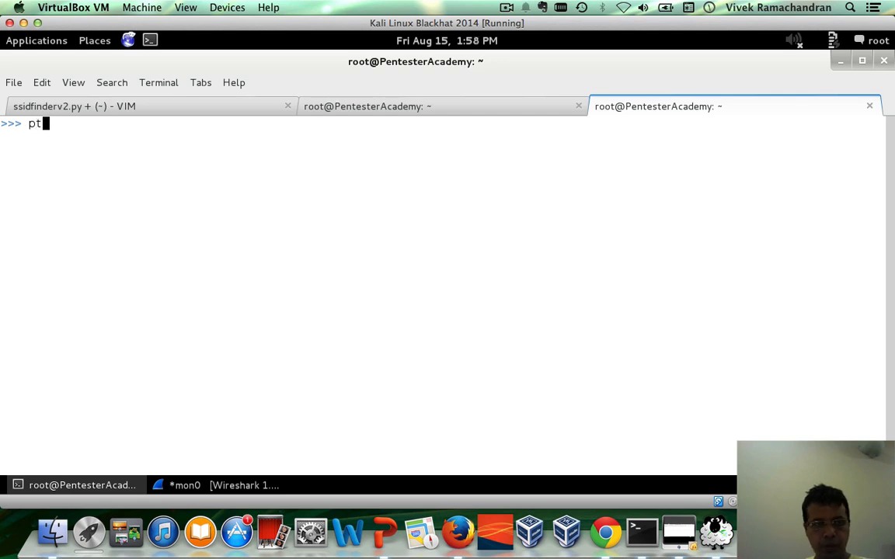
type("kts = s")
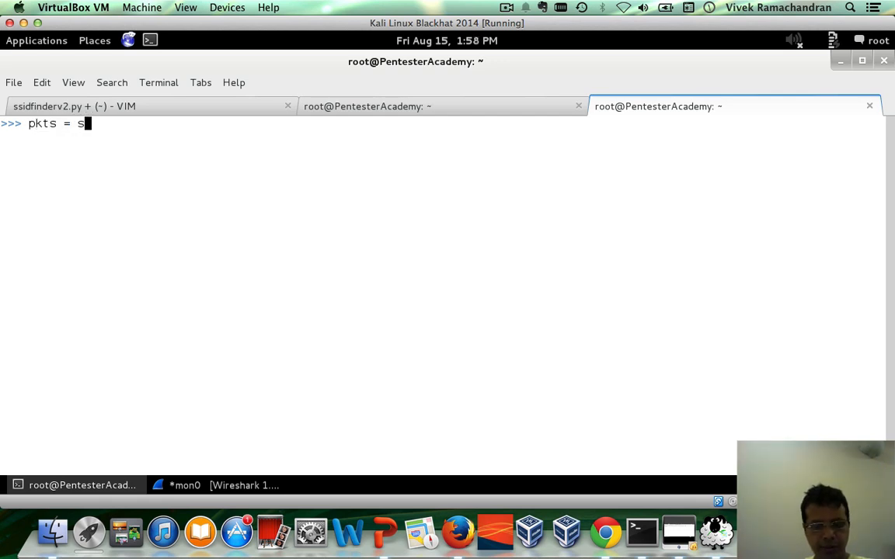
type("niff(")
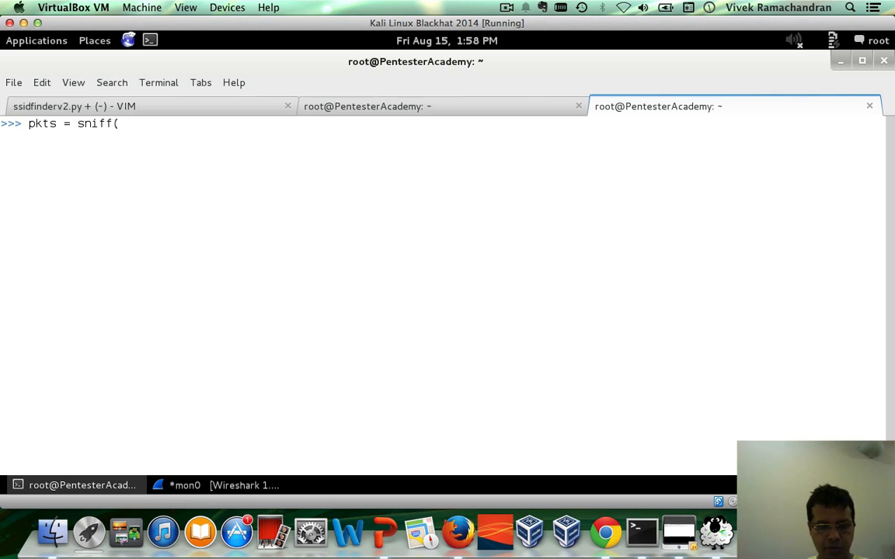
type("iface =")
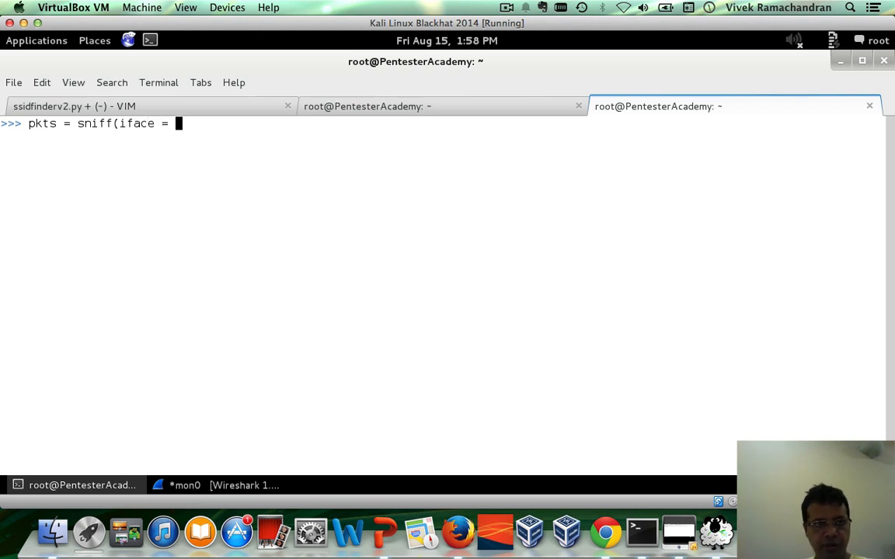
type("\"mon0\"")
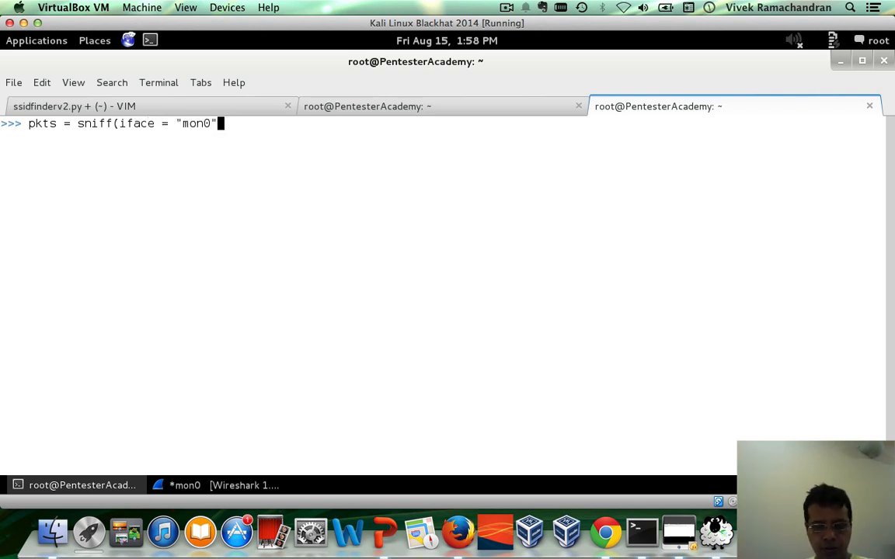
type(", count = 1")
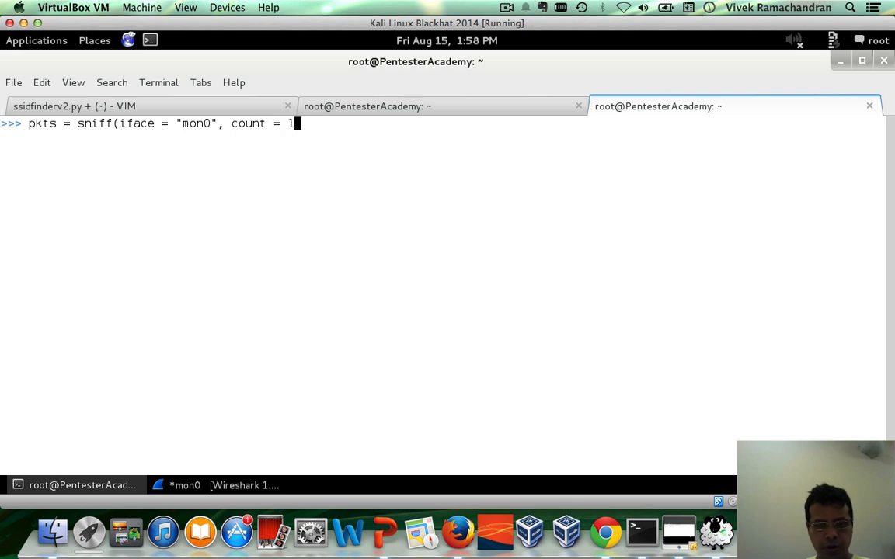
type("0 )")
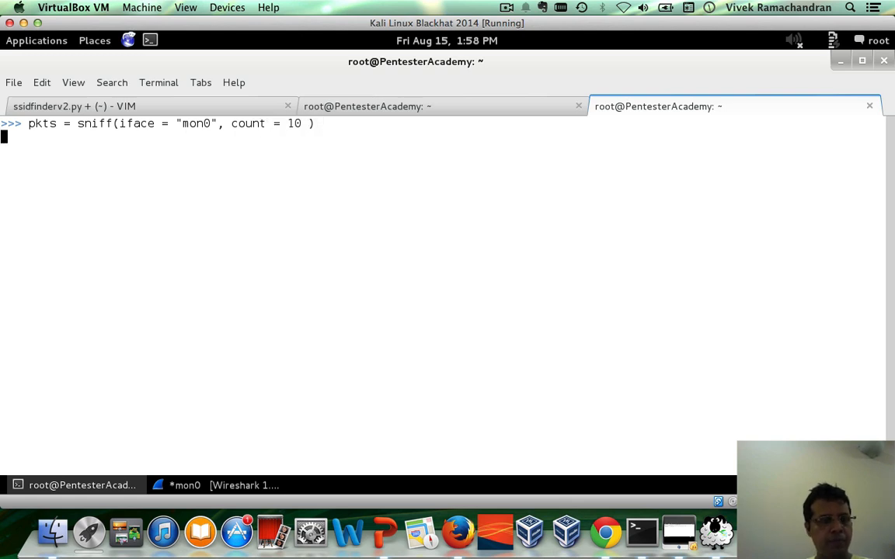
List the captured packet summaries and store pkts[9] as pkt.
type("pkt")
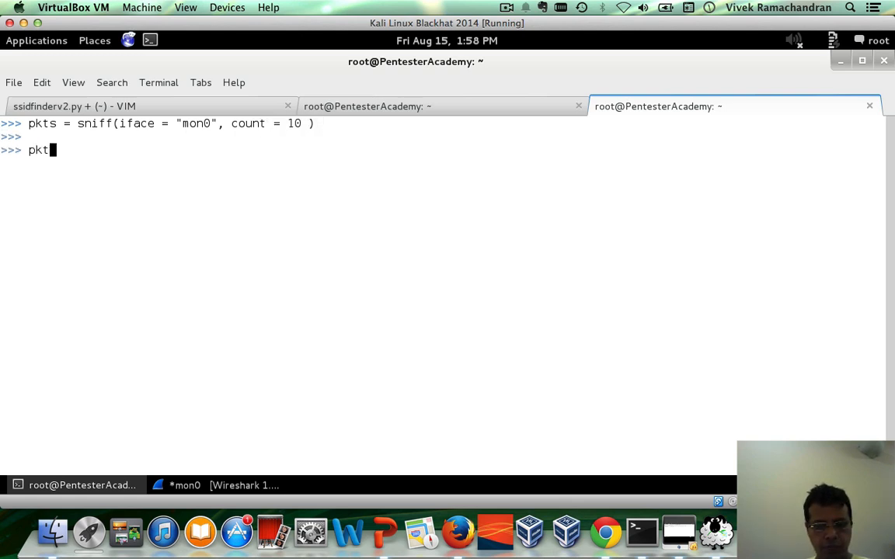
type("s.ns")
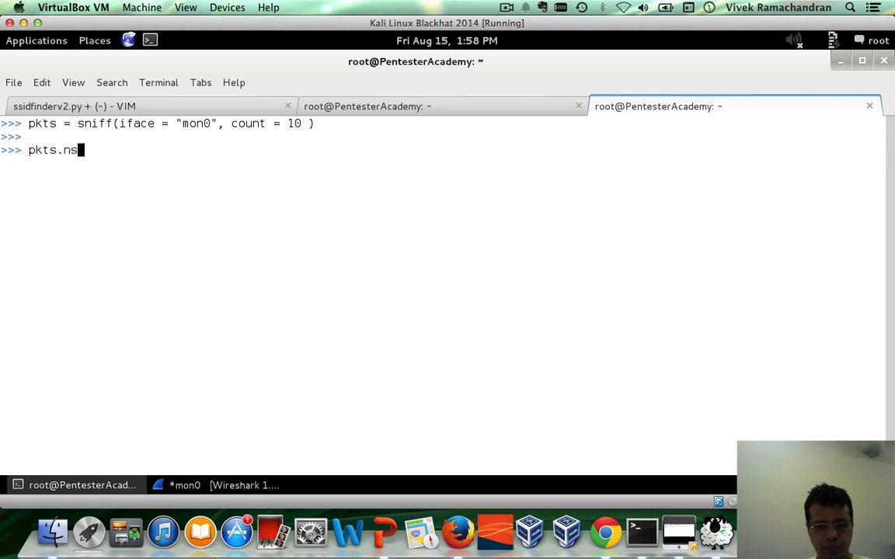
key("Return")
type("pkt")
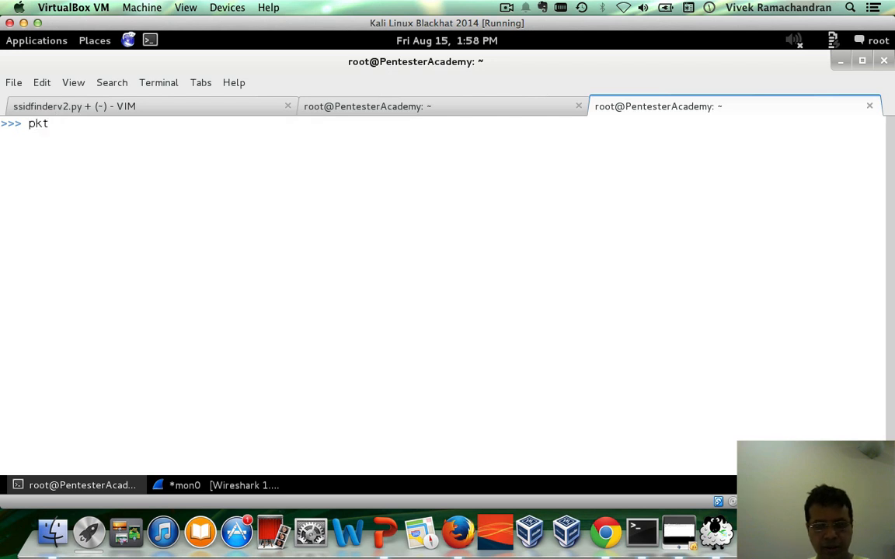
type("= pkts[")
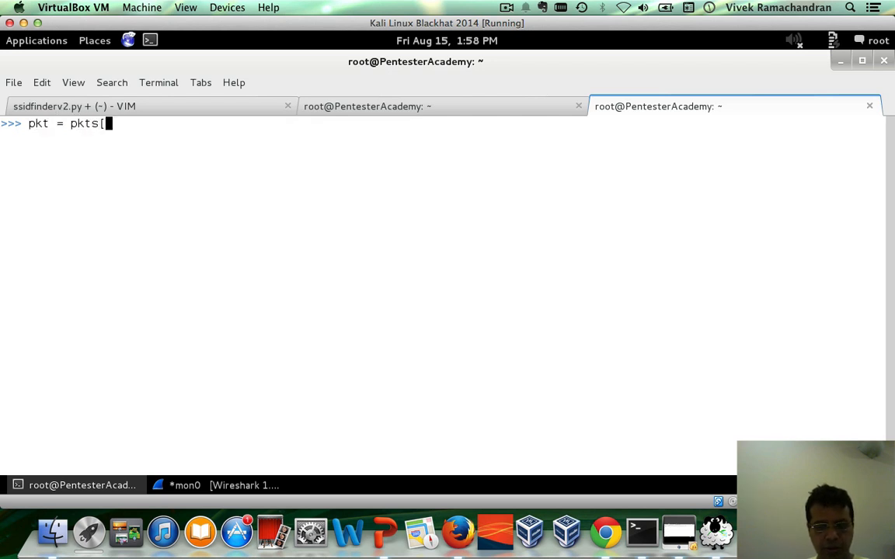
key("Return")
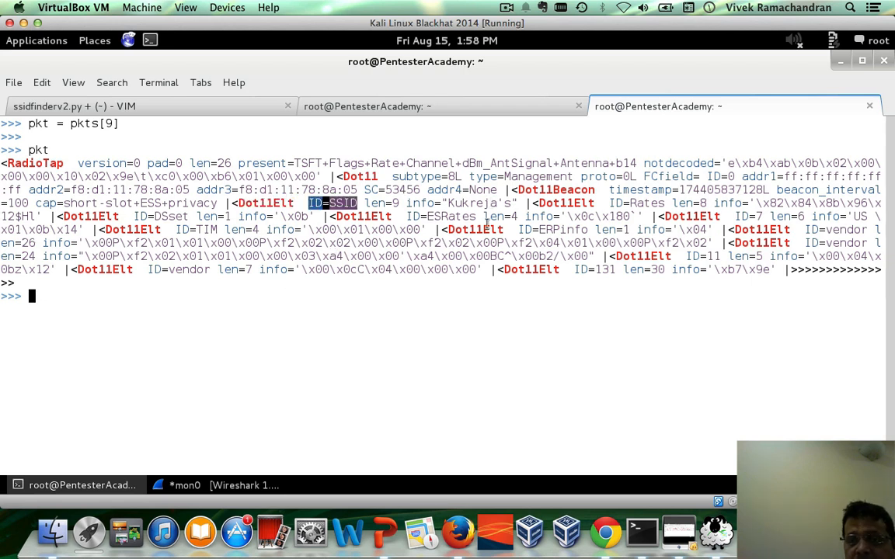
mouse_move(468, 338)
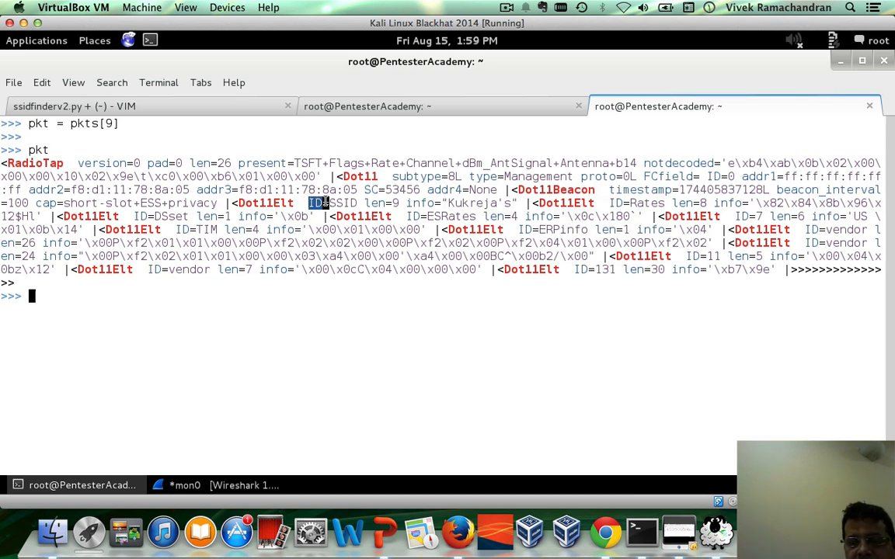
mouse_move(196, 473)
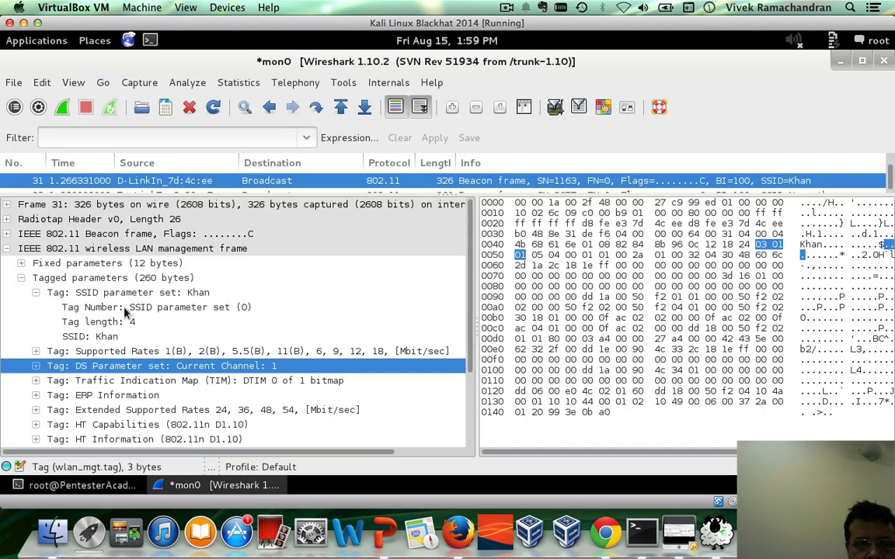
mouse_move(153, 313)
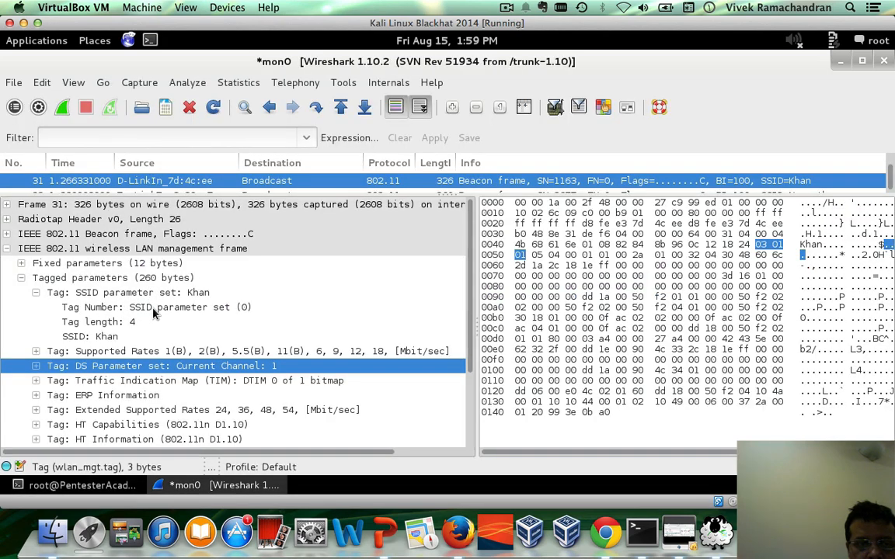
left_click(155, 307)
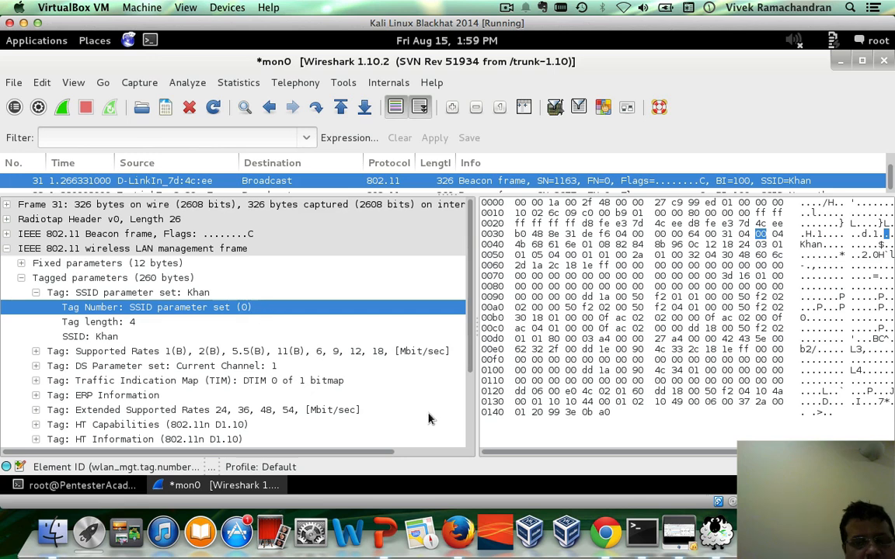
mouse_move(234, 318)
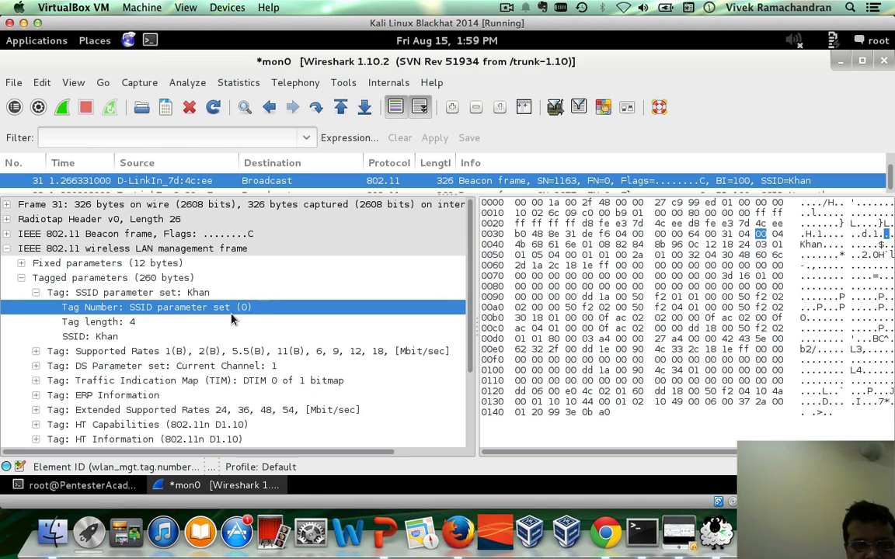
left_click(78, 485)
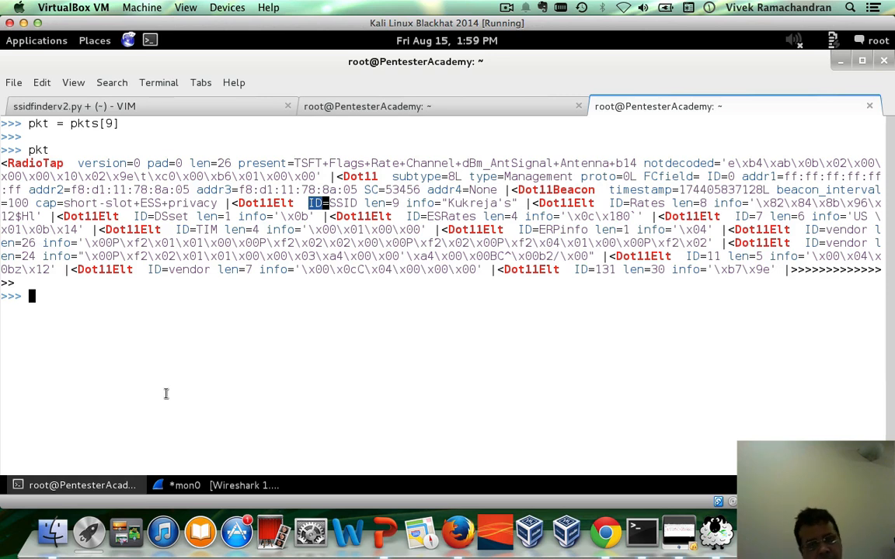
mouse_move(150, 115)
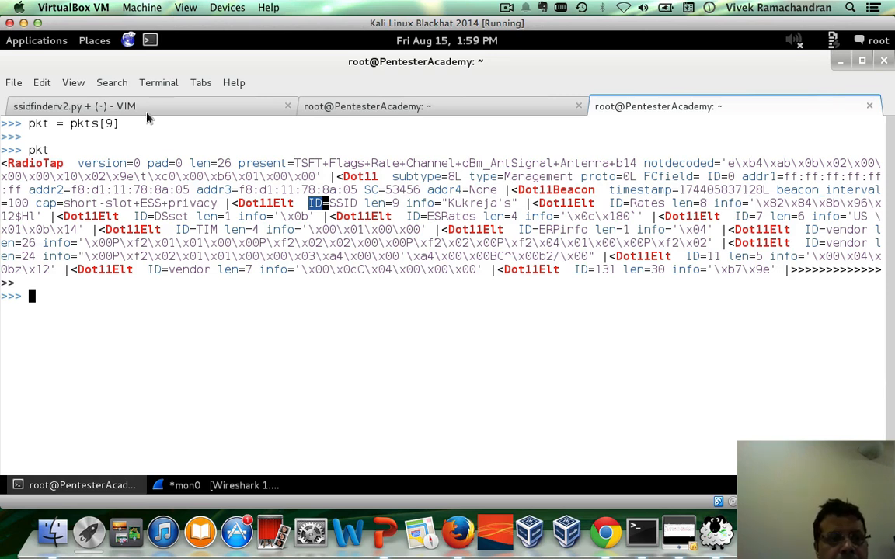
Switch back to the ssidfinderv2.py vim tab.
left_click(73, 106)
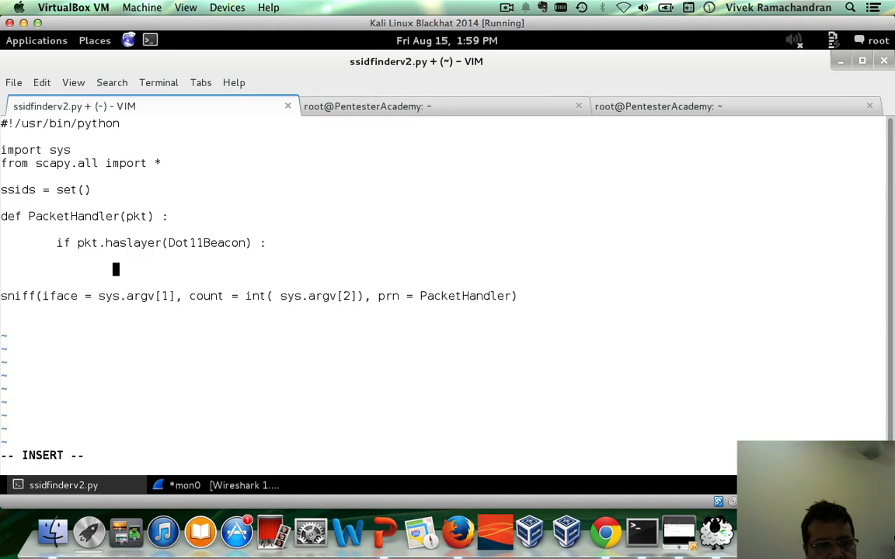
Add temp = pkt and a while temp: loop setting temp = temp.getlayer(Dot11Elt).
type("temp =")
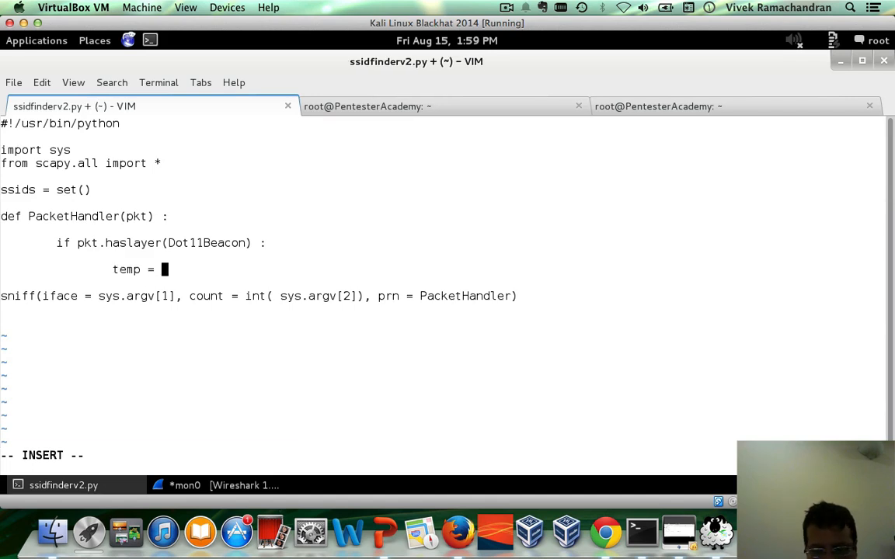
type("pkt")
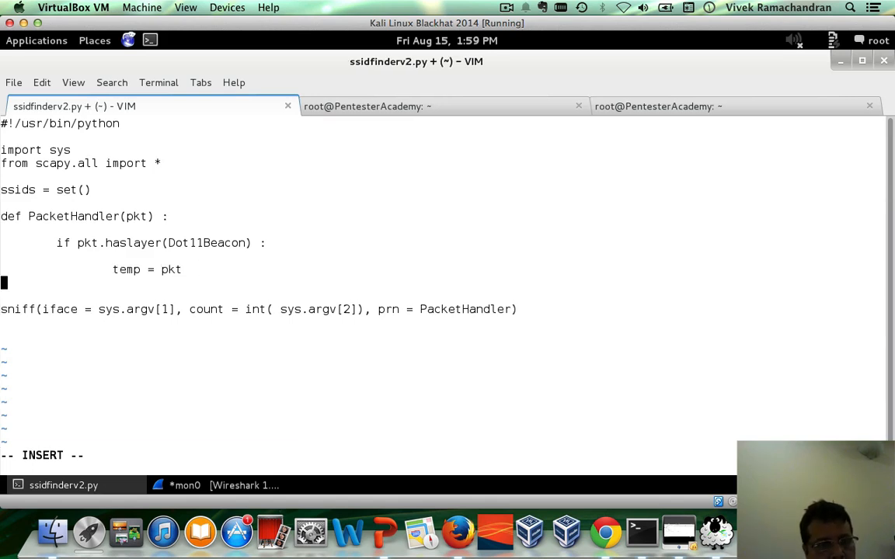
type("wh")
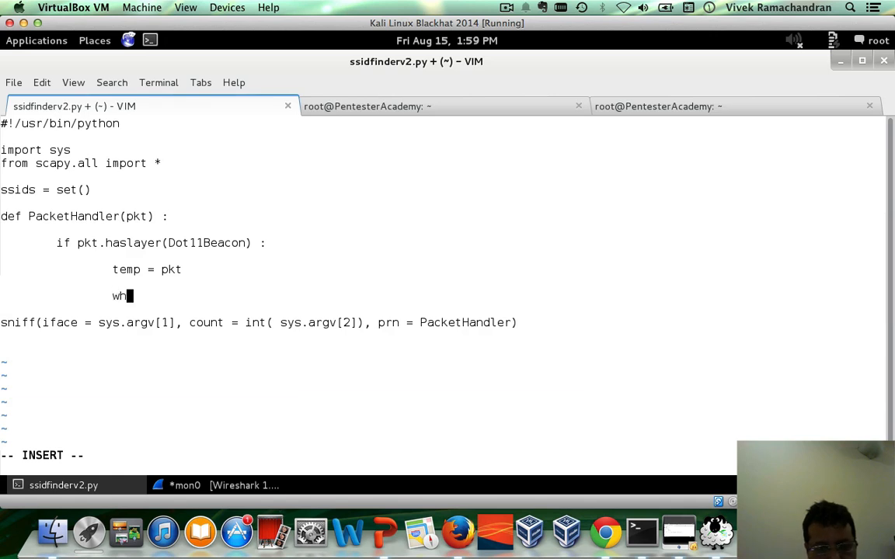
type("ile temp:")
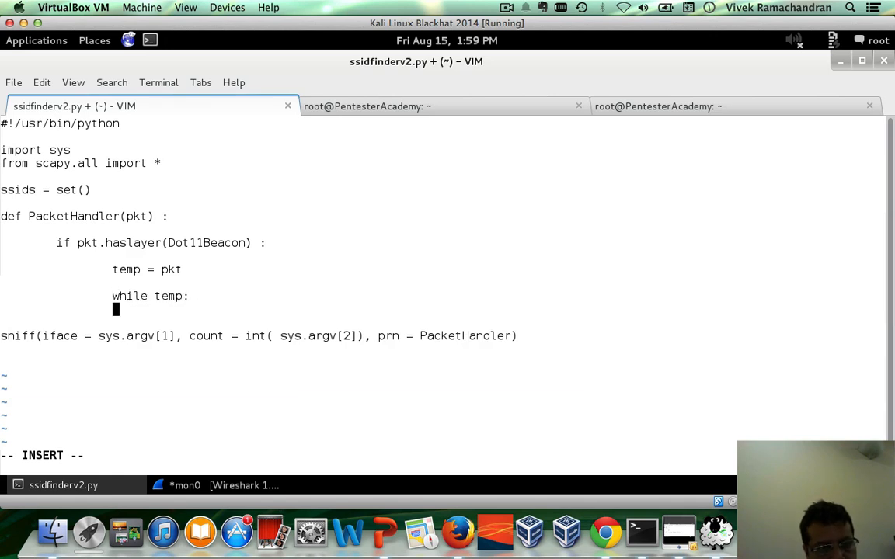
type("temp =")
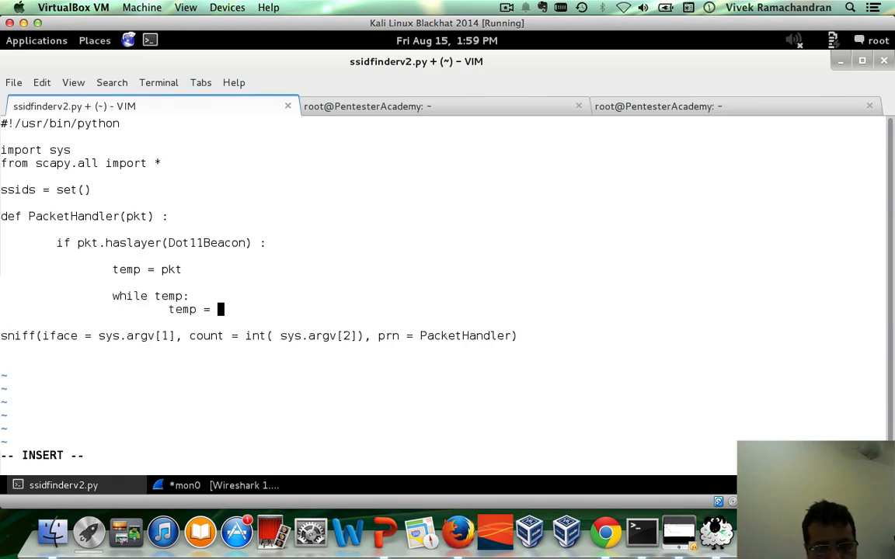
type("t")
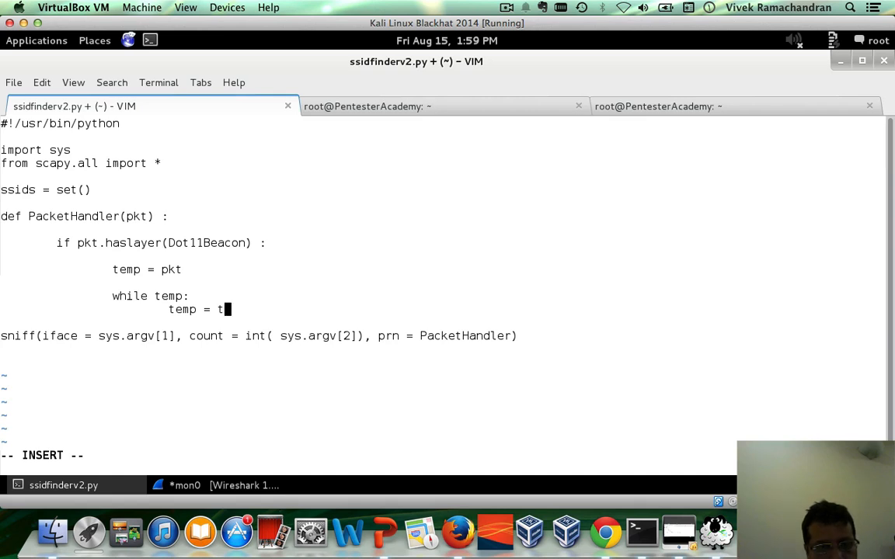
type("emp.getla")
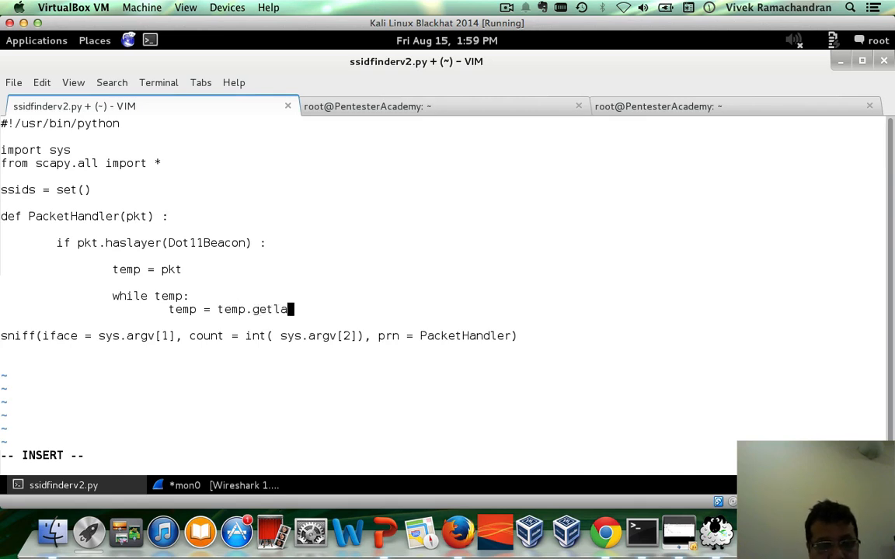
type("yer(Dot1")
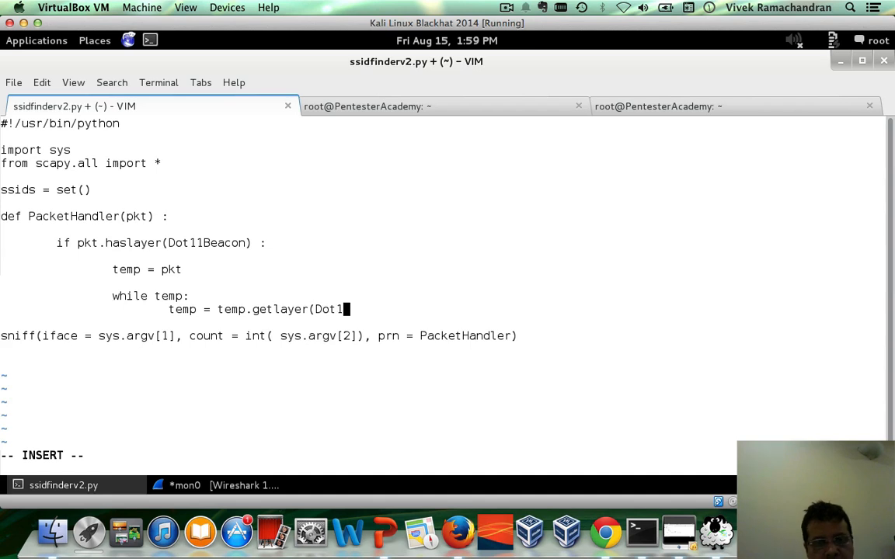
type("1Elt)")
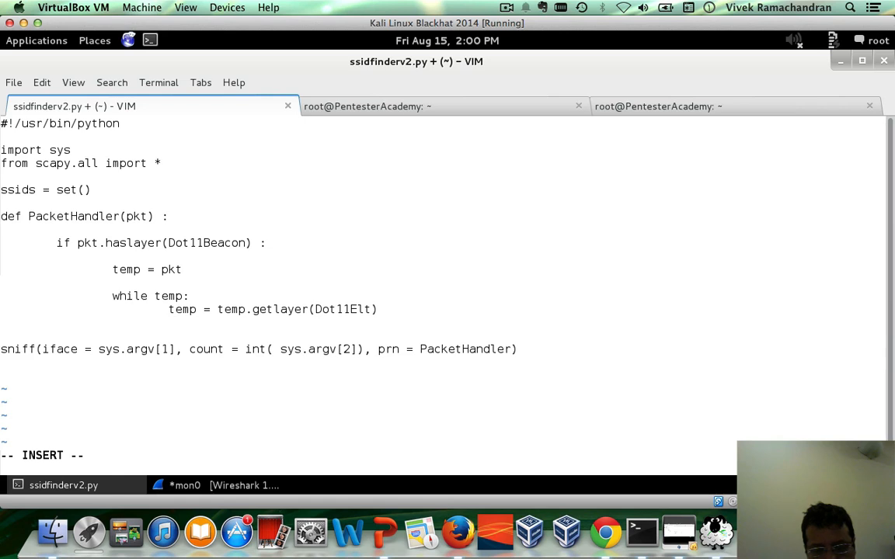
Add an if checking temp's ID == 0 and temp.info not in ssids.
type("if temp")
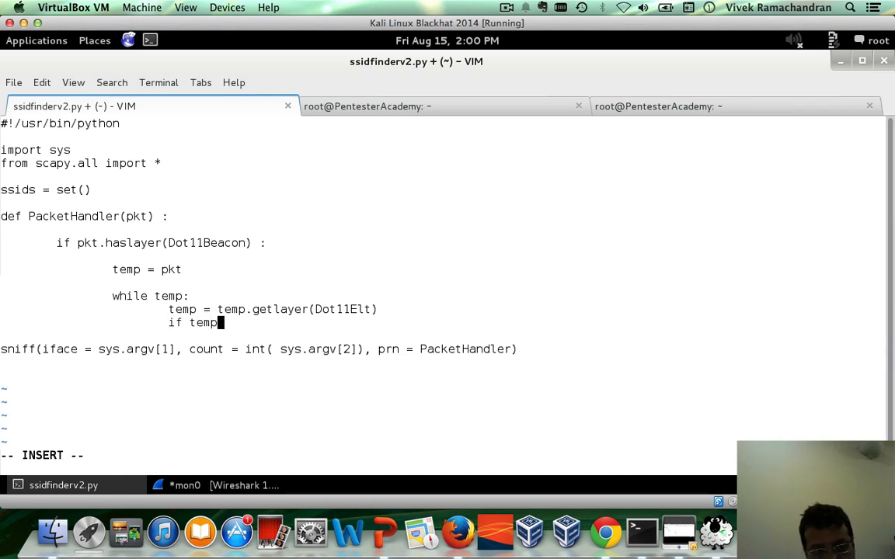
type("and temp.")
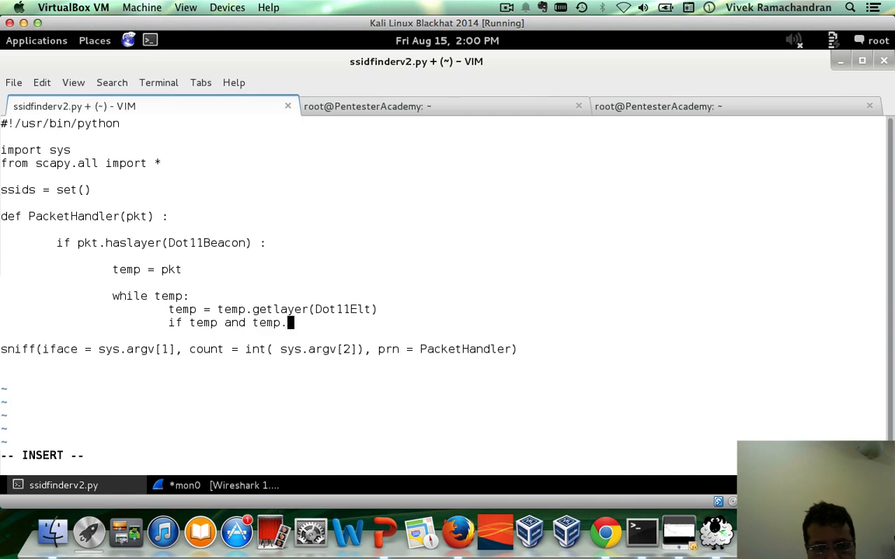
type("ID ==")
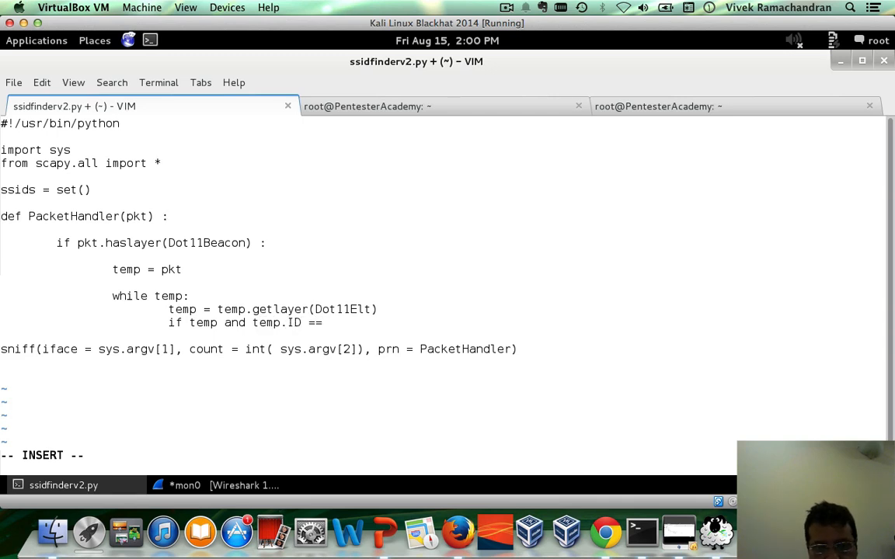
type("0")
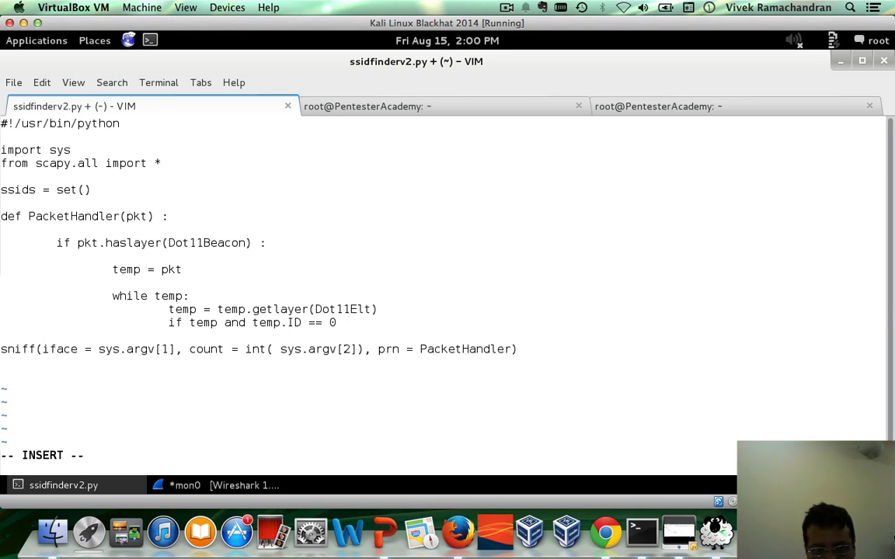
type("and")
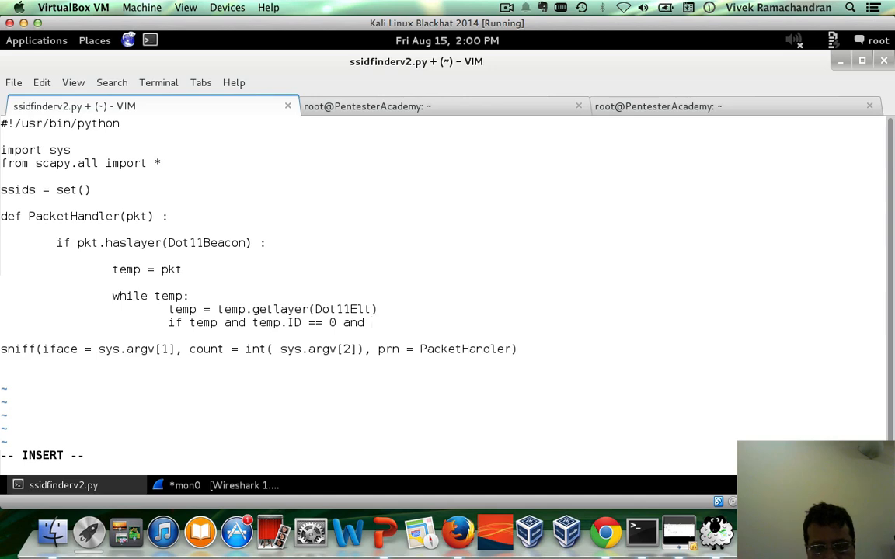
type("temp.info")
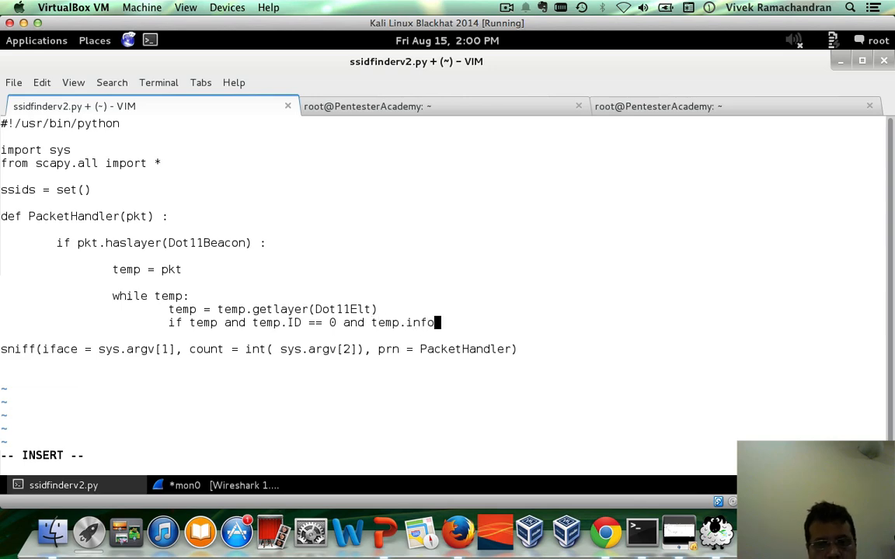
left_click(657, 107)
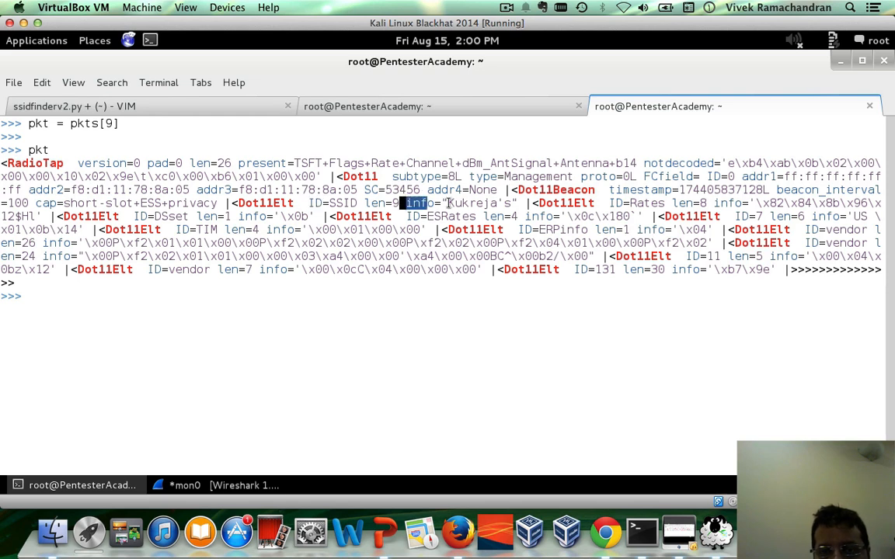
left_click(147, 107)
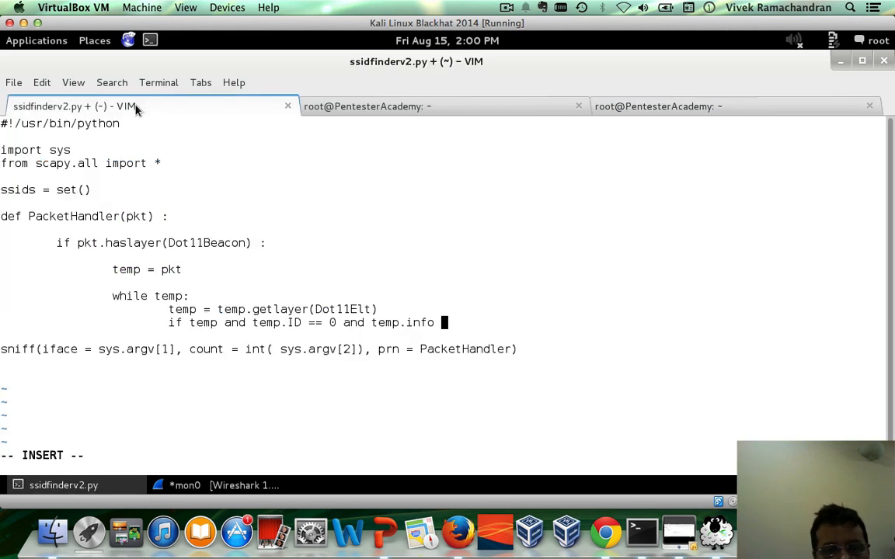
mouse_move(485, 317)
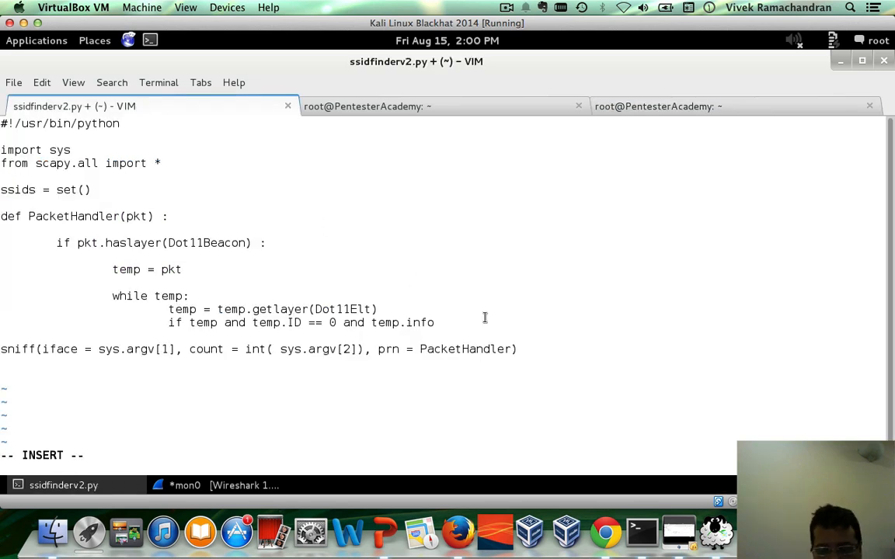
type("not in ssids")
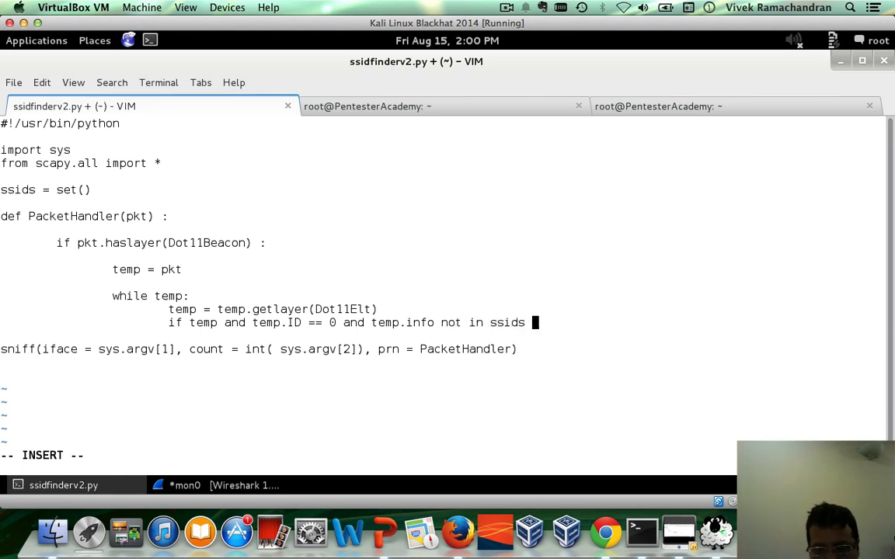
type(":")
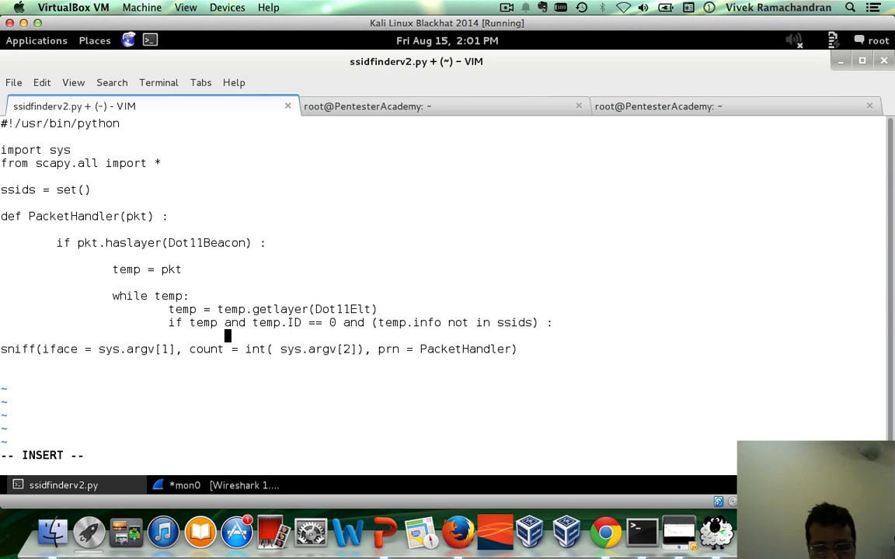
Add ssids.add(temp.info) and print len(ssids), pkt.addr3, temp.info.
type("ssids.add")
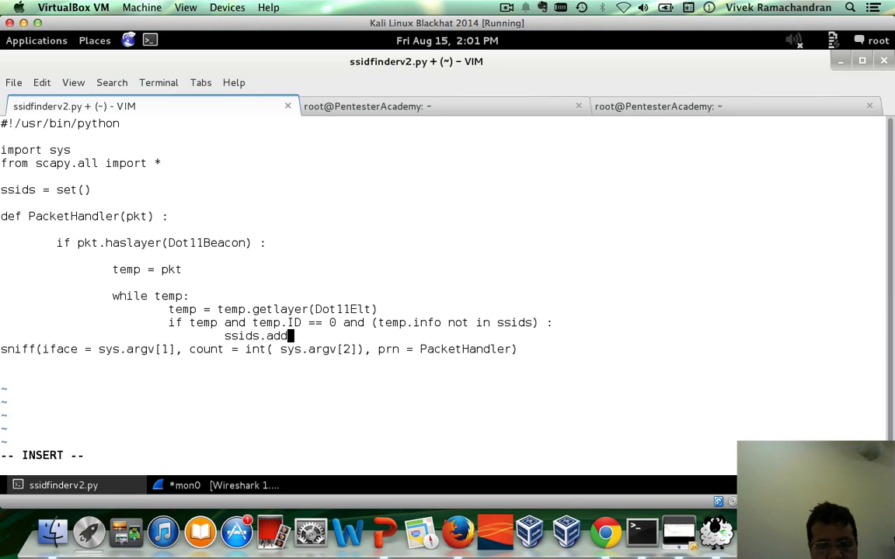
type("(te")
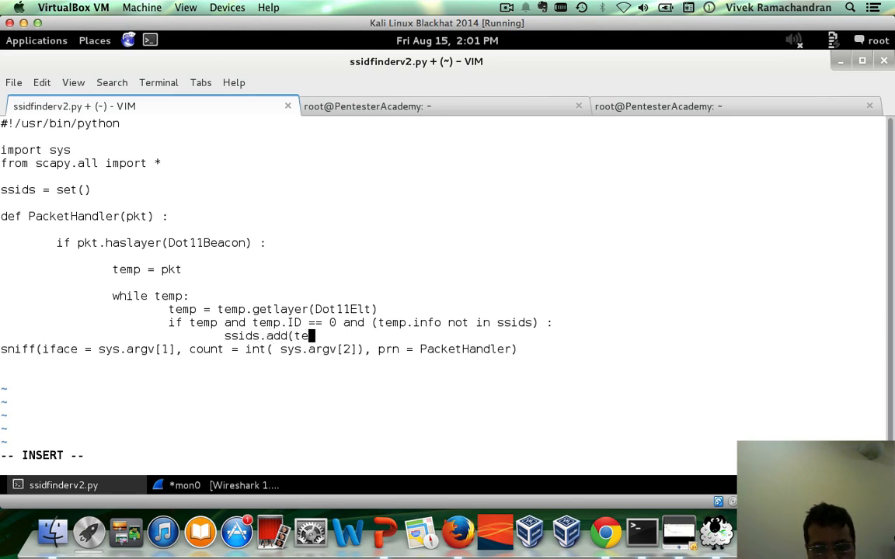
type("mp.info")
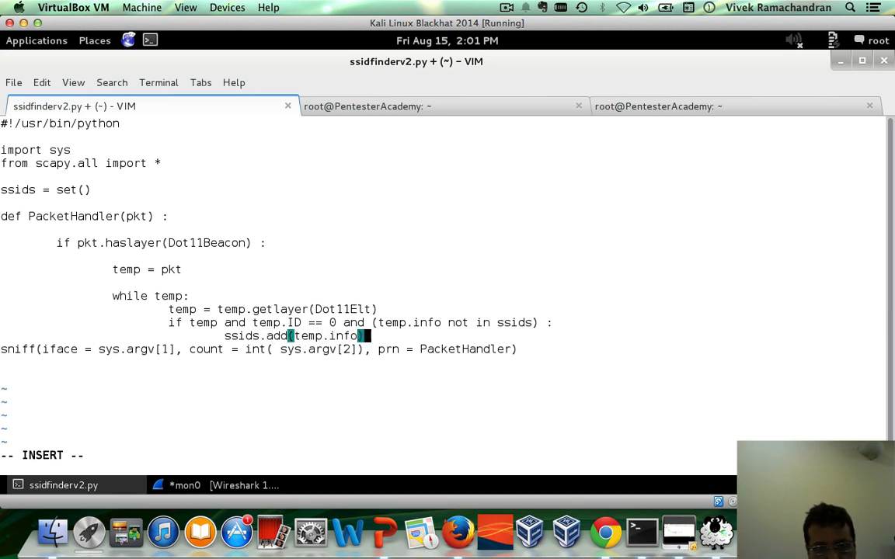
key("Return")
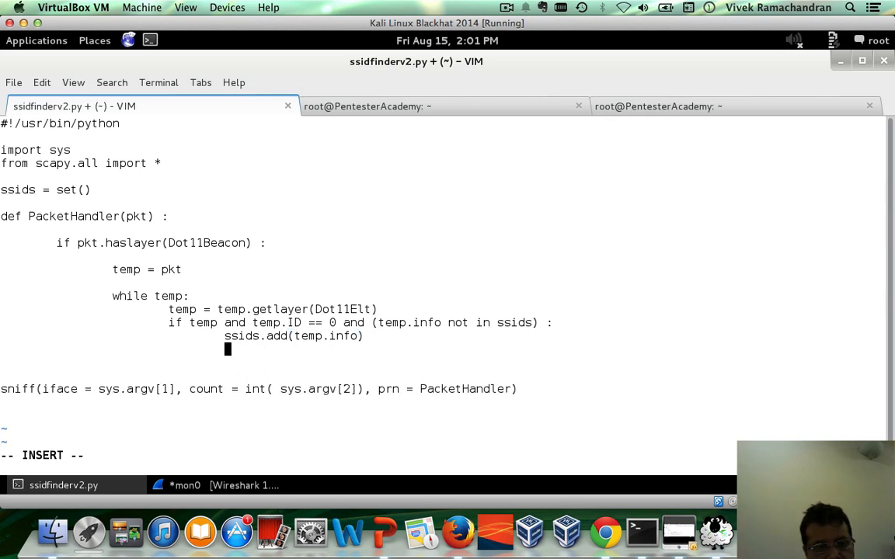
type("print e")
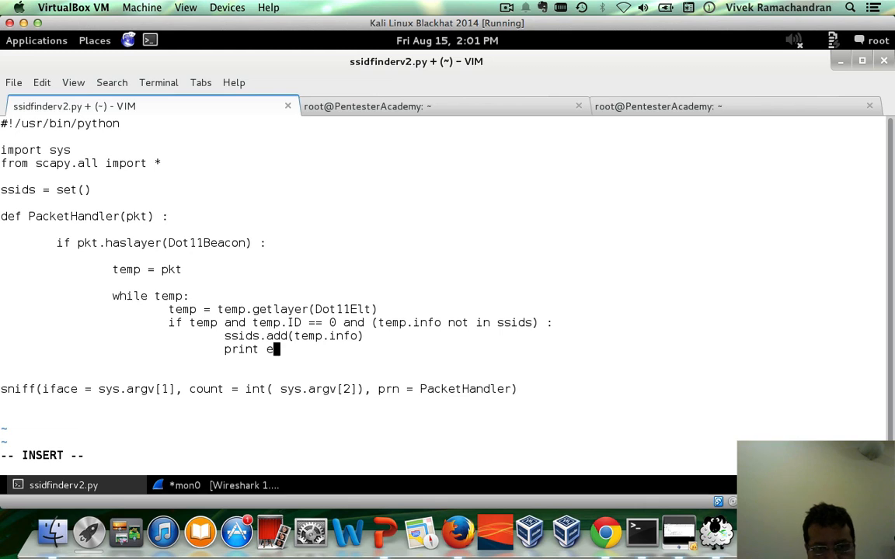
type("len(ssid")
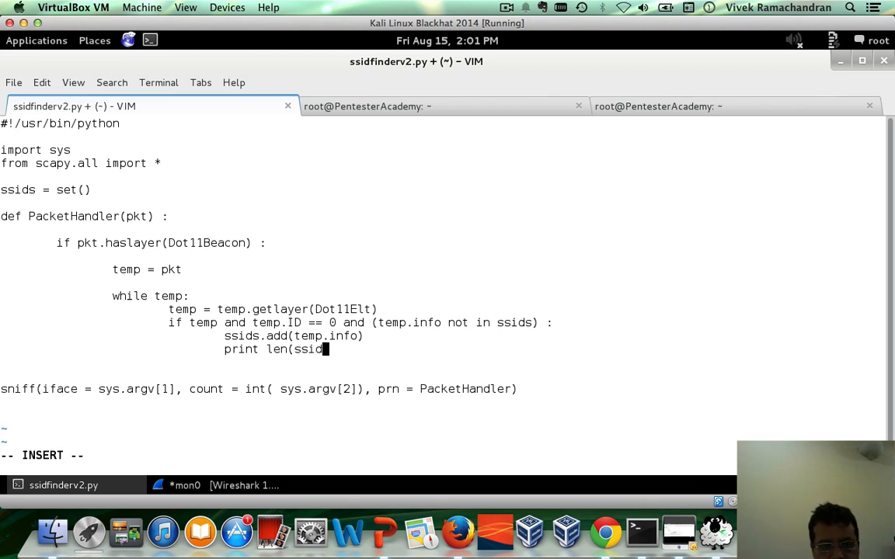
type("s),")
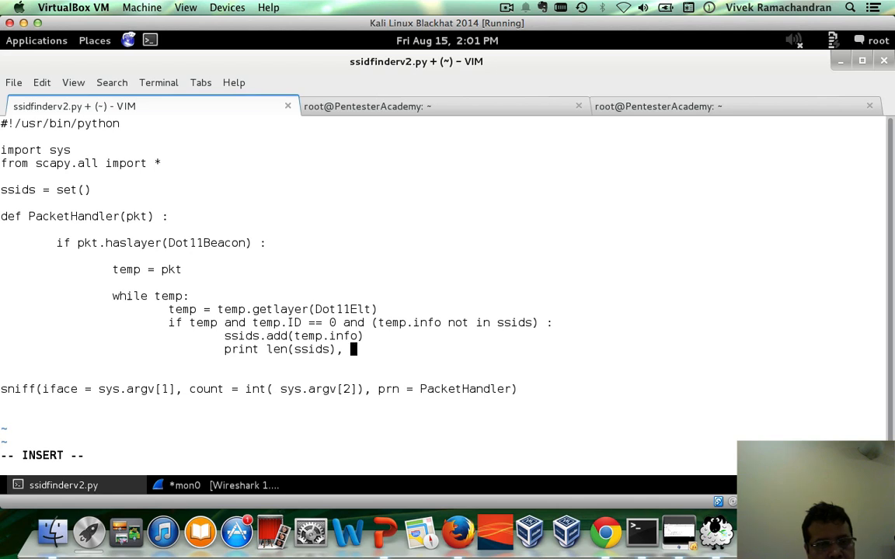
type("pkt")
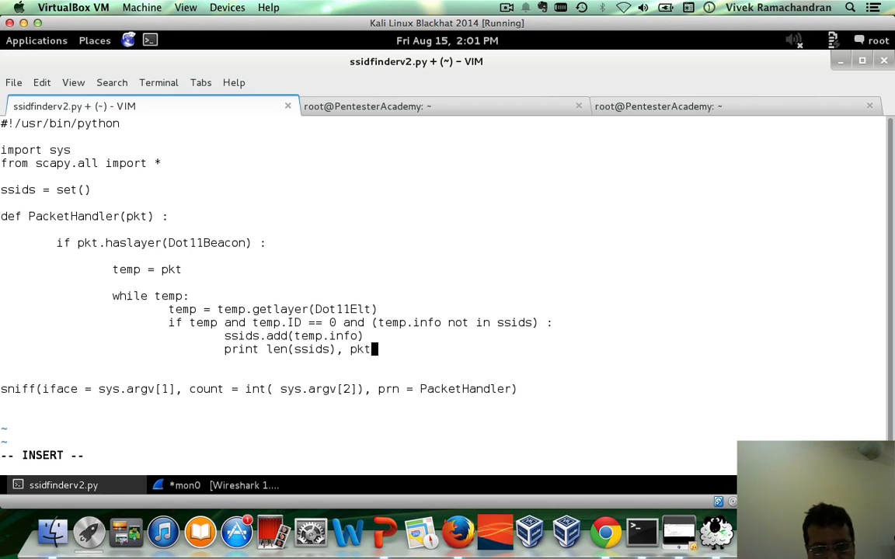
type(".addr2,")
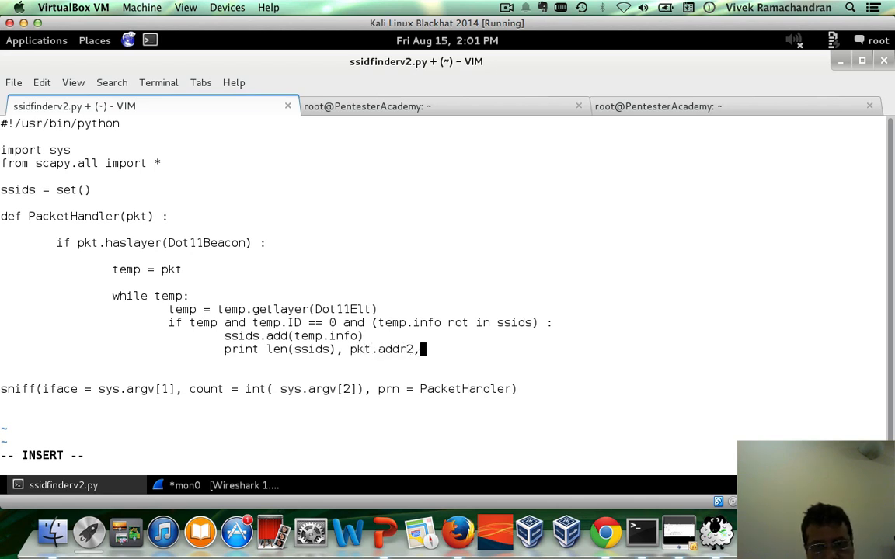
type("3")
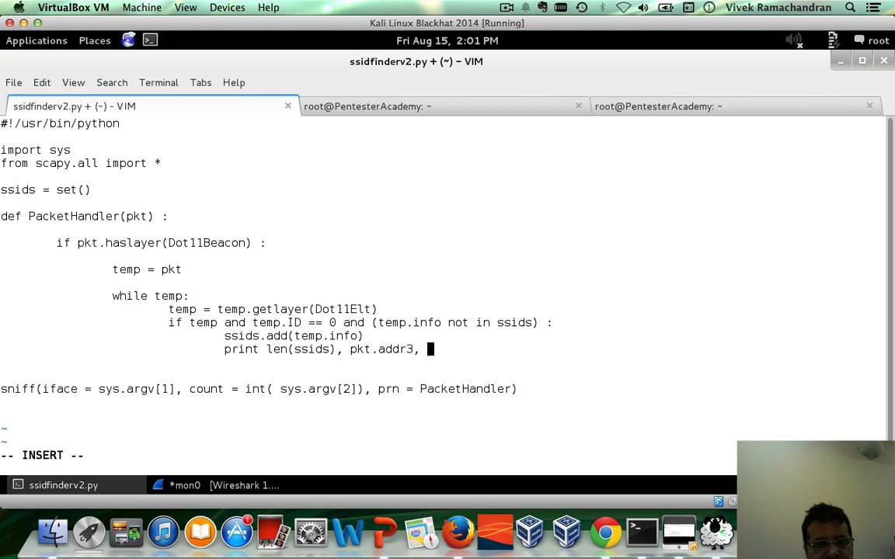
type("tem")
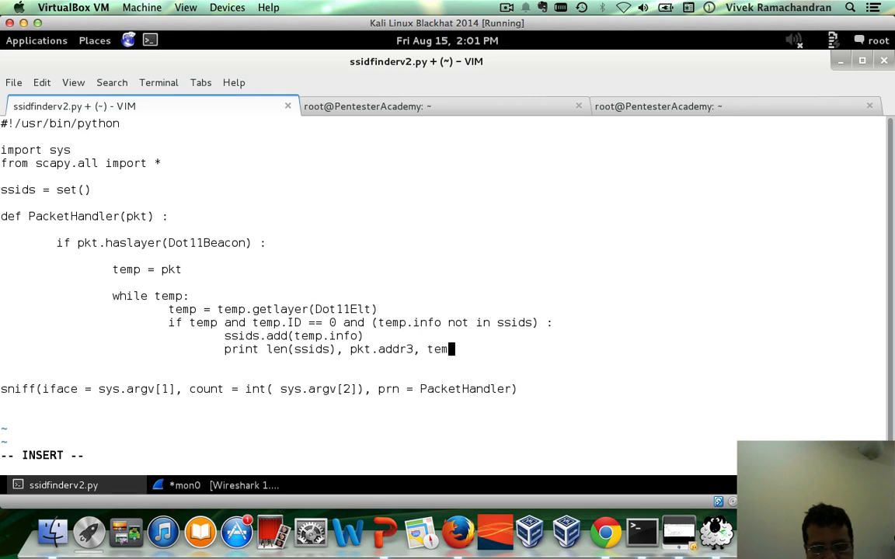
type("p.info")
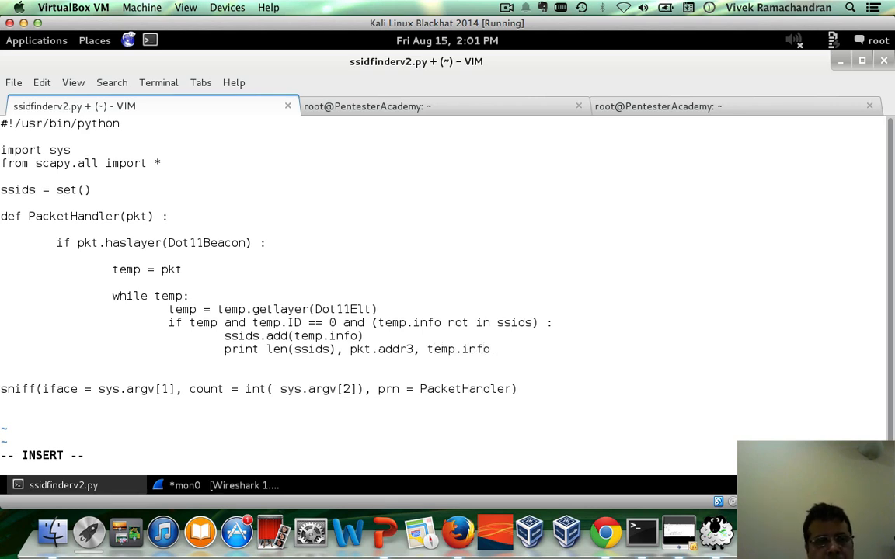
Add a break line and advance the loop with temp = temp.payload.
key("Return")
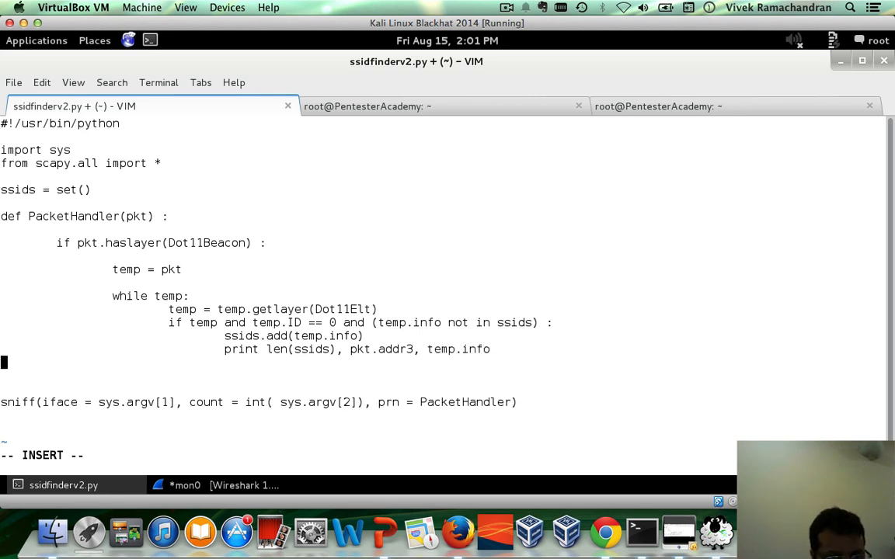
key("Return")
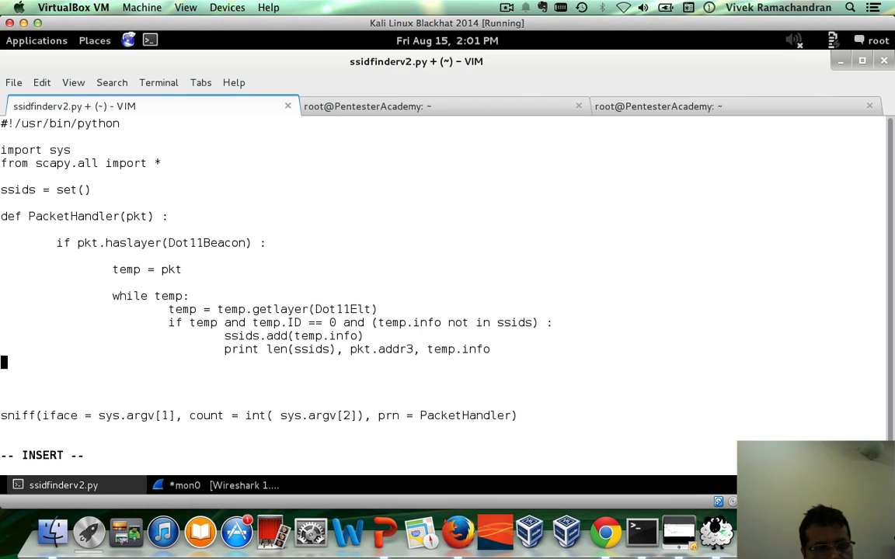
type("break")
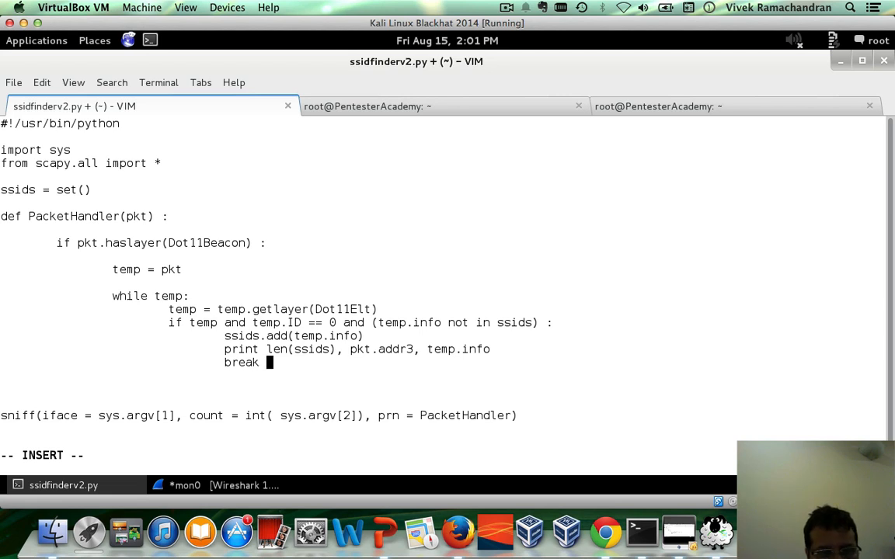
key("Return")
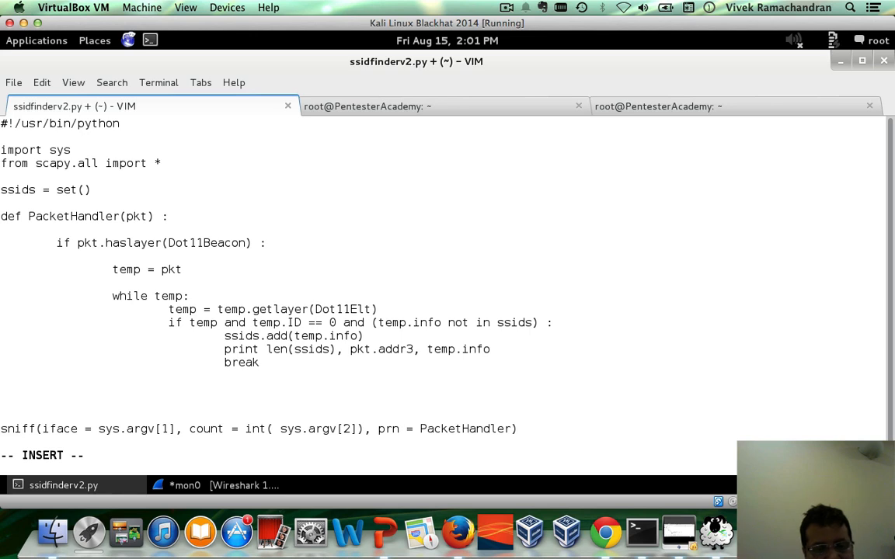
type("temp =")
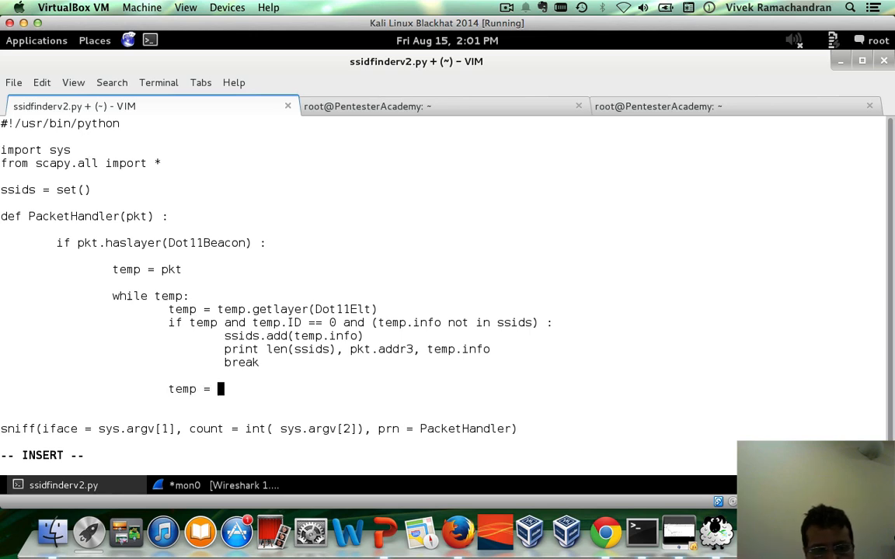
type("temp.payl")
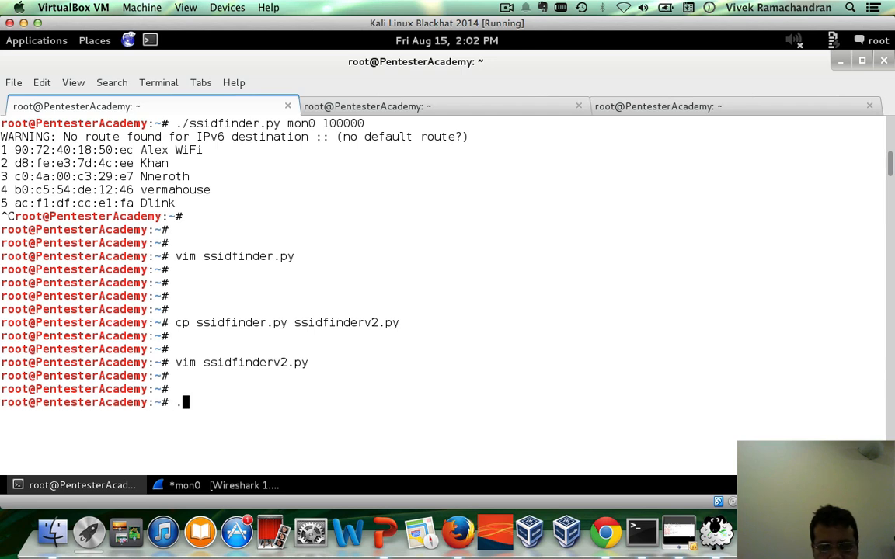
Run ./ssidfinderv2.py mon0 100000, listing seven unique networks, then stop it.
type("/ssidfinderv2.py mon0")
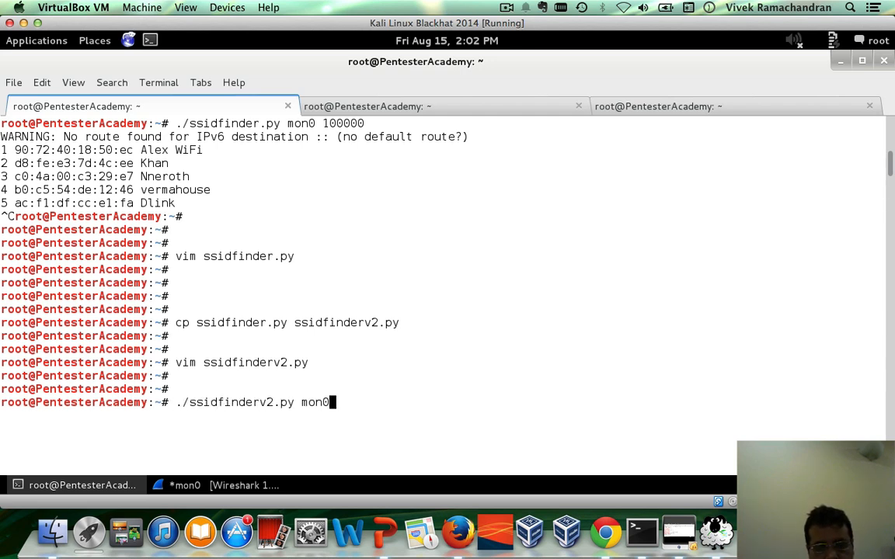
type("100000")
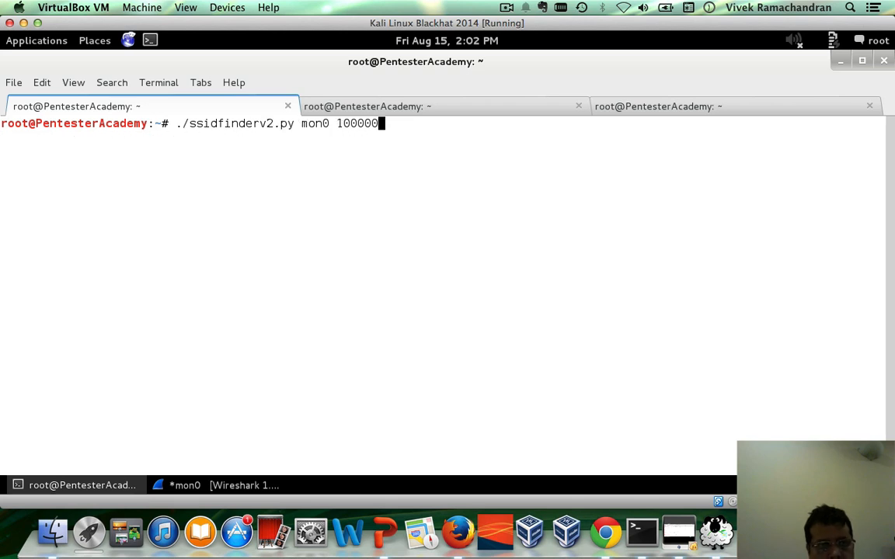
key("Return")
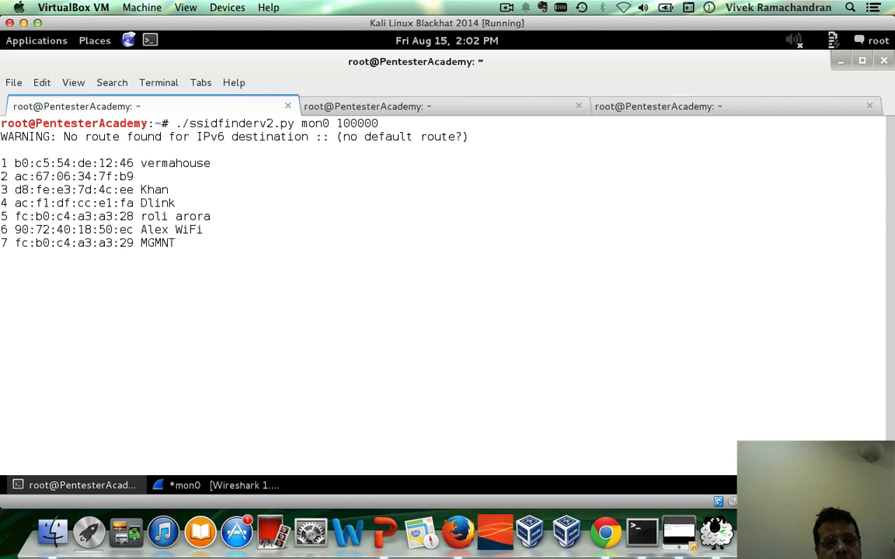
key("ctrl+c")
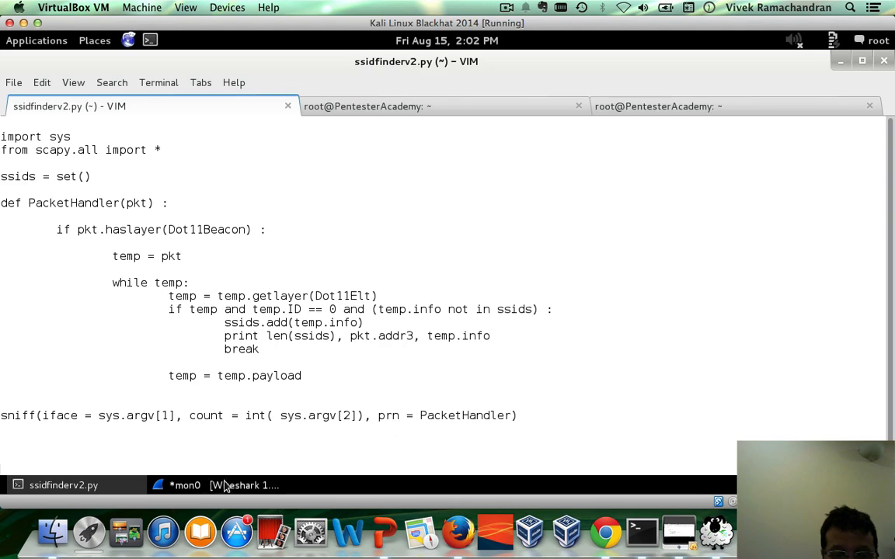
Inspect the Khan beacon's SSID tag number and Supported Rates tag in Wireshark's packet details.
left_click(245, 485)
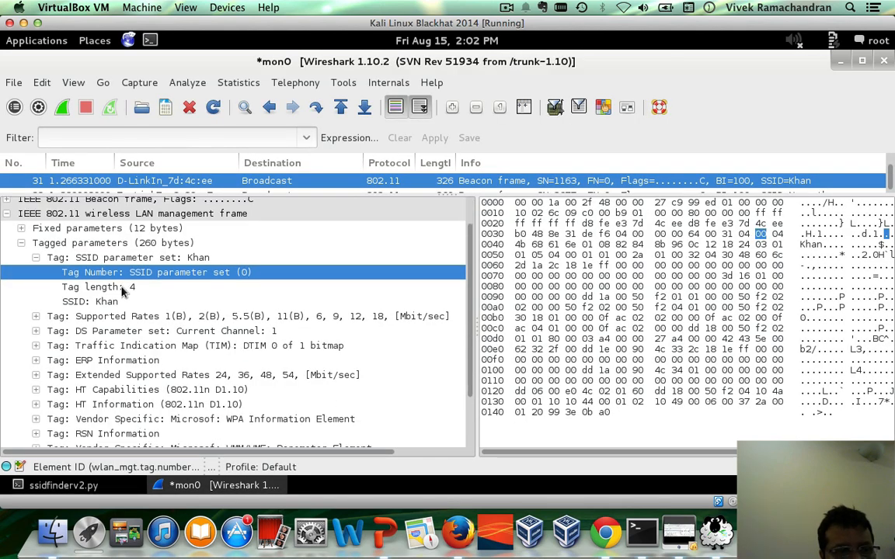
left_click(172, 331)
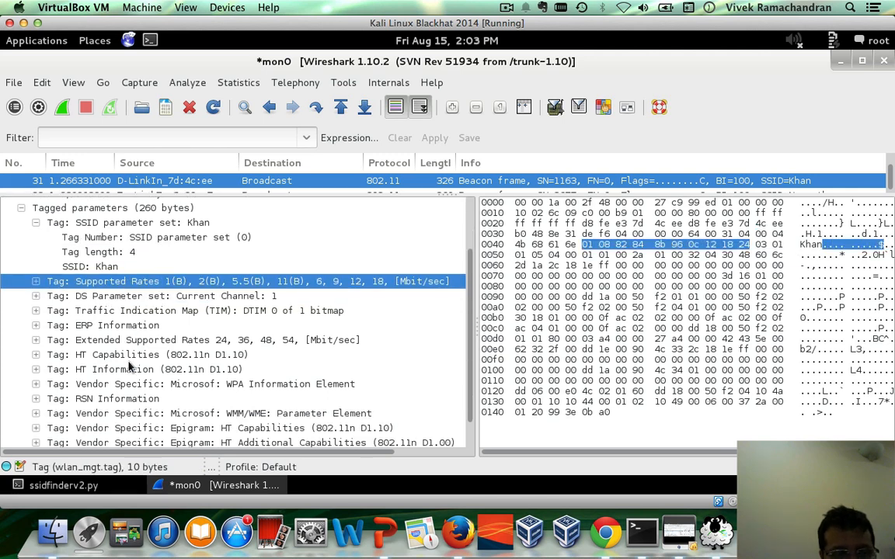
left_click(116, 398)
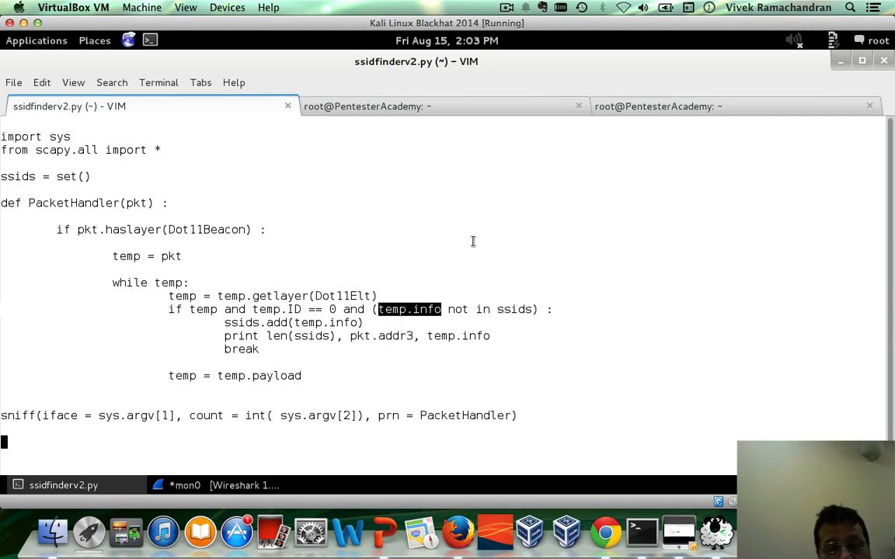
Highlight a vendor Dot11Elt info string in the Scapy dump of the Kukreja's beacon.
left_click(657, 106)
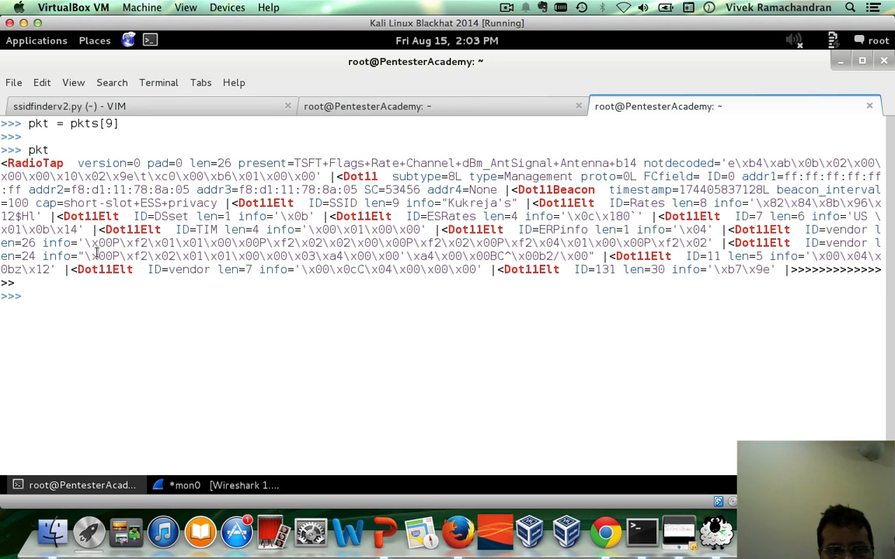
left_click_drag(84, 243, 281, 243)
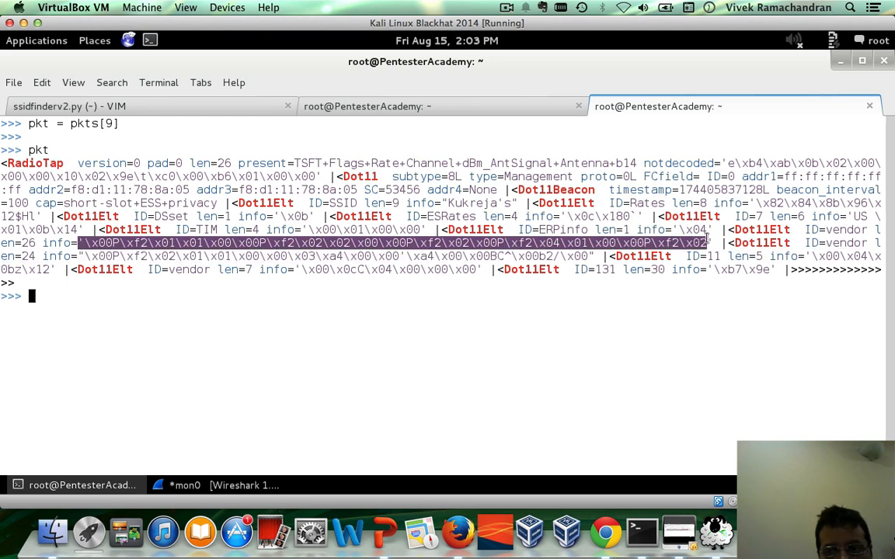
mouse_move(671, 363)
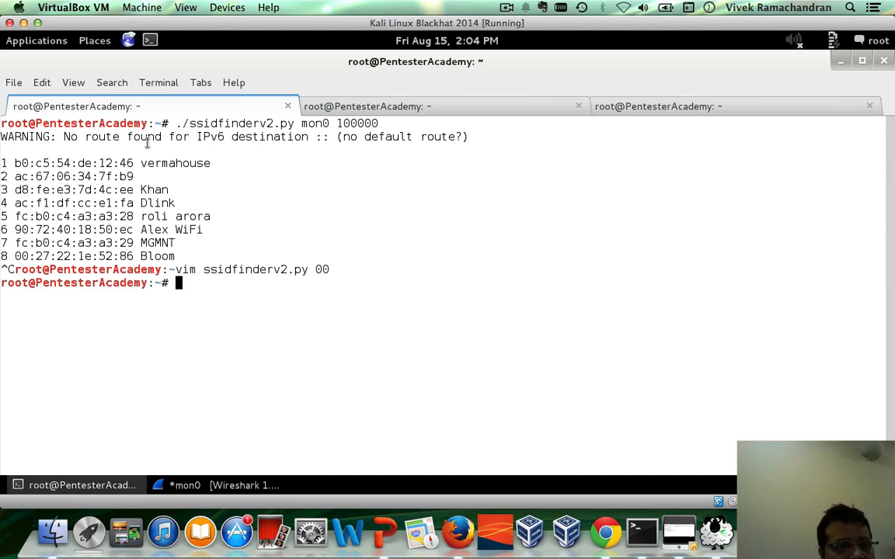
mouse_move(296, 345)
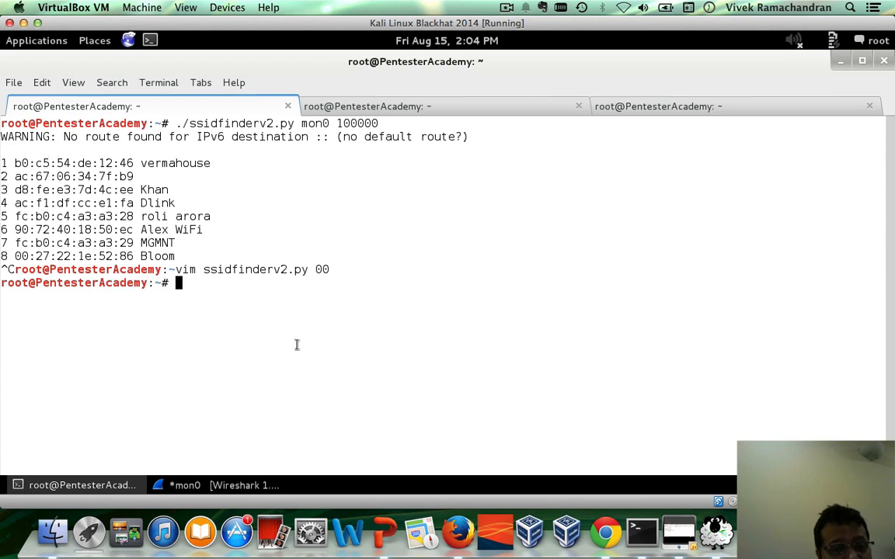
mouse_move(431, 508)
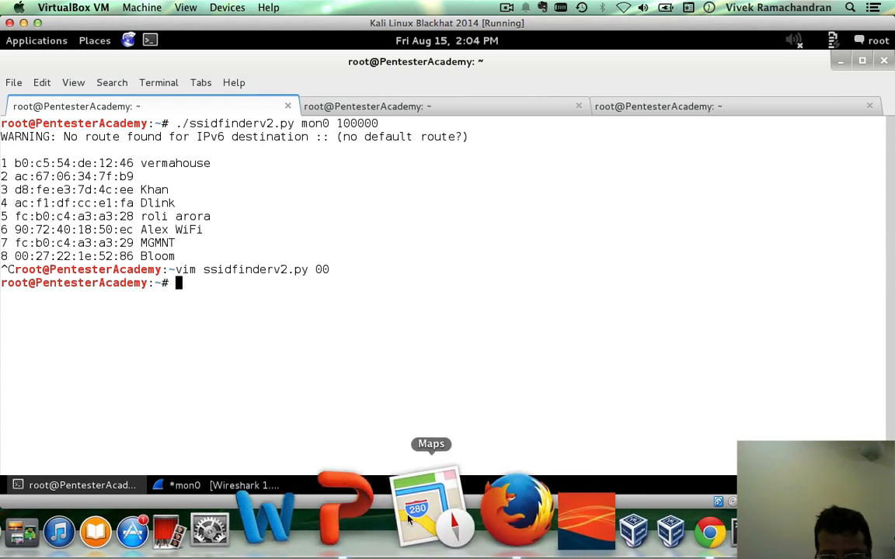